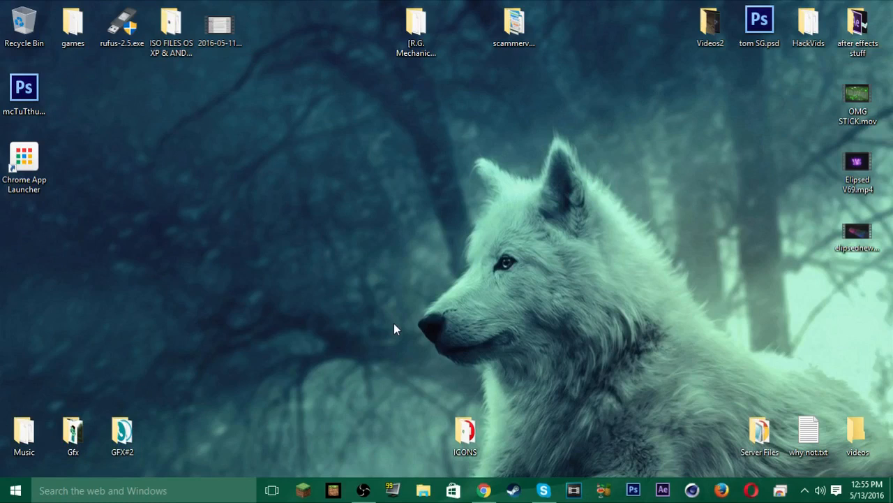
pyautogui.moveTo(391, 329)
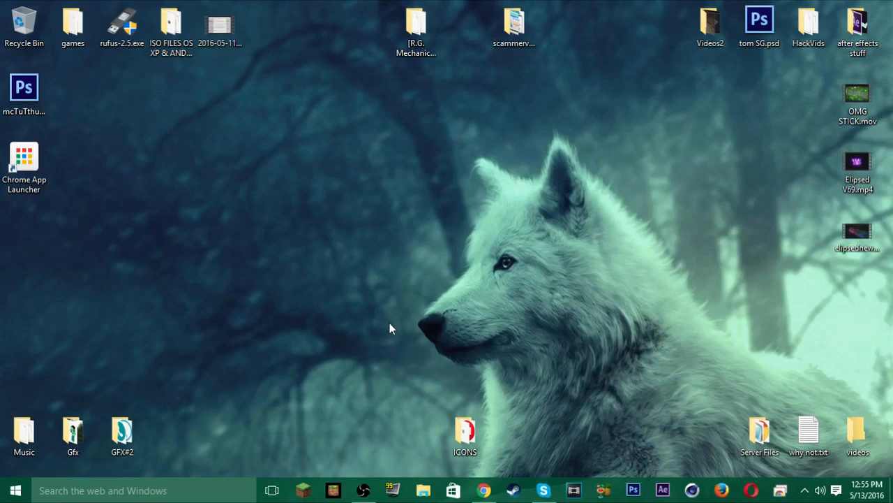
# Step: Launch Chrome from the taskbar onto a new tab with the Google start page
pyautogui.click(483, 489)
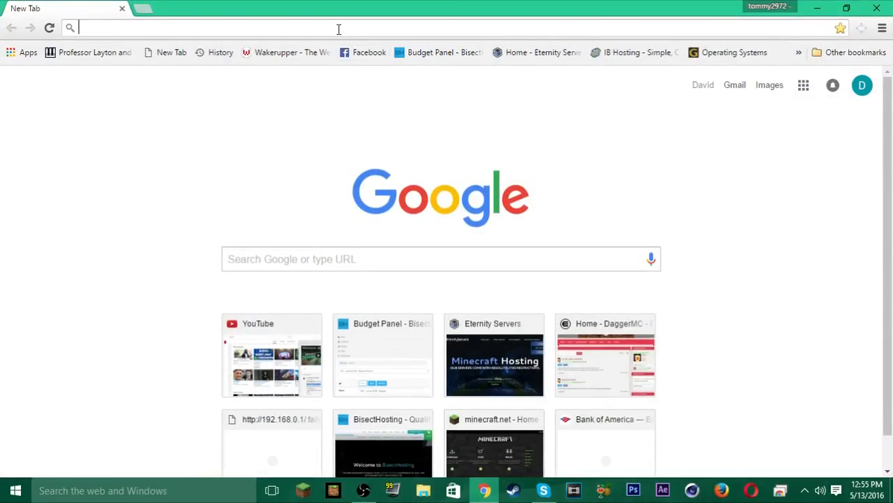
# Step: Search 'virtualbox', reach the VirtualBox Downloads page, then search Windows for the VirtualBox app
pyautogui.write('virtualbox')
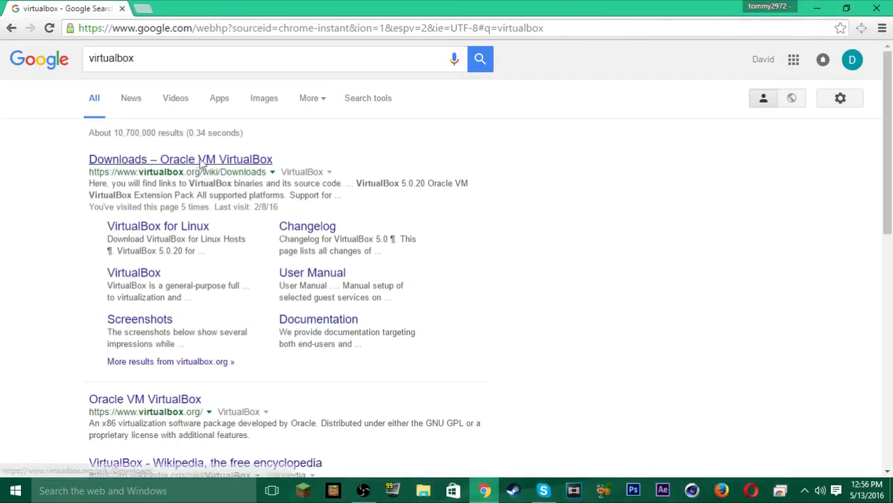
pyautogui.click(180, 159)
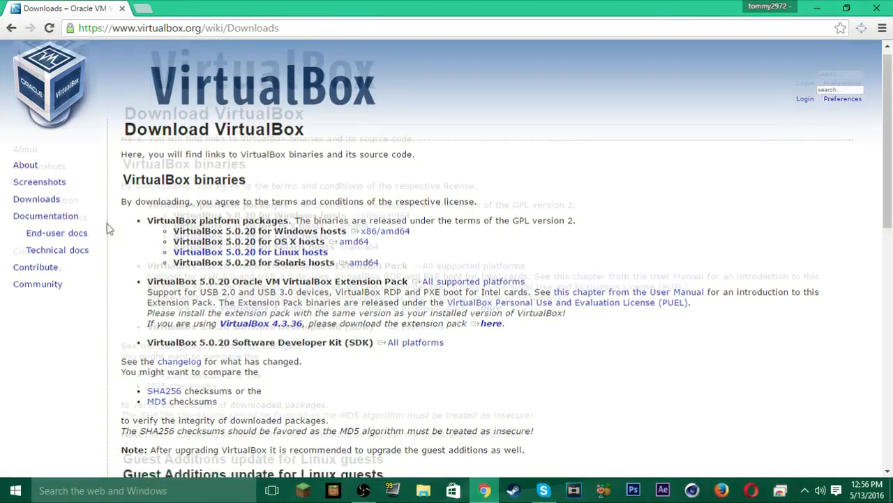
pyautogui.scroll(-3)
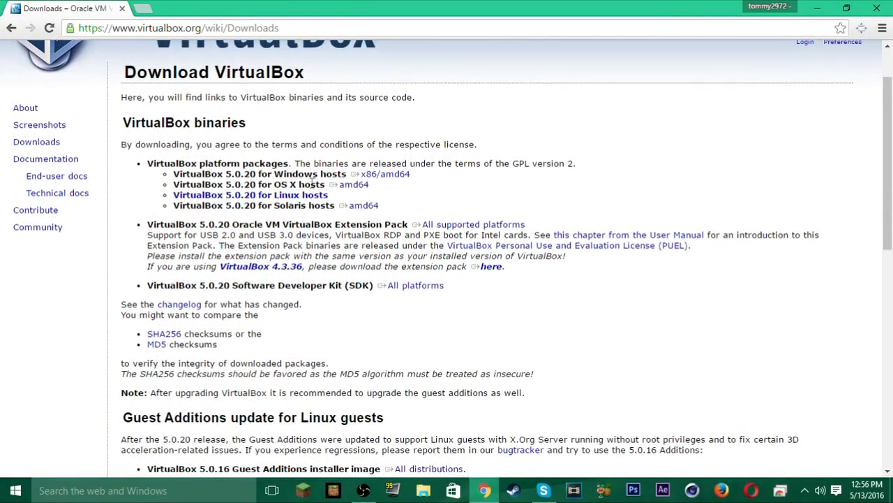
pyautogui.moveTo(250, 195)
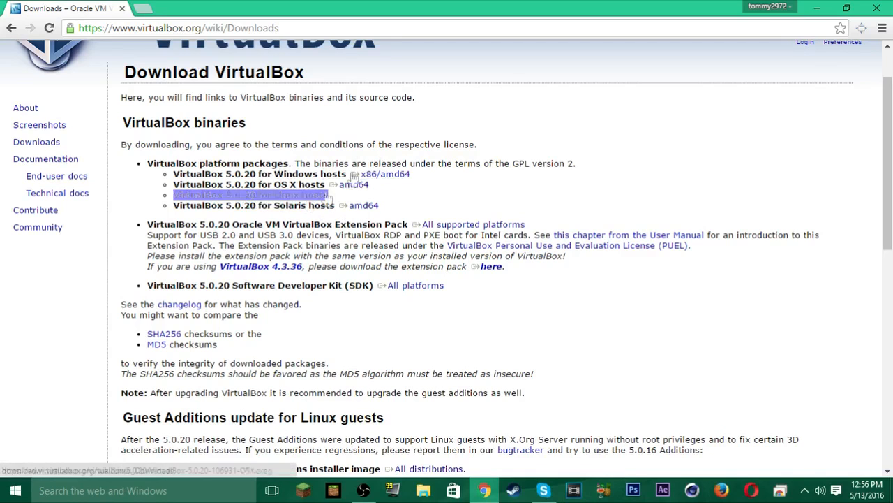
pyautogui.scroll(-3)
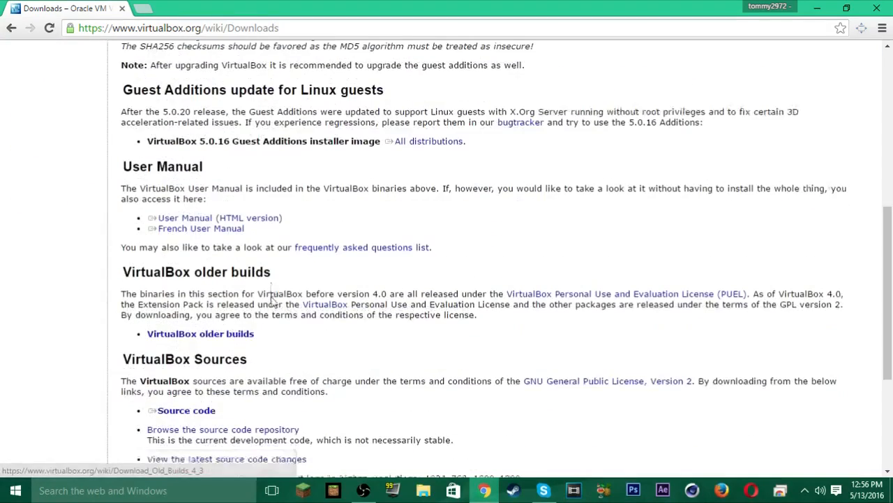
pyautogui.click(14, 490)
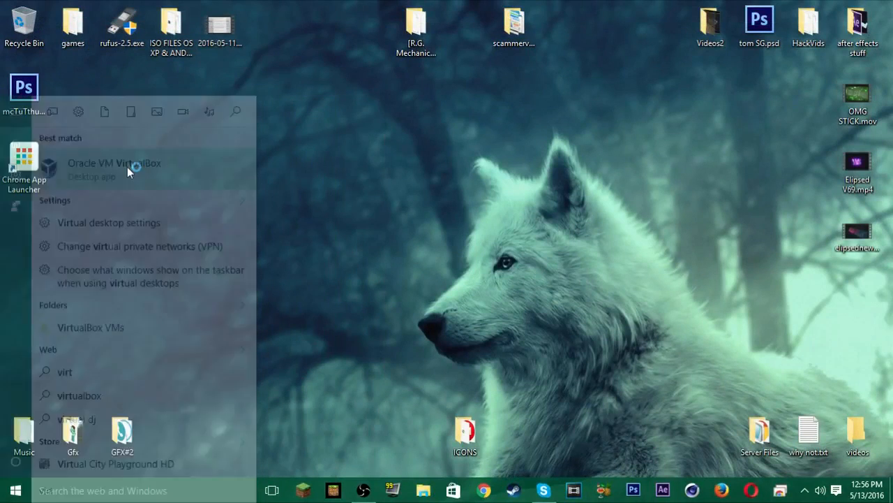
# Step: Launch Oracle VM VirtualBox Manager from the search results and review the VM list
pyautogui.click(115, 162)
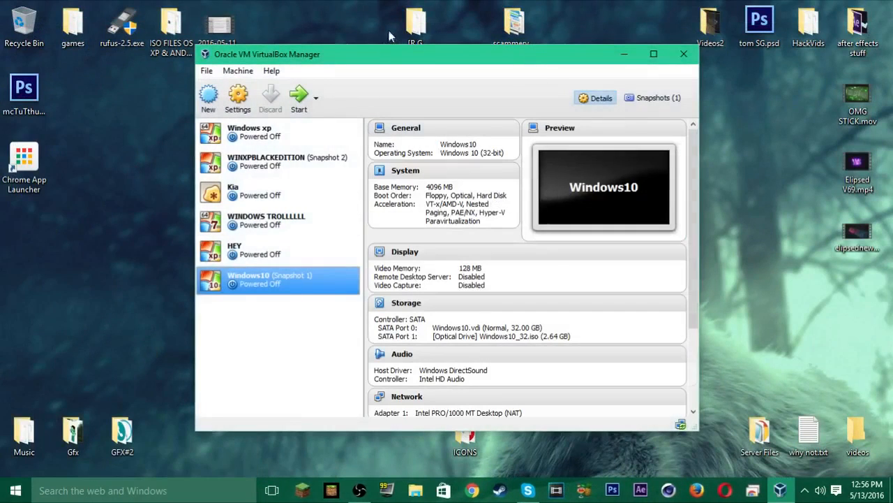
pyautogui.moveTo(391, 73)
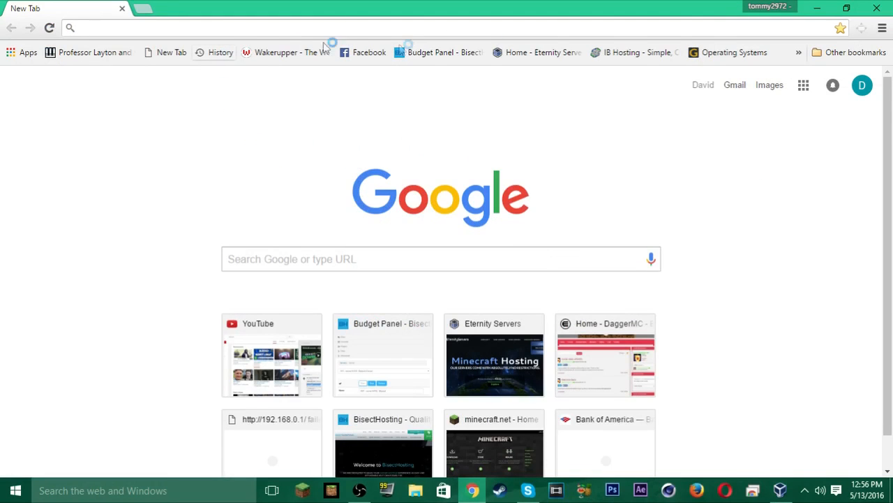
# Step: Go to getintopc.com's Operating Systems page and look down the ISO listings
pyautogui.click(734, 52)
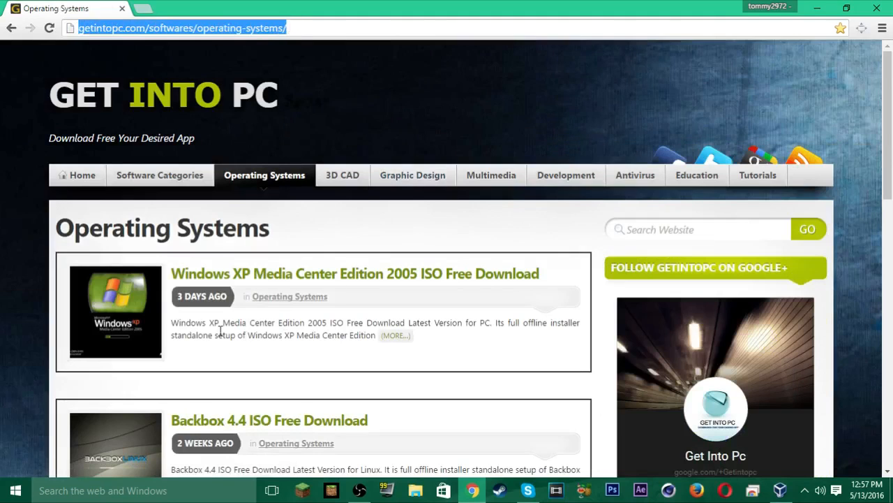
pyautogui.moveTo(333, 272)
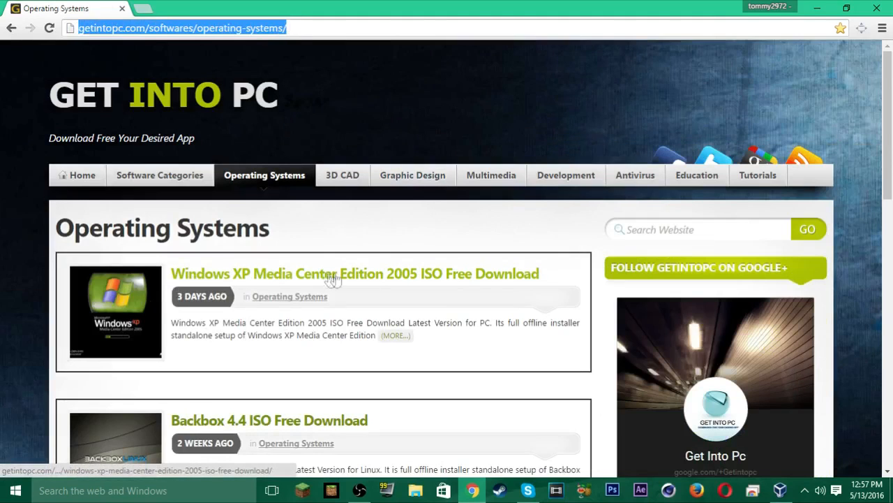
pyautogui.moveTo(416, 254)
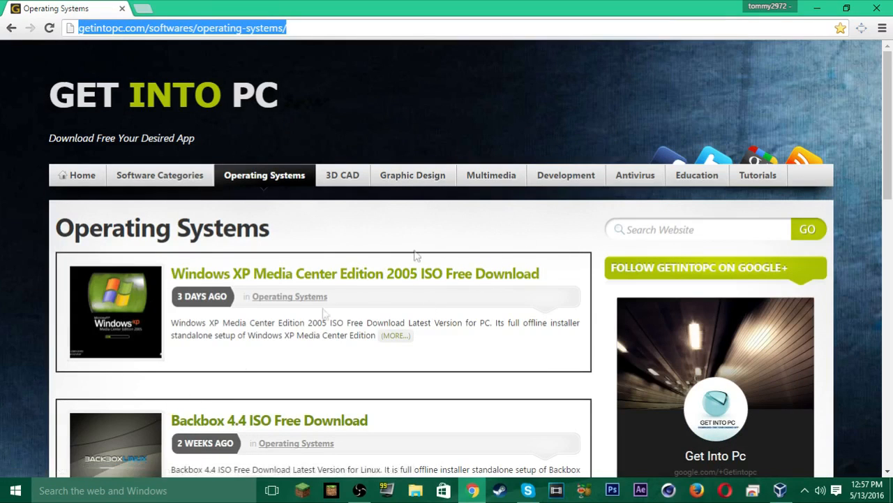
pyautogui.scroll(-3)
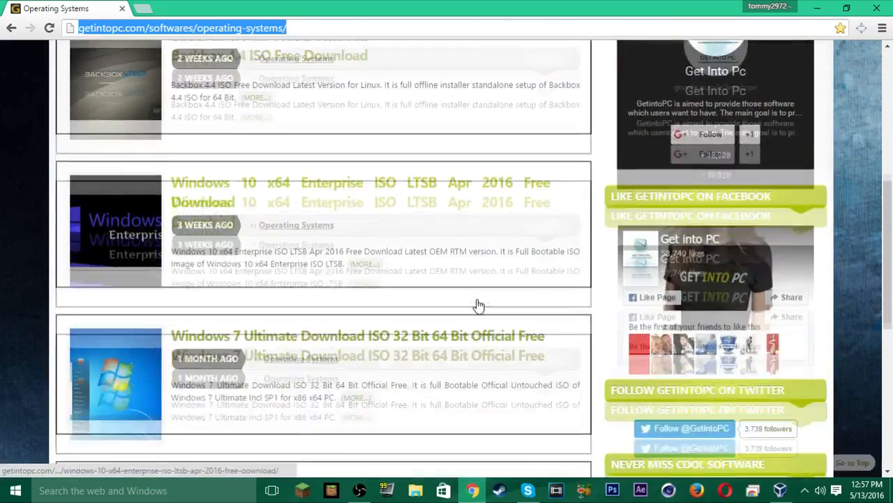
pyautogui.scroll(-3)
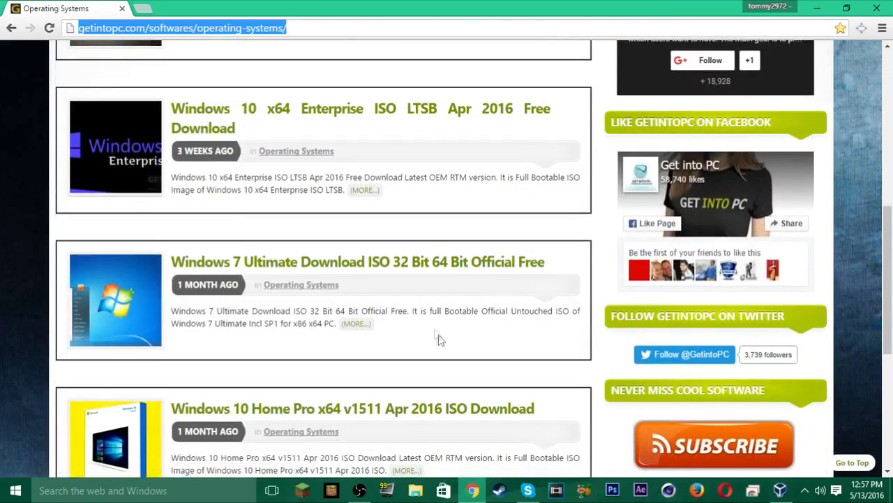
pyautogui.moveTo(393, 324)
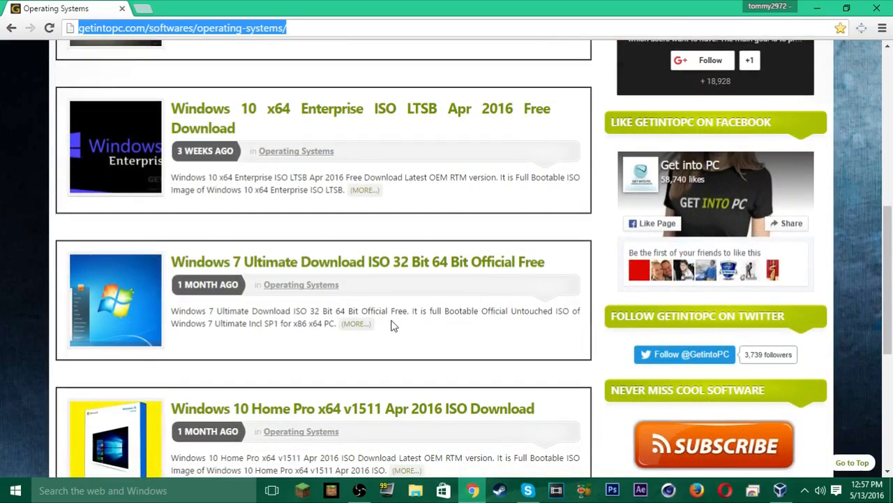
pyautogui.scroll(-3)
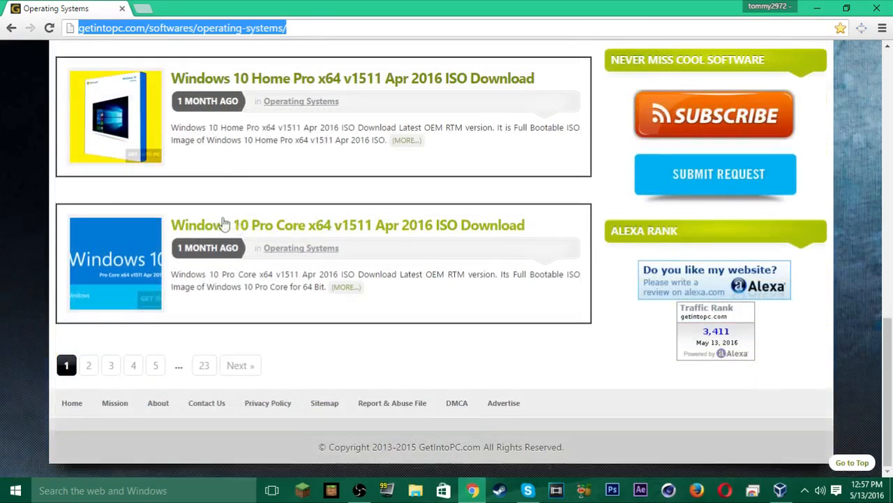
# Step: Page through listings pages 2, 3 and 4, scanning the OS downloads on each
pyautogui.click(89, 366)
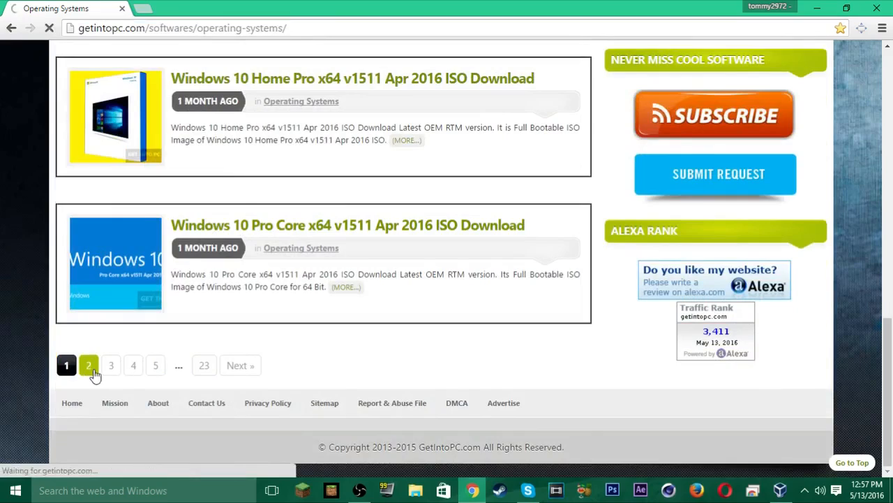
pyautogui.click(89, 366)
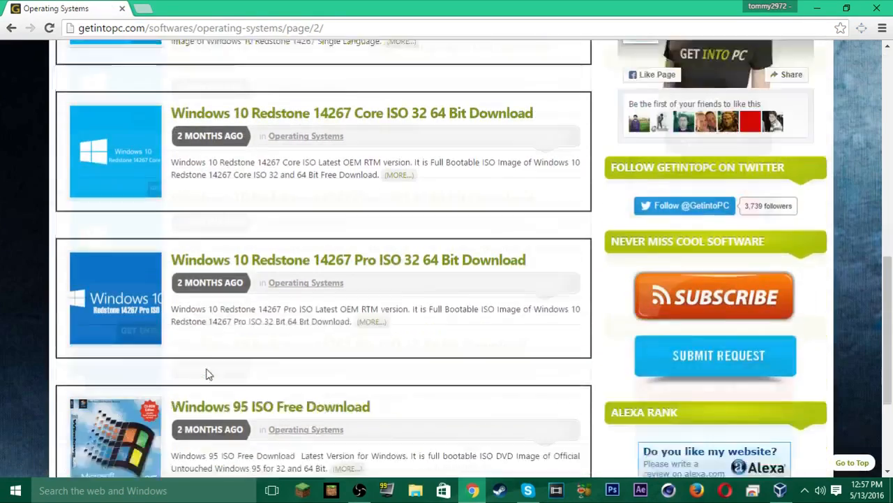
pyautogui.click(172, 366)
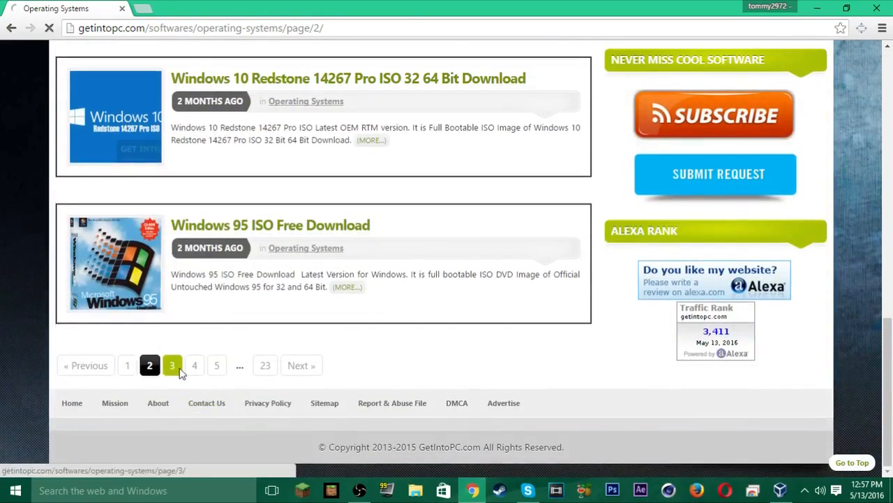
pyautogui.click(172, 366)
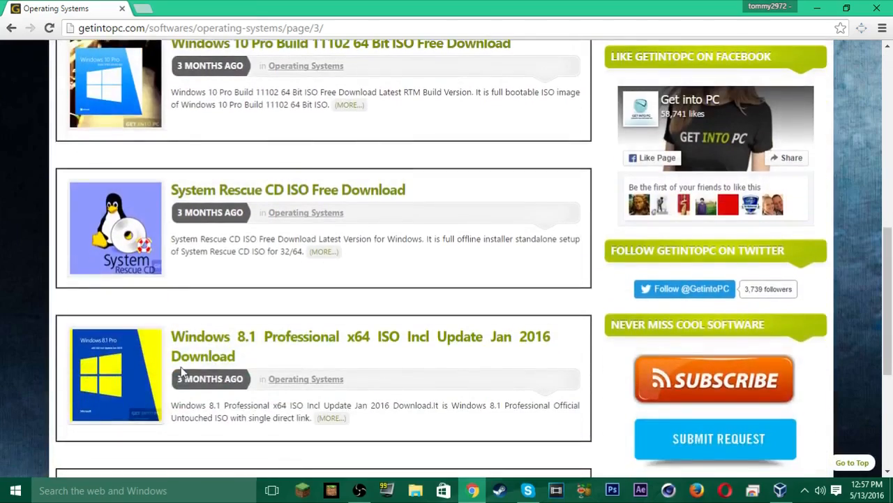
pyautogui.scroll(-3)
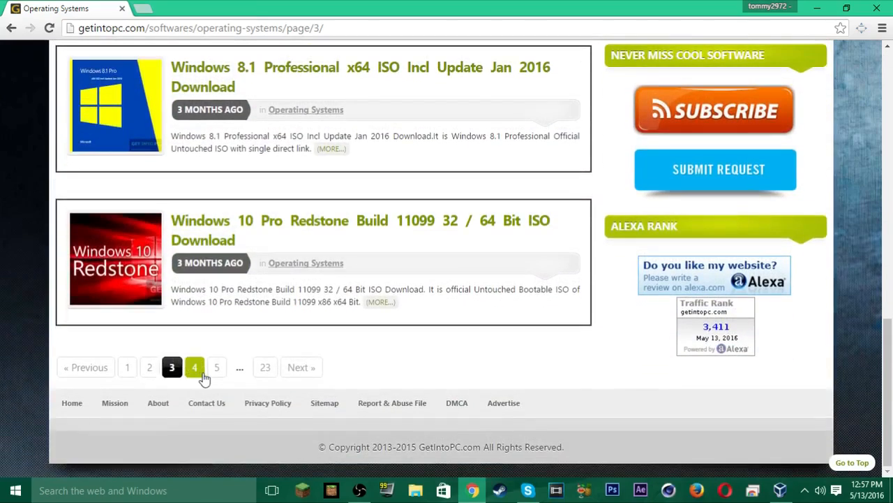
pyautogui.click(194, 367)
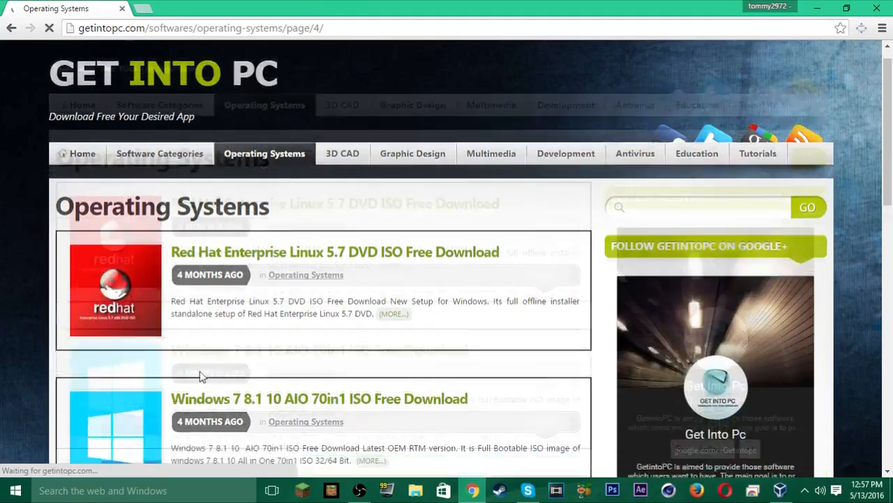
pyautogui.scroll(-3)
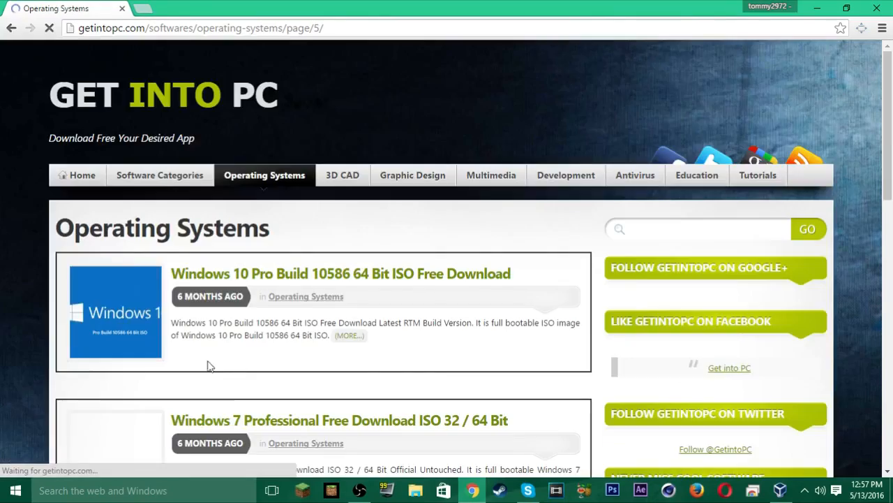
pyautogui.scroll(-3)
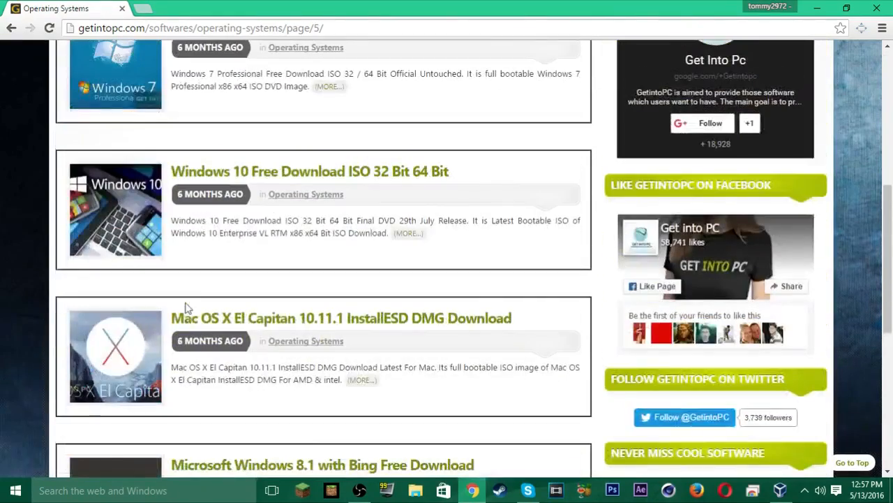
pyautogui.scroll(-3)
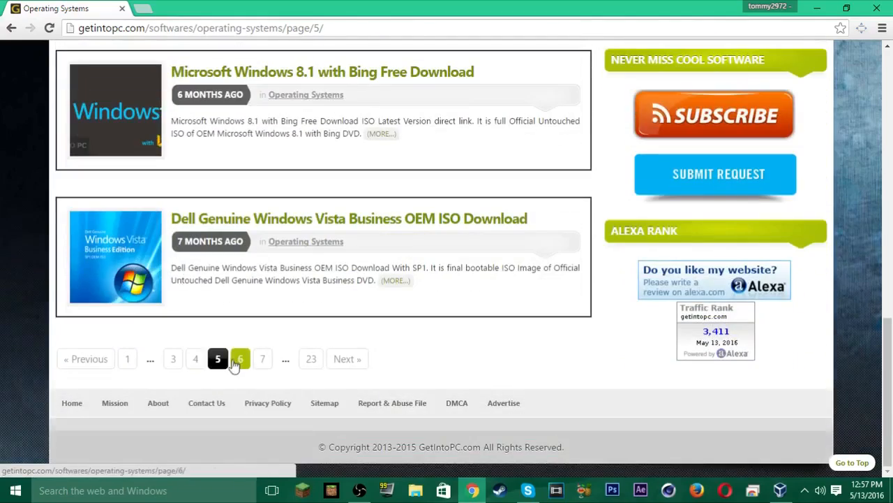
# Step: Jump to page 6 and then the last page of listings, then minimize the browser to the desktop
pyautogui.click(241, 359)
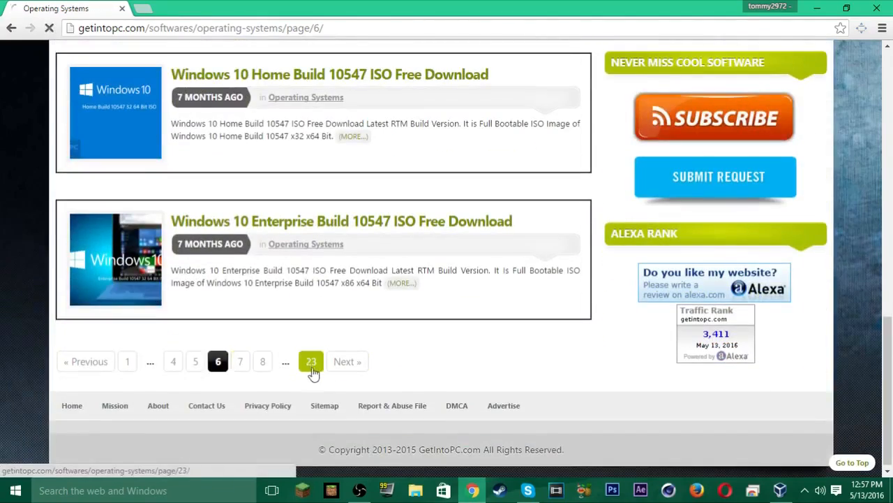
pyautogui.click(310, 360)
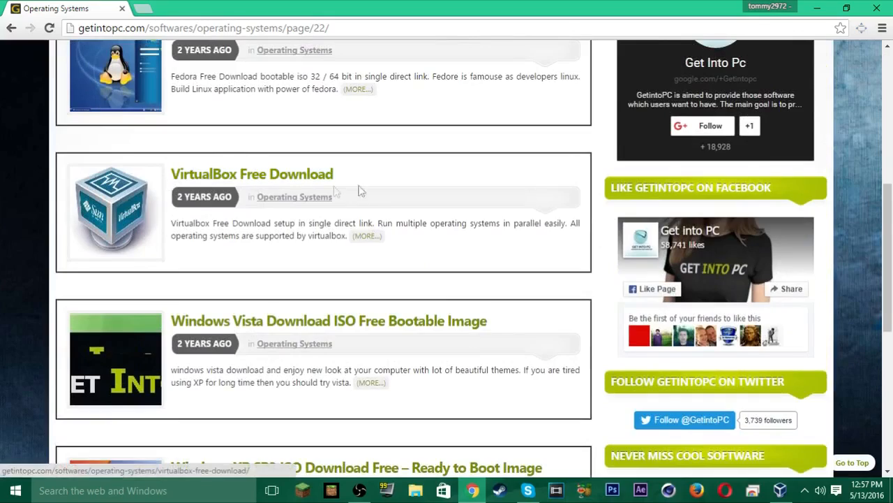
pyautogui.scroll(3)
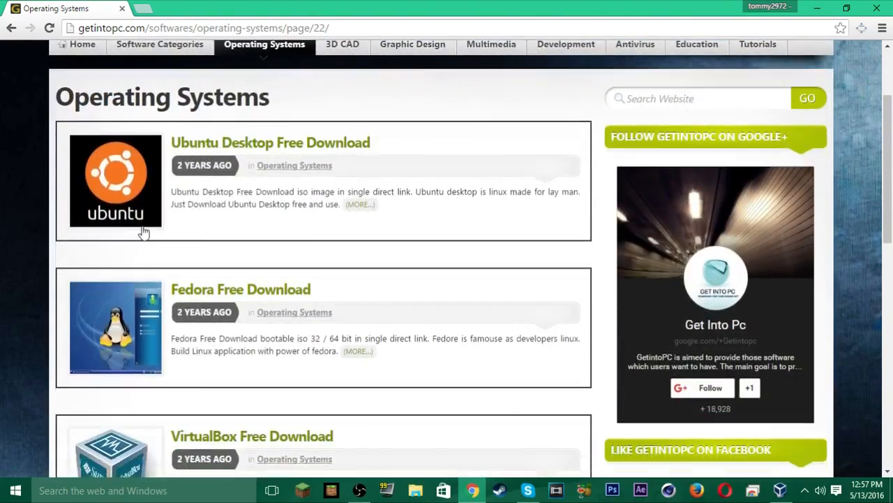
pyautogui.scroll(-3)
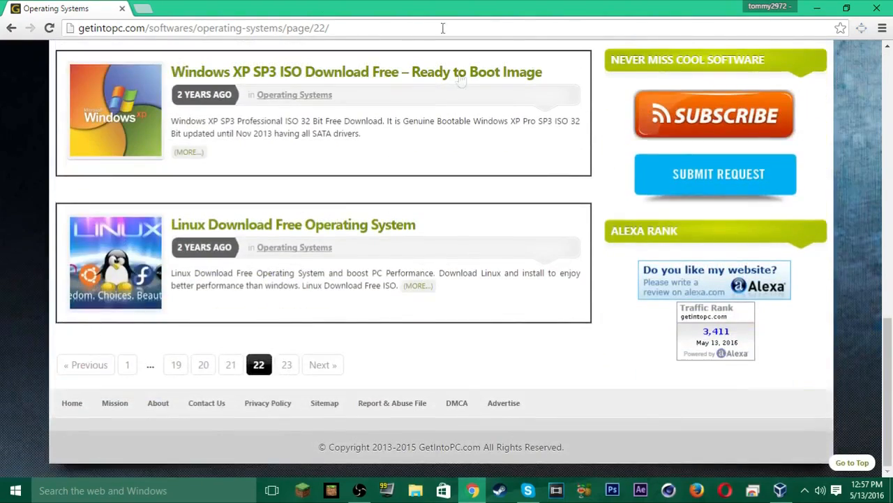
pyautogui.moveTo(310, 376)
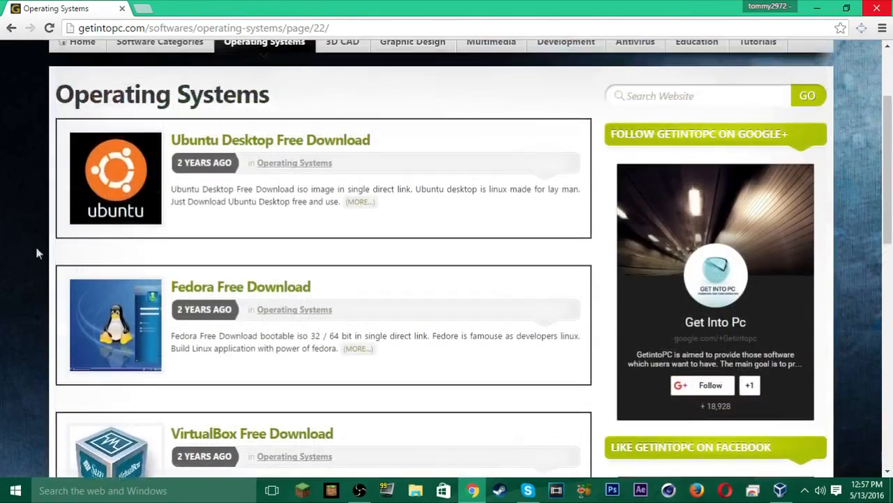
pyautogui.scroll(-3)
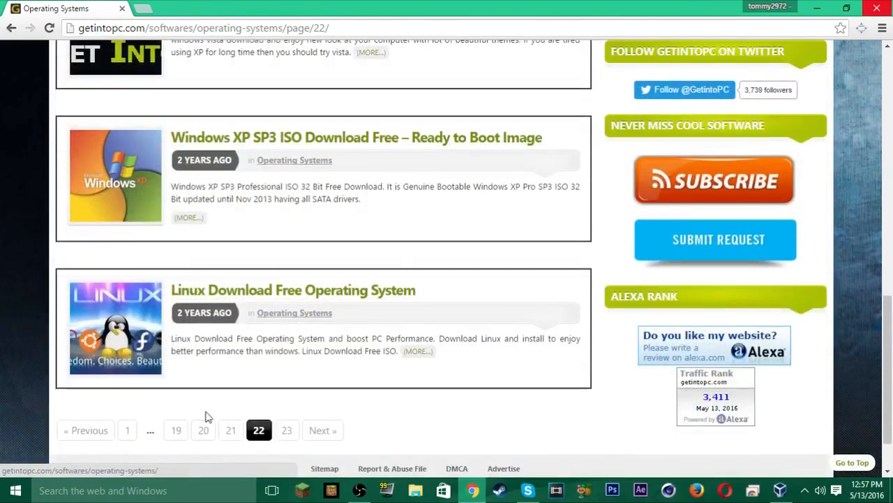
pyautogui.click(203, 430)
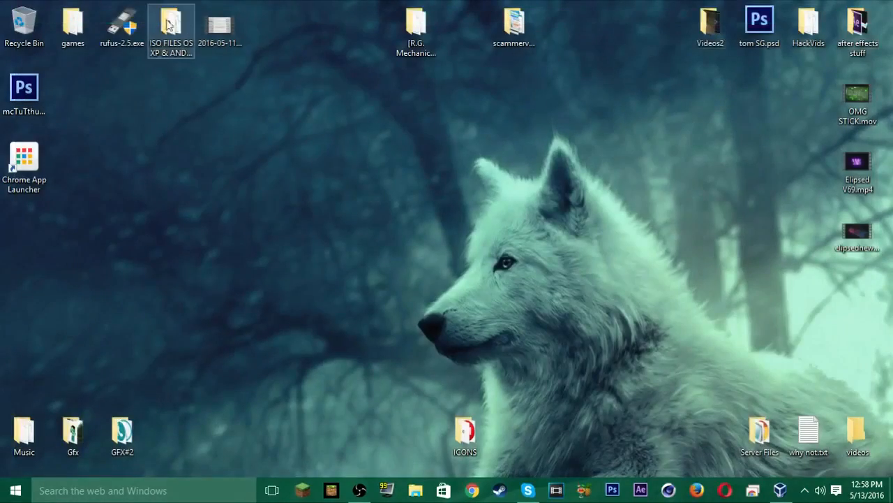
# Step: In the desktop ISO files folder, select the Windows XP SP3 x86 Black Edition ISO, then switch to VirtualBox Manager
pyautogui.doubleClick(171, 23)
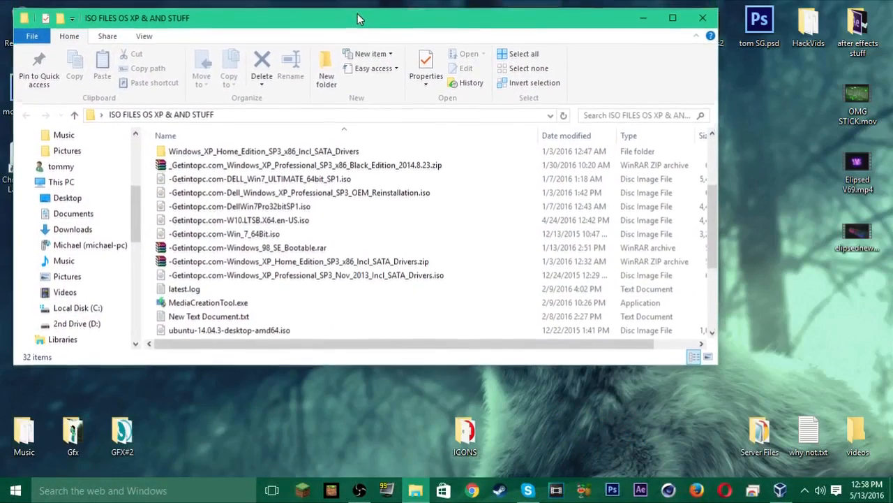
pyautogui.scroll(-3)
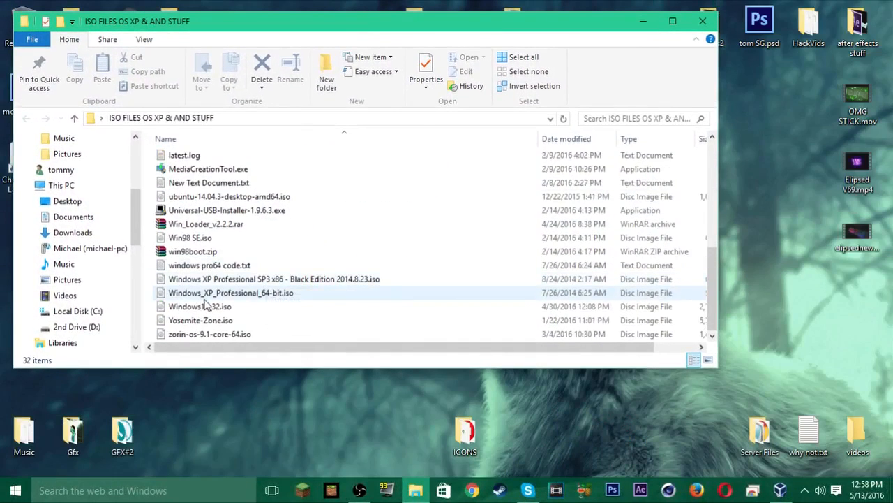
pyautogui.click(210, 334)
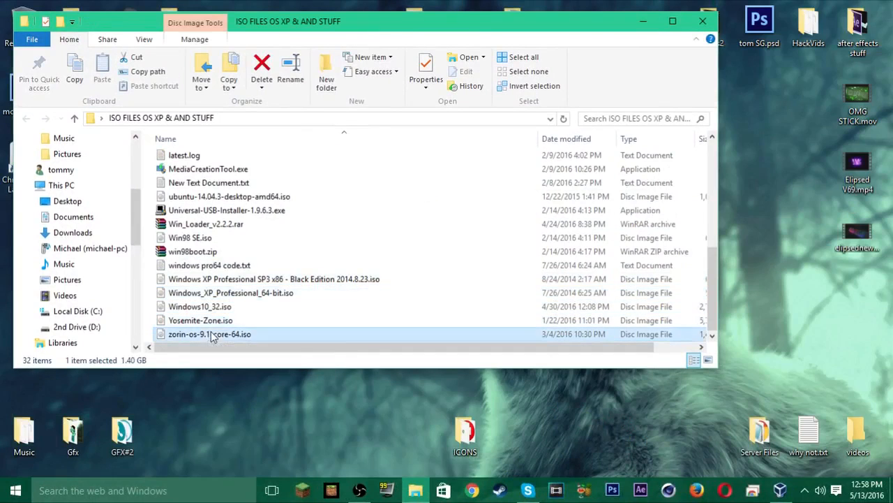
pyautogui.click(273, 279)
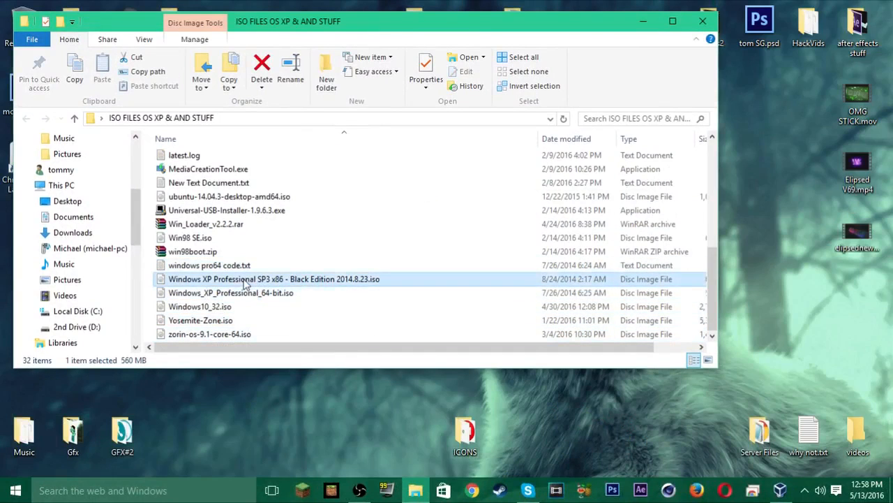
pyautogui.click(231, 293)
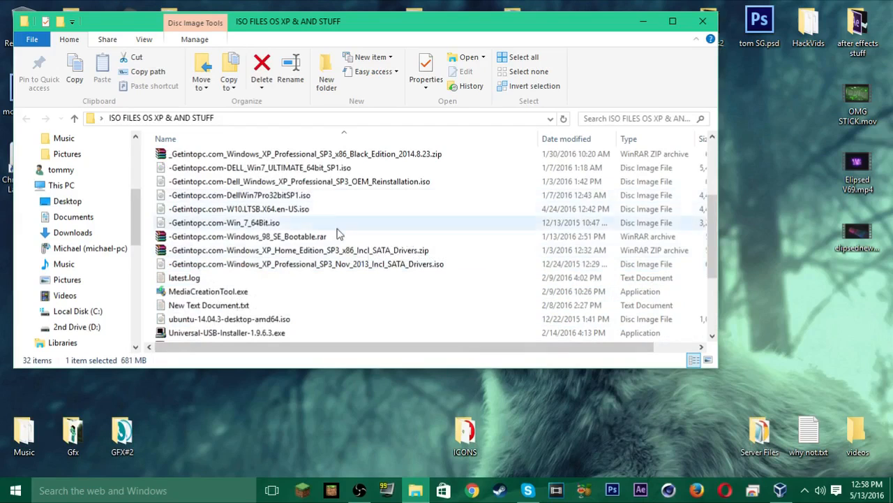
pyautogui.click(239, 210)
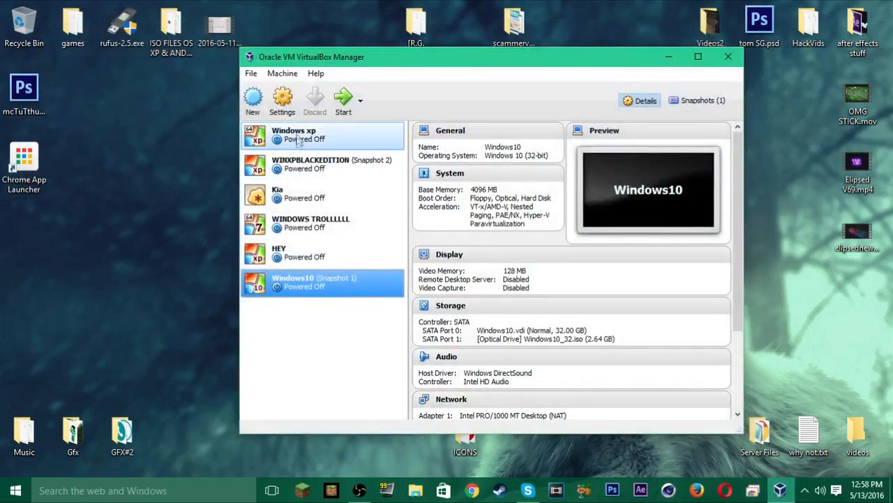
# Step: Select WINXPBLACKEDITION to show its details with the inaccessible disc image, centring the window
pyautogui.click(321, 164)
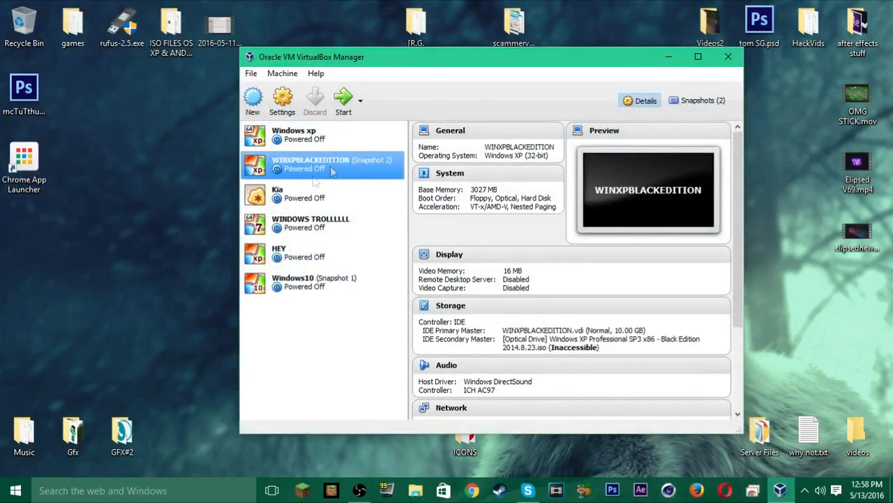
pyautogui.moveTo(388, 64)
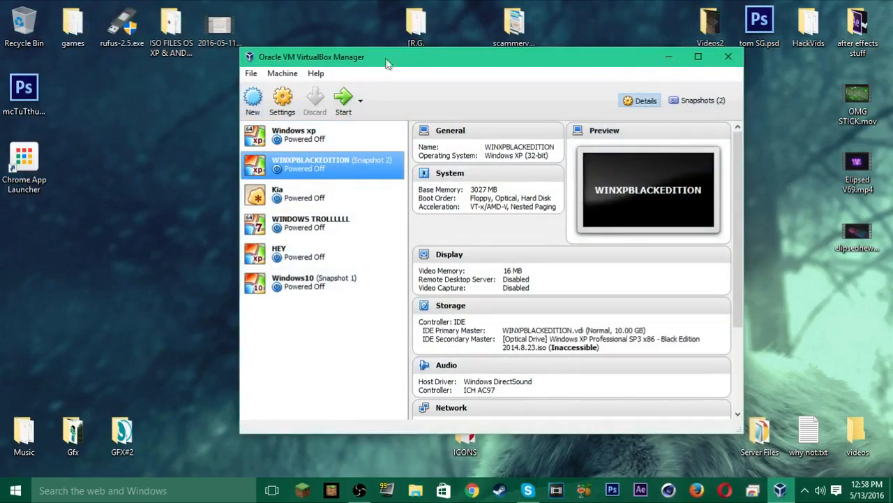
pyautogui.moveTo(389, 63); pyautogui.dragTo(333, 70)
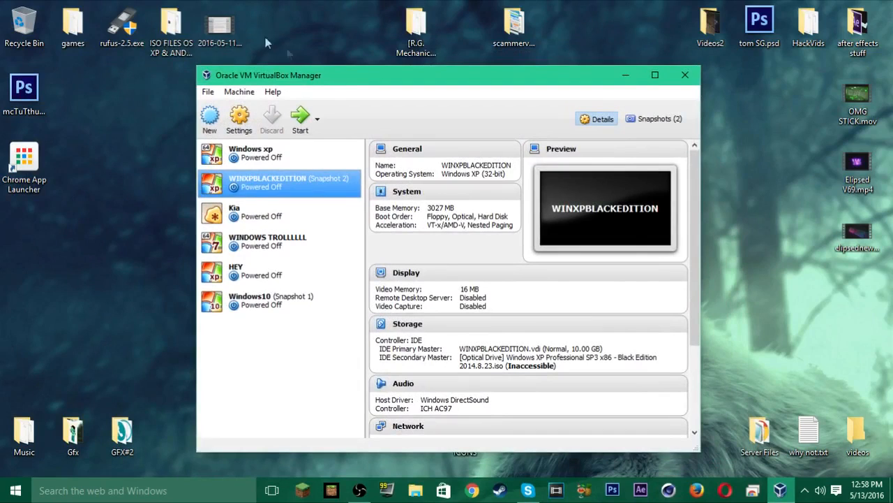
pyautogui.moveTo(254, 339)
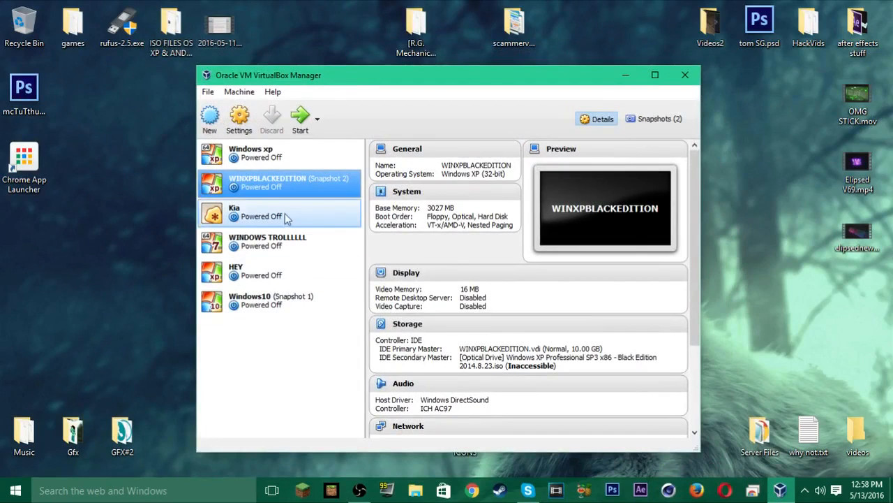
# Step: Start a new virtual machine and name it 'Windows Black Extra'
pyautogui.click(209, 118)
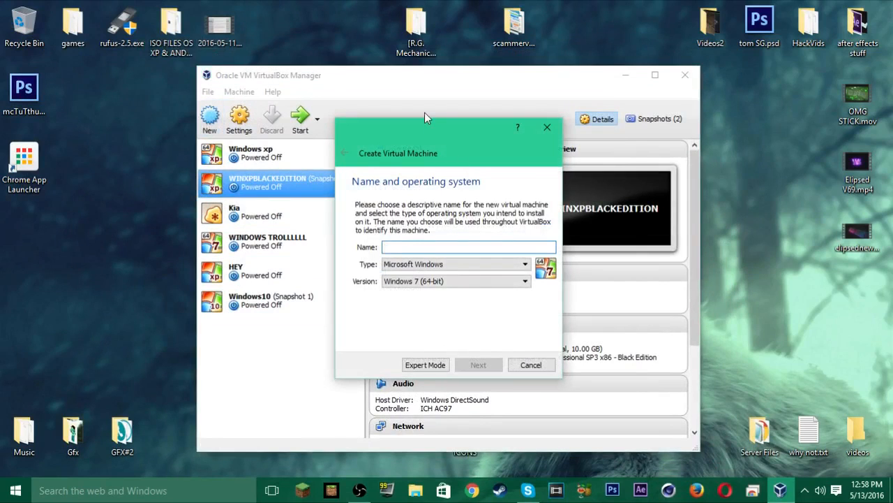
pyautogui.moveTo(428, 126); pyautogui.dragTo(427, 112)
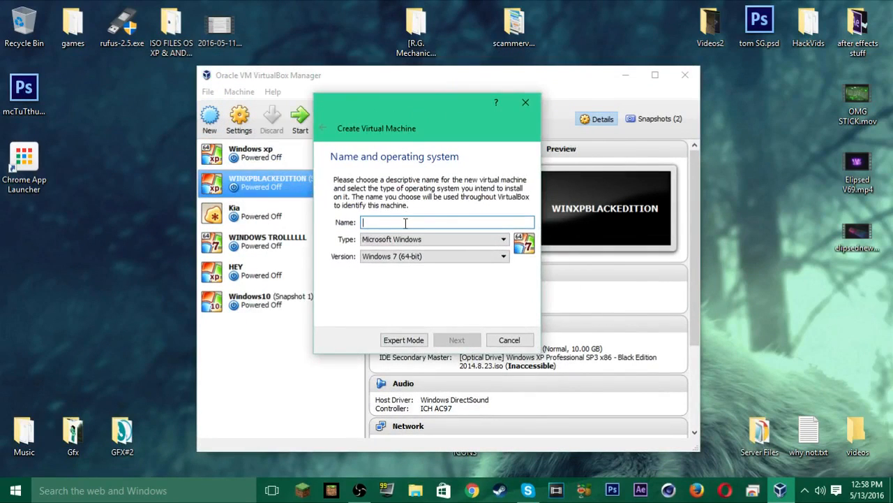
pyautogui.write('Windows Black Extra')
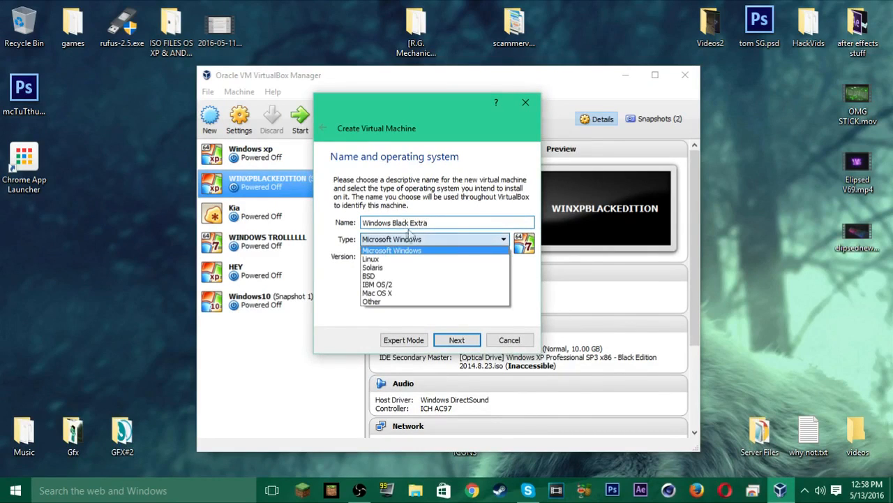
pyautogui.moveTo(391, 260)
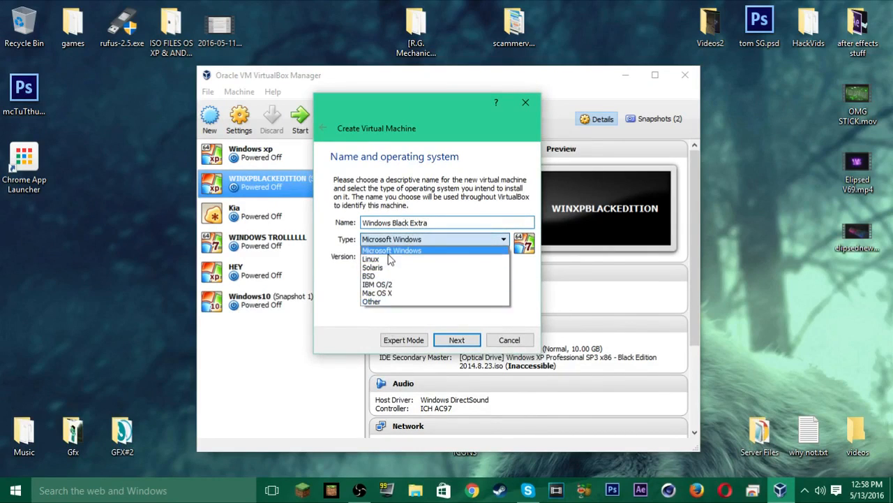
# Step: Keep type Microsoft Windows and set the version to Windows XP (32-bit)
pyautogui.click(392, 250)
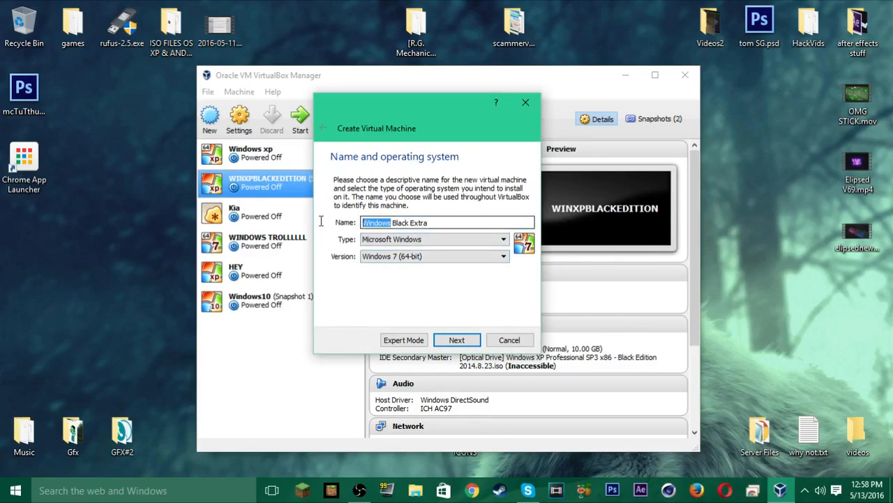
pyautogui.write('ma')
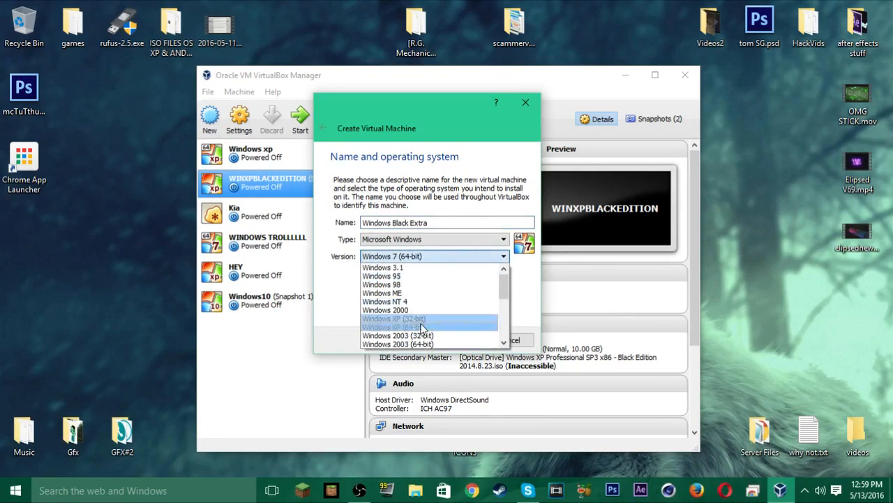
pyautogui.scroll(-3)
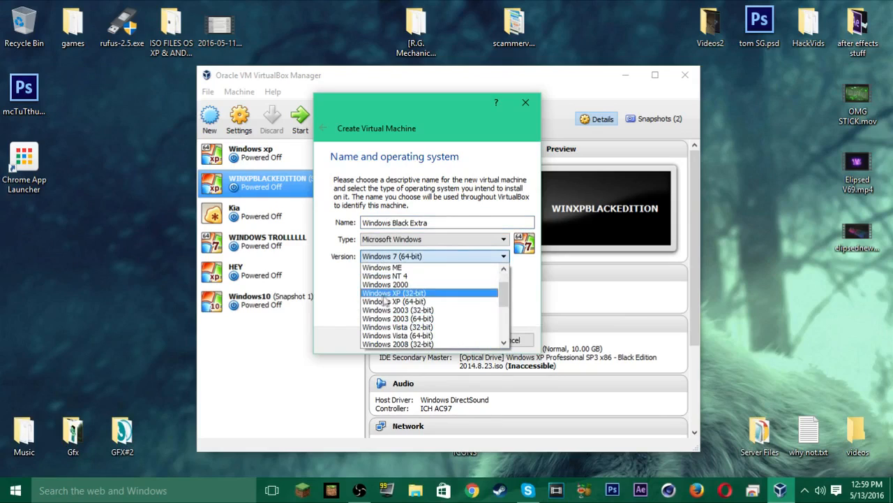
pyautogui.click(394, 293)
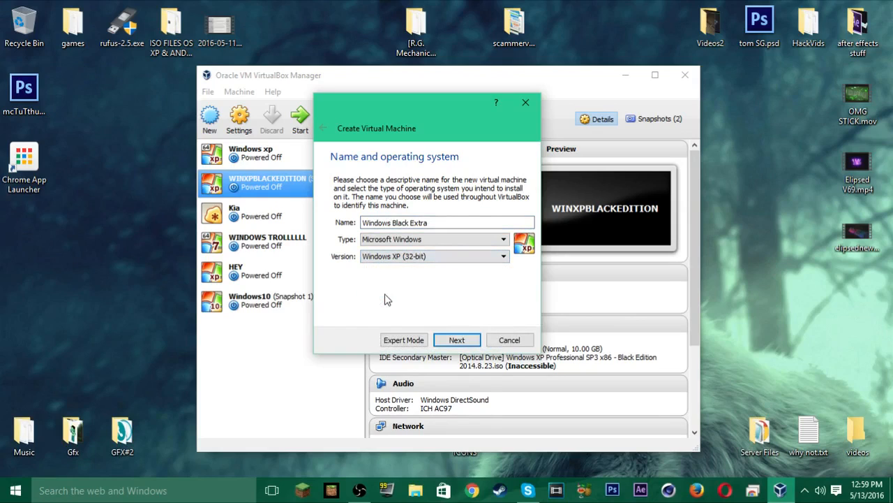
pyautogui.click(502, 257)
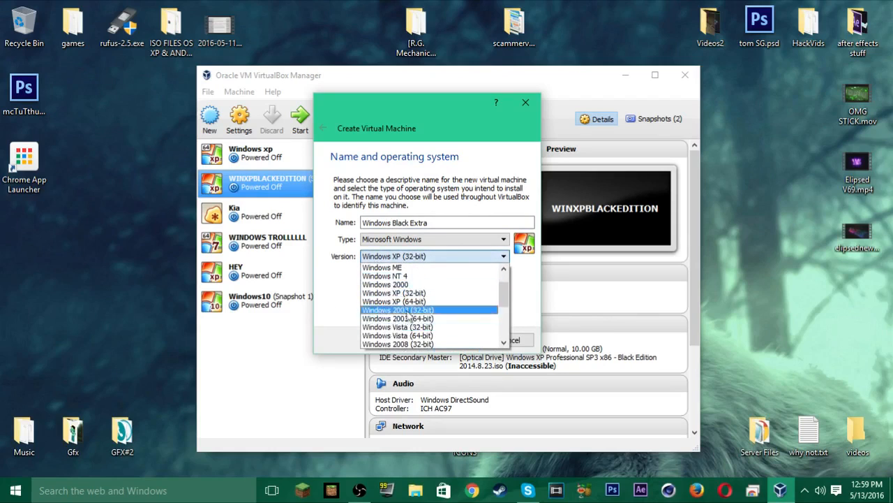
pyautogui.scroll(-3)
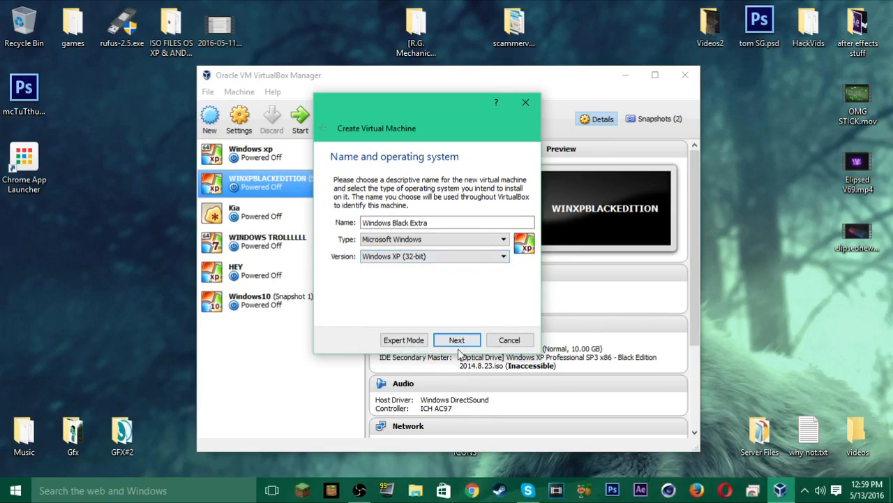
# Step: On the Memory size step, try the RAM slider across its range and settle on 3000 MB
pyautogui.click(456, 340)
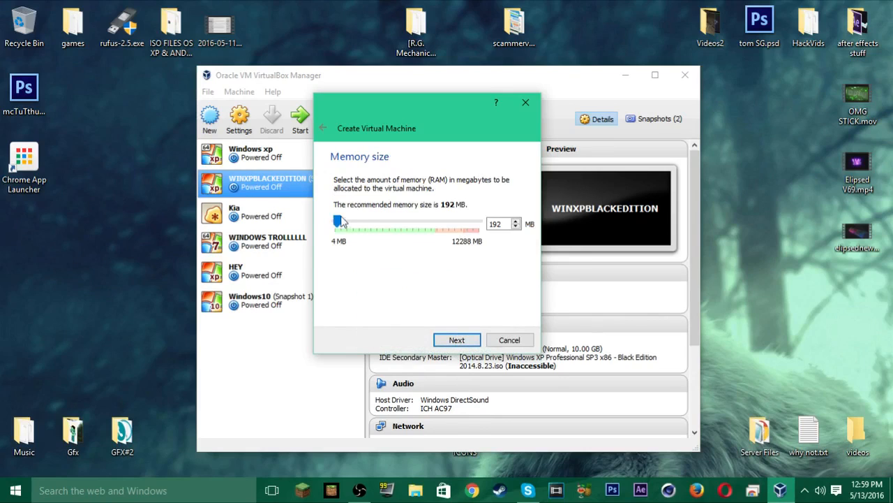
pyautogui.moveTo(341, 222); pyautogui.dragTo(349, 222)
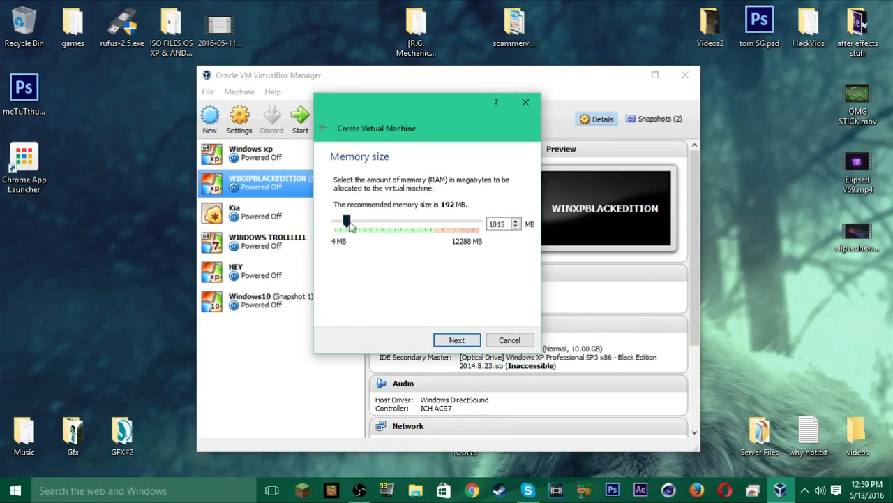
pyautogui.moveTo(348, 223); pyautogui.dragTo(480, 223)
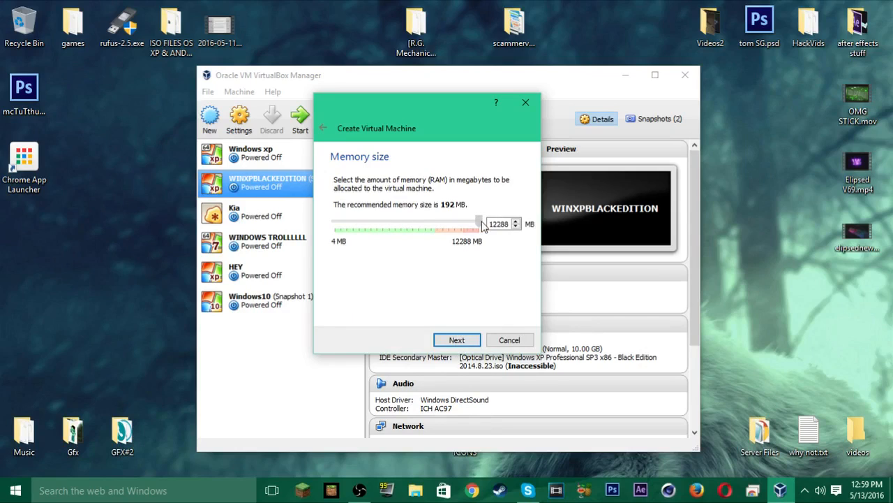
pyautogui.moveTo(477, 225); pyautogui.dragTo(467, 225)
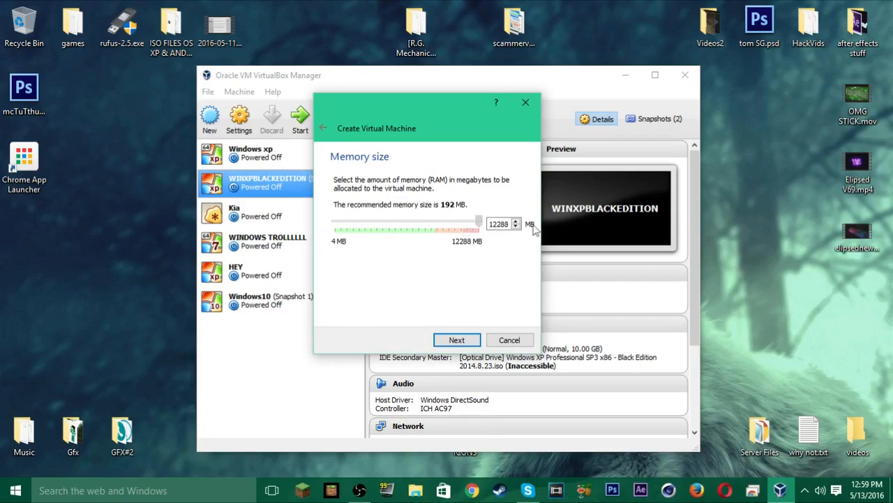
pyautogui.moveTo(785, 240)
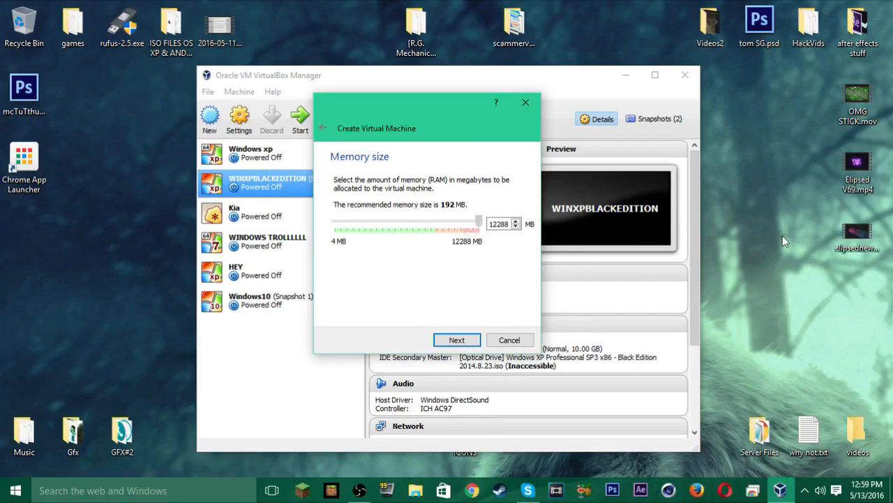
pyautogui.moveTo(478, 222); pyautogui.dragTo(434, 222)
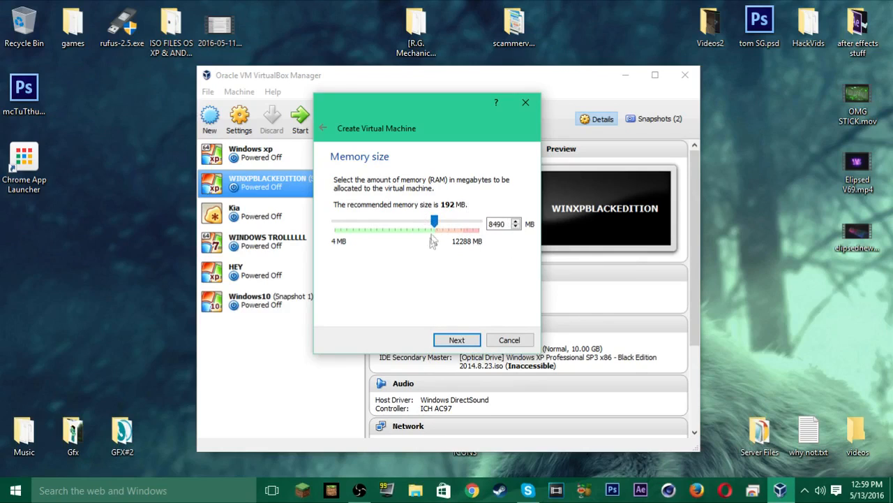
pyautogui.moveTo(435, 222); pyautogui.dragTo(439, 222)
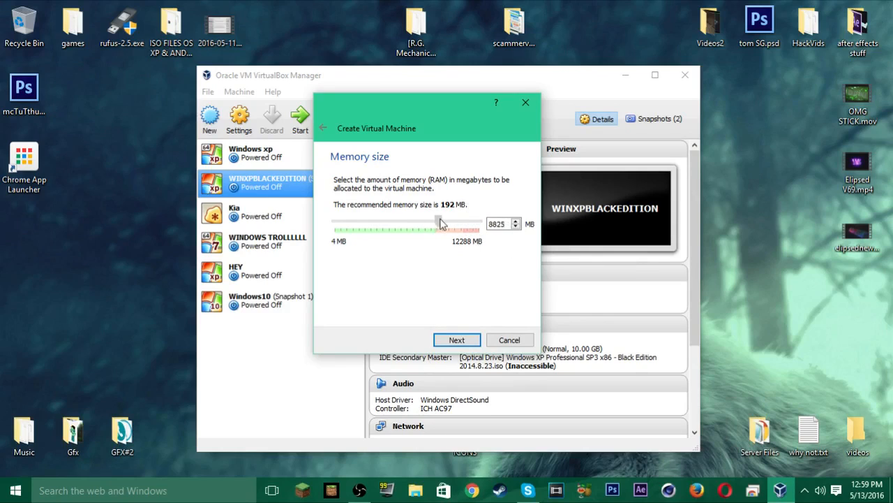
pyautogui.moveTo(444, 220); pyautogui.dragTo(438, 223)
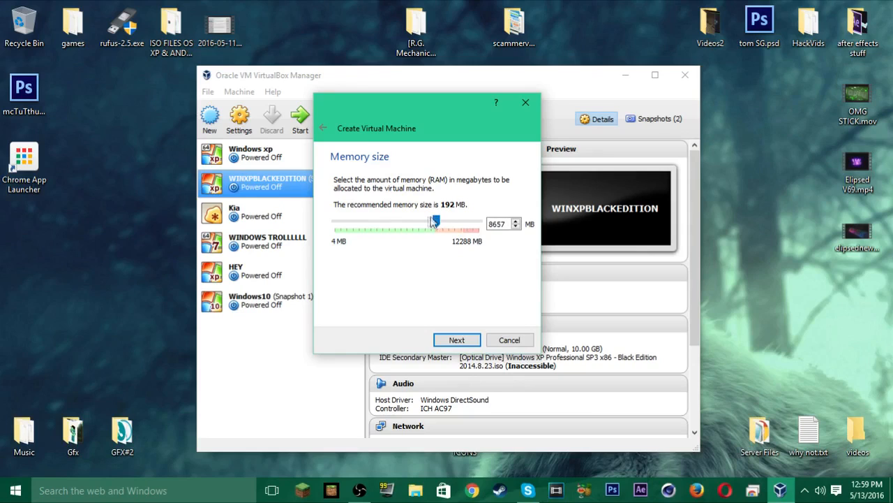
pyautogui.moveTo(433, 223); pyautogui.dragTo(416, 223)
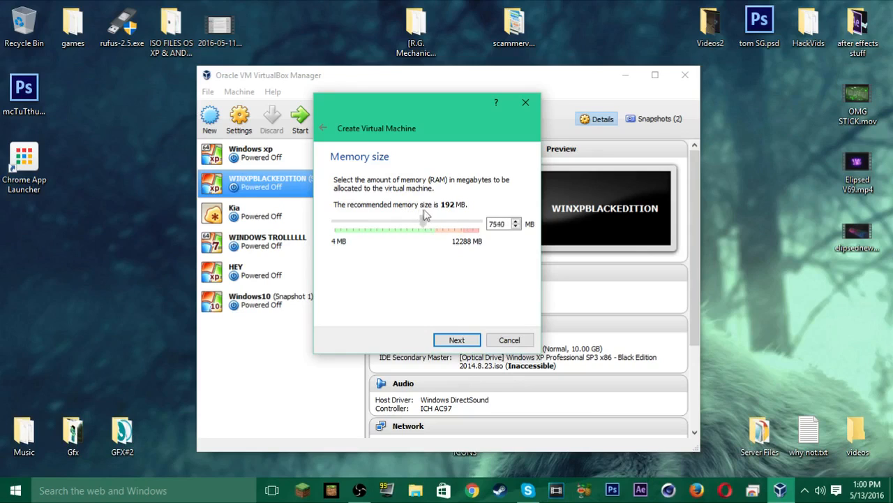
pyautogui.moveTo(426, 223); pyautogui.dragTo(335, 223)
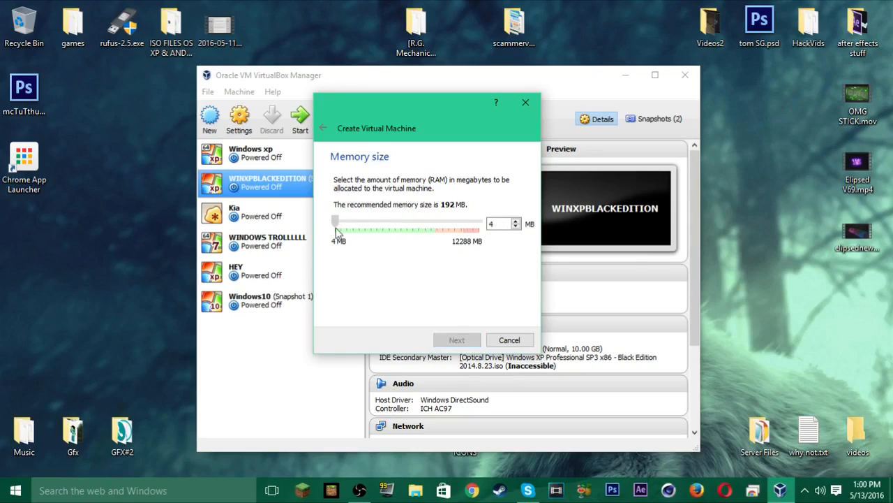
pyautogui.moveTo(336, 224); pyautogui.dragTo(440, 224)
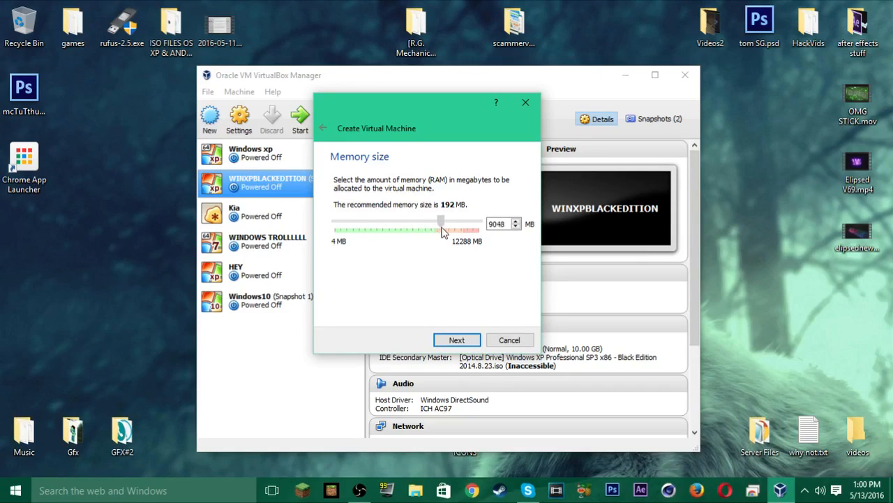
pyautogui.moveTo(441, 223); pyautogui.dragTo(445, 223)
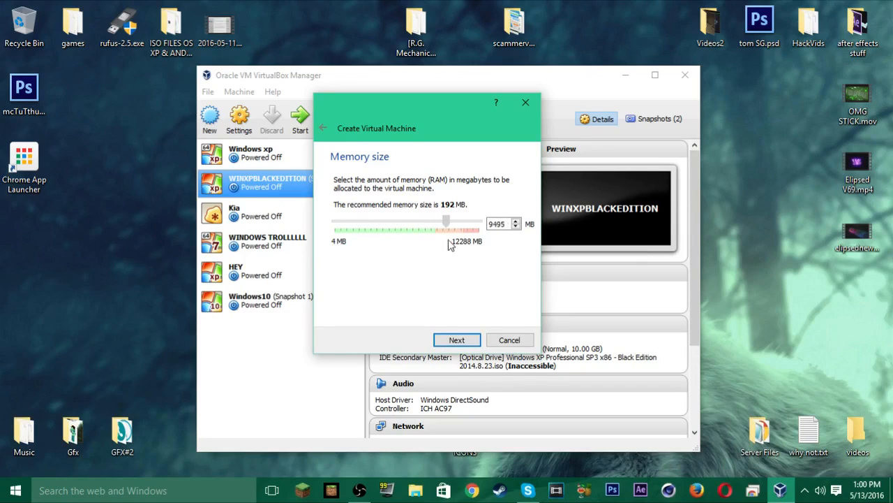
pyautogui.moveTo(446, 224); pyautogui.dragTo(466, 224)
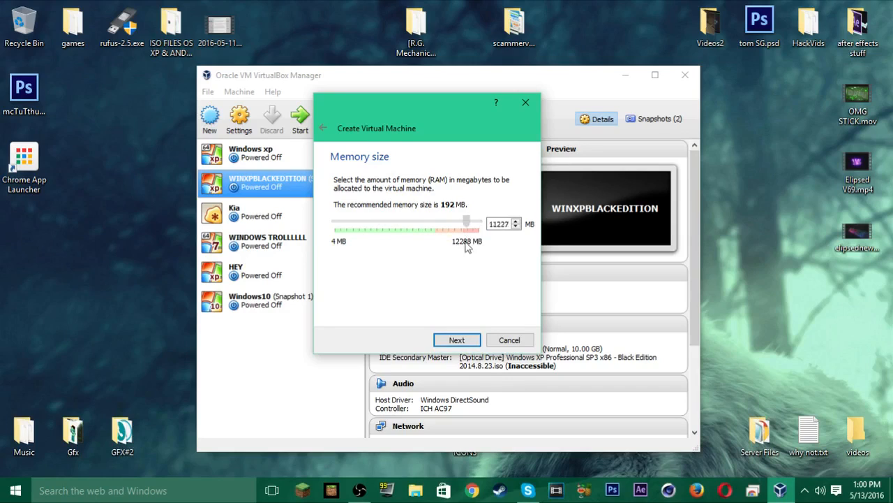
pyautogui.moveTo(467, 221); pyautogui.dragTo(356, 220)
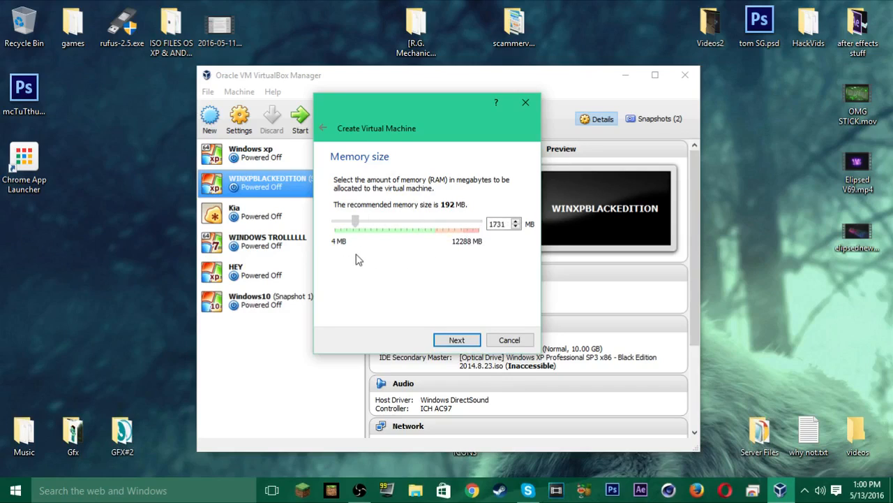
pyautogui.moveTo(356, 221); pyautogui.dragTo(370, 221)
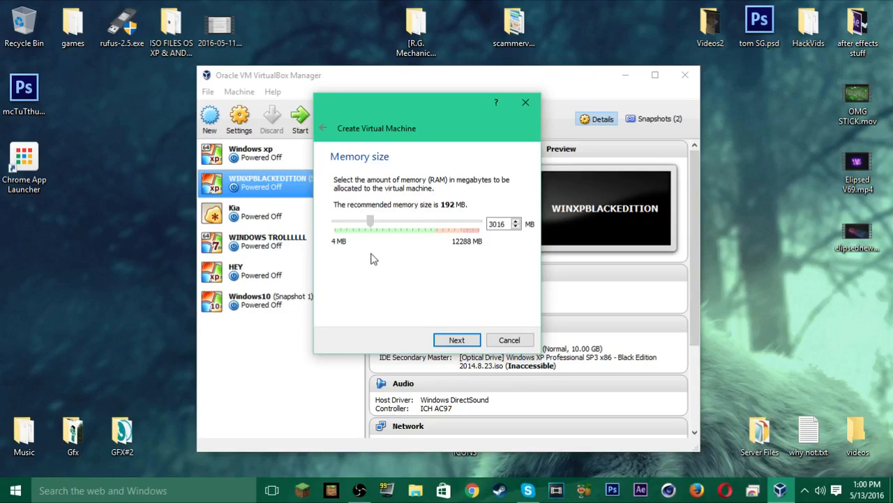
pyautogui.click(500, 223)
pyautogui.write('3000')
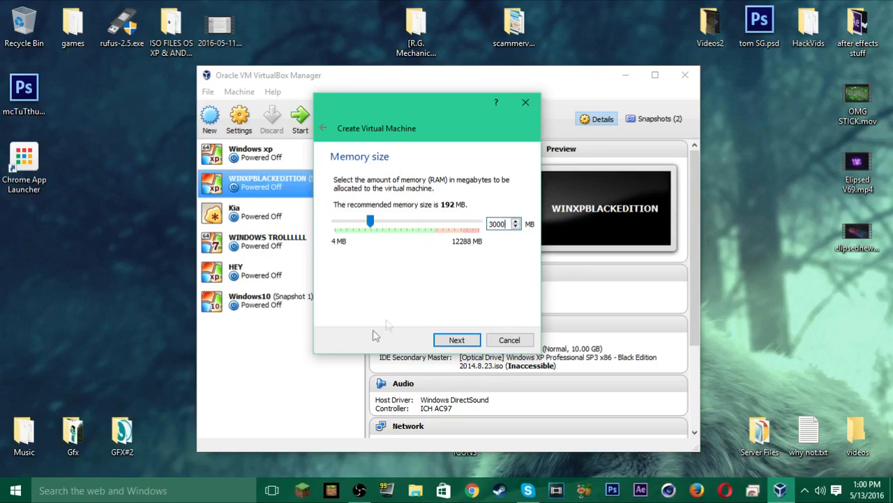
# Step: Create a virtual hard disk now as a dynamically allocated VDI, reaching the file location and size step
pyautogui.click(457, 339)
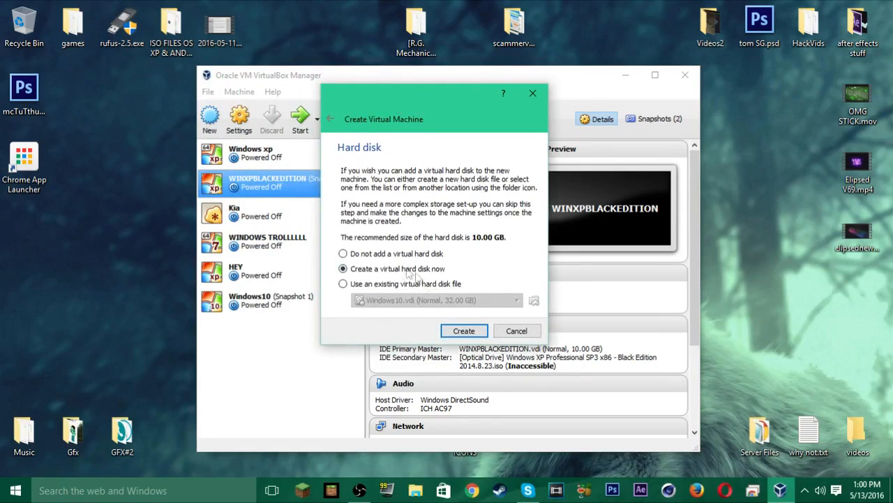
pyautogui.moveTo(454, 272)
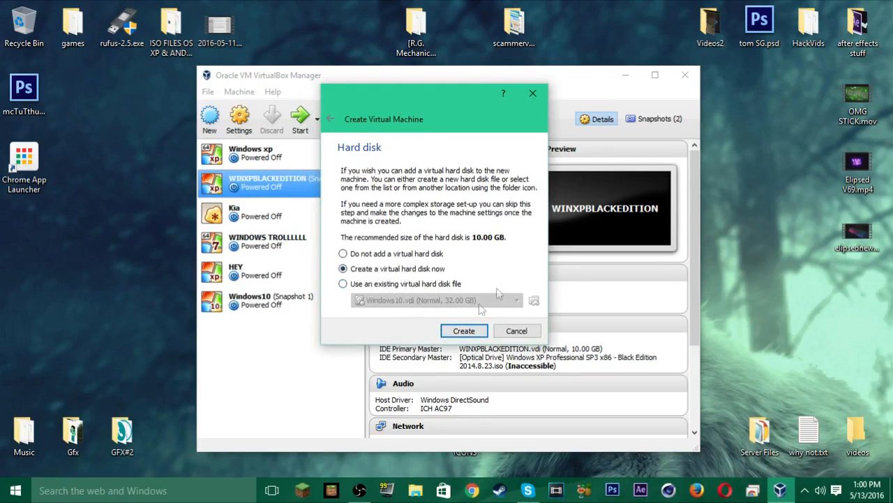
pyautogui.click(463, 330)
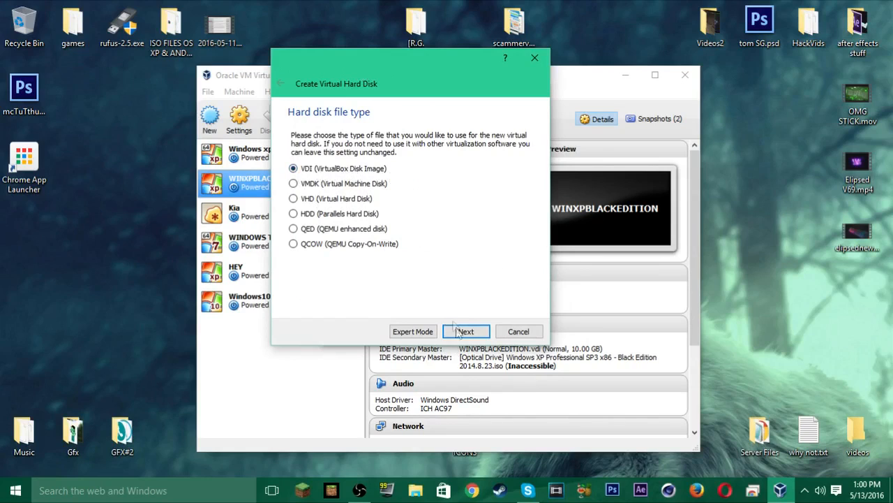
pyautogui.click(466, 331)
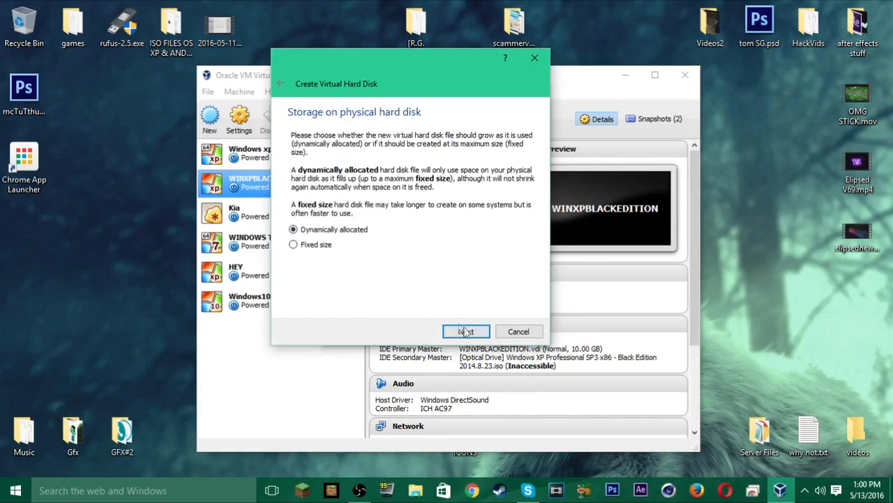
pyautogui.click(466, 331)
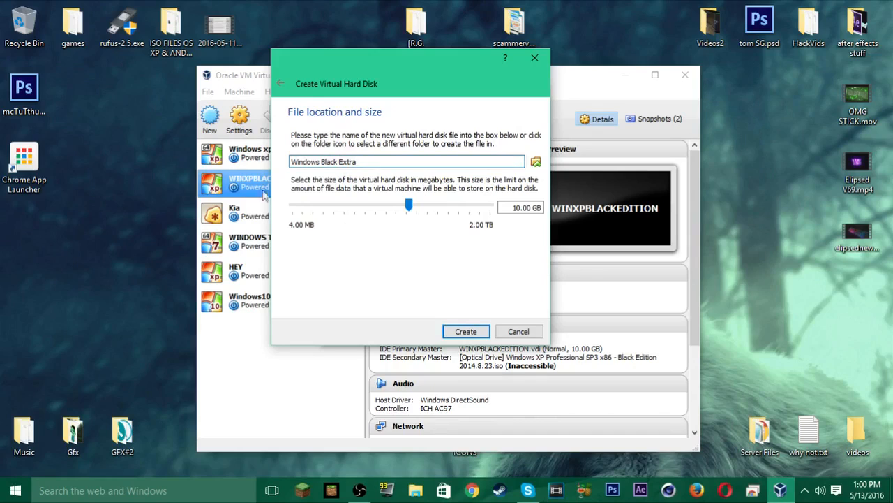
# Step: Set the virtual disk size to about 15.13 GB and create the Windows Black Extra machine
pyautogui.tripleClick(406, 162)
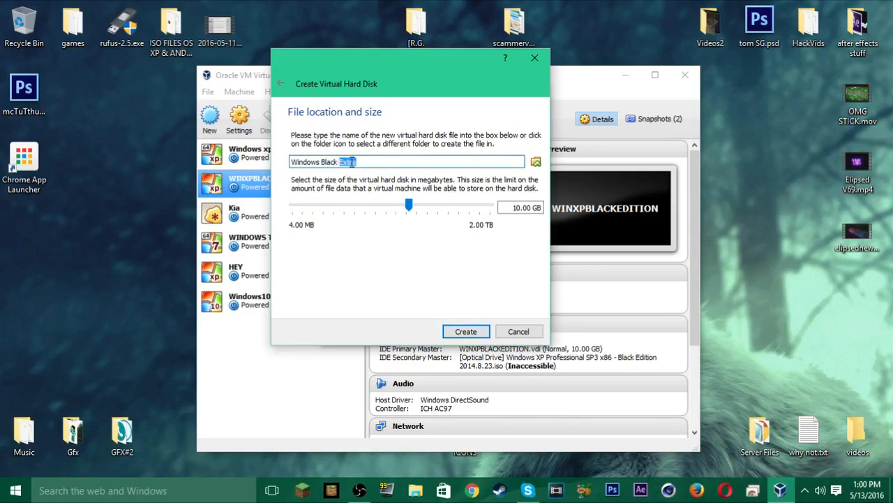
pyautogui.moveTo(408, 204); pyautogui.dragTo(421, 203)
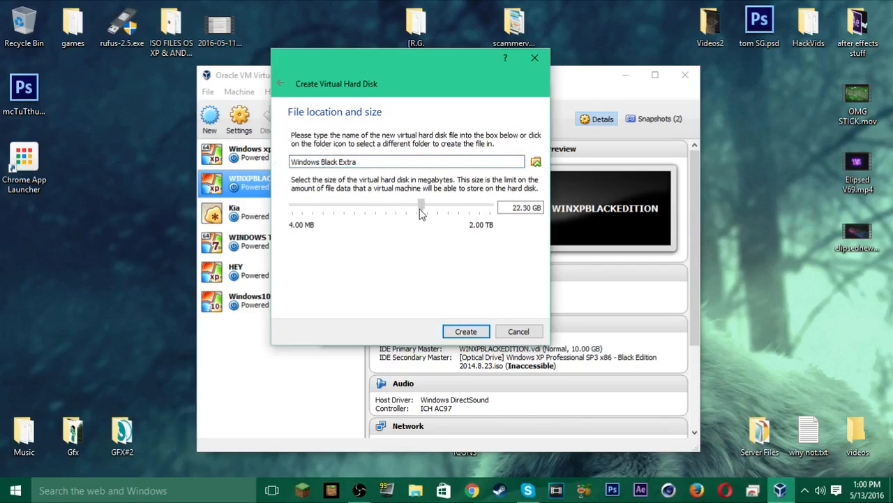
pyautogui.moveTo(422, 207); pyautogui.dragTo(292, 206)
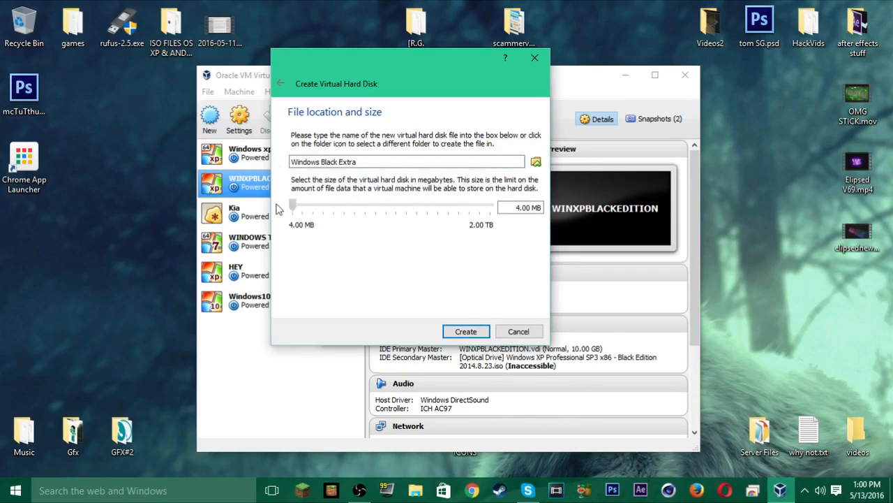
pyautogui.moveTo(292, 204); pyautogui.dragTo(334, 204)
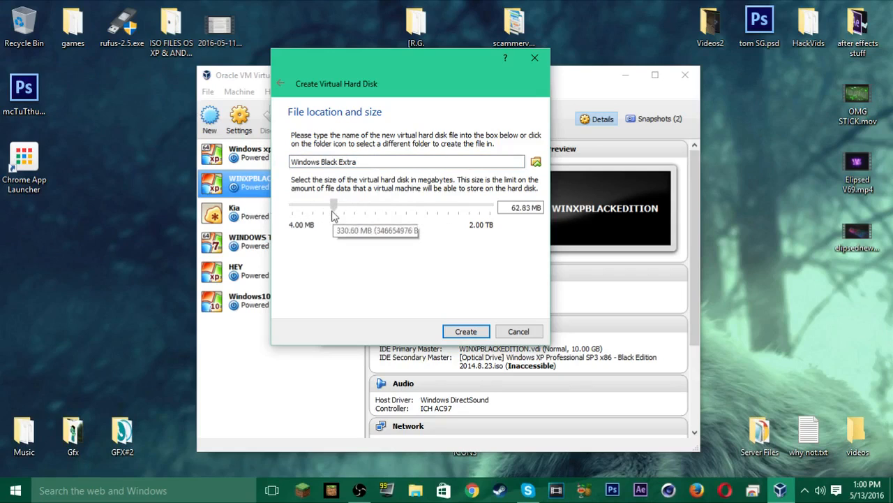
pyautogui.moveTo(333, 204); pyautogui.dragTo(482, 204)
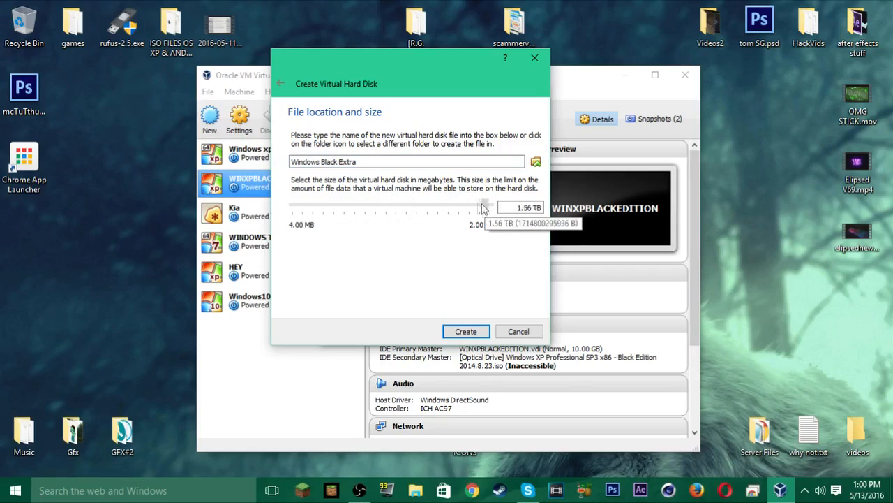
pyautogui.moveTo(485, 207); pyautogui.dragTo(287, 206)
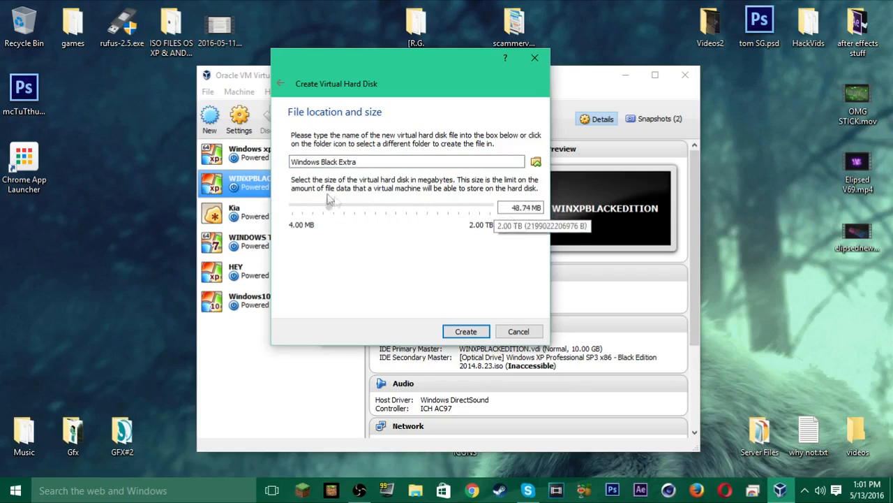
pyautogui.moveTo(328, 204); pyautogui.dragTo(356, 203)
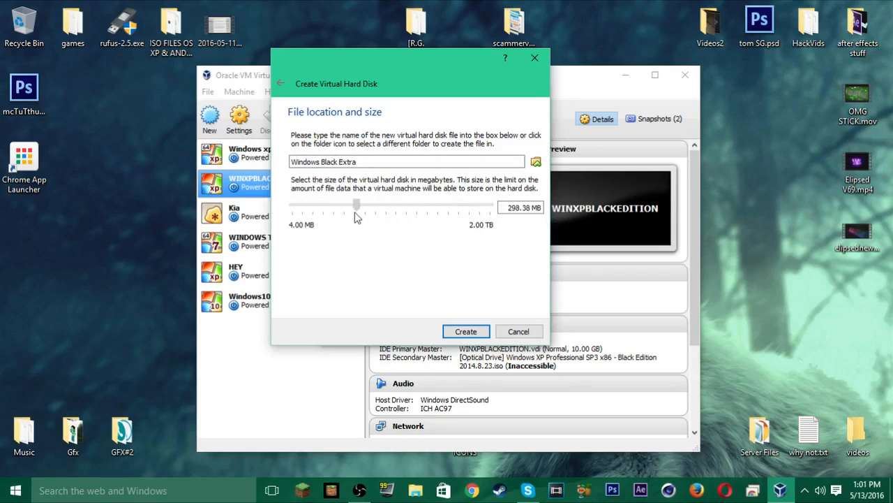
pyautogui.moveTo(356, 204); pyautogui.dragTo(370, 204)
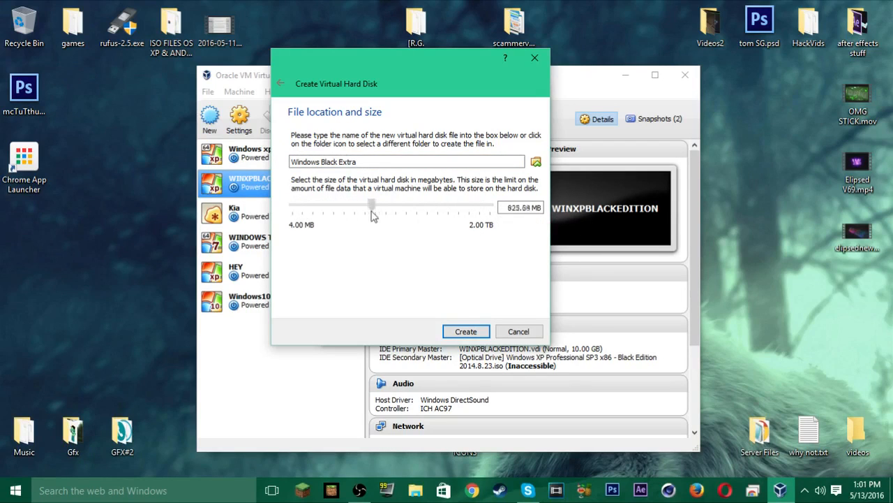
pyautogui.moveTo(371, 204); pyautogui.dragTo(413, 204)
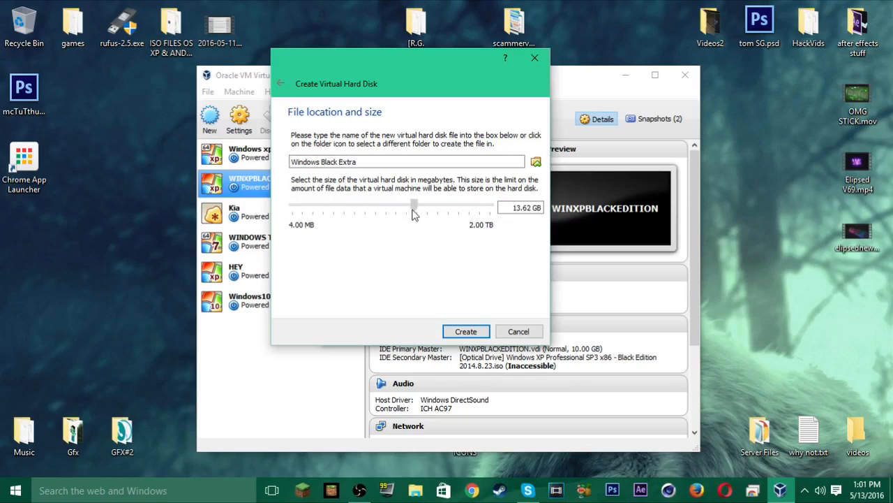
pyautogui.moveTo(416, 204); pyautogui.dragTo(488, 204)
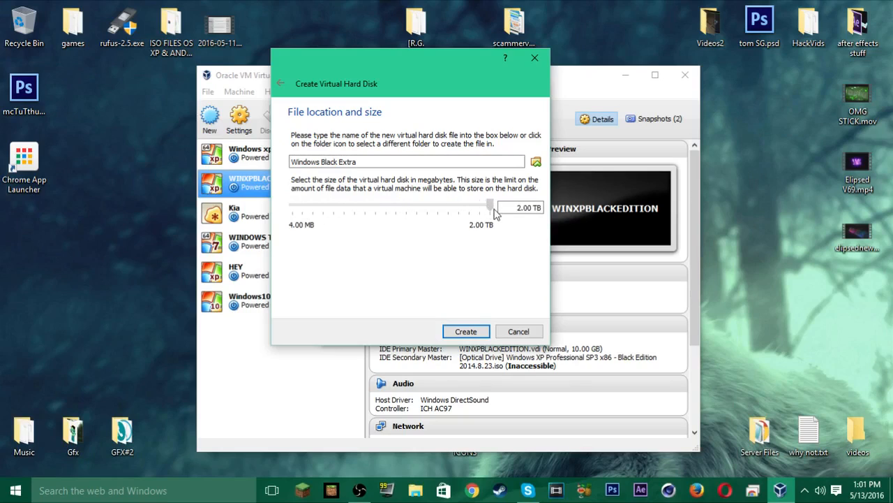
pyautogui.moveTo(490, 207); pyautogui.dragTo(412, 206)
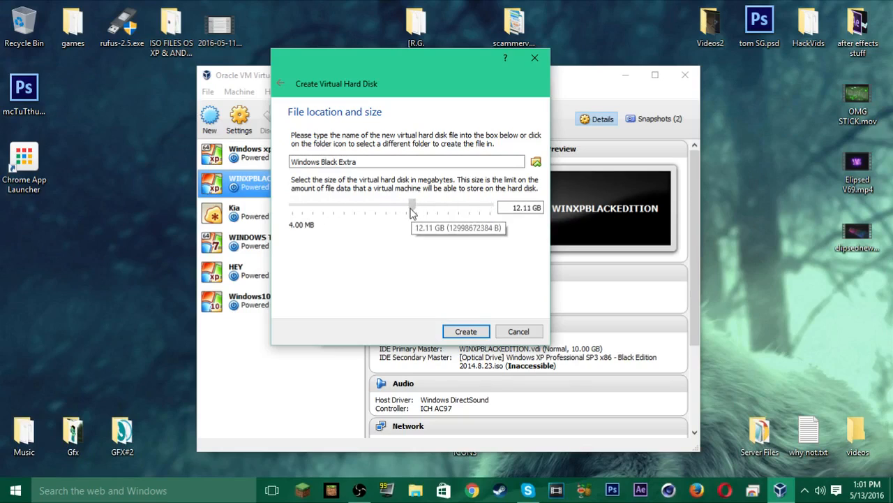
pyautogui.moveTo(412, 206); pyautogui.dragTo(416, 207)
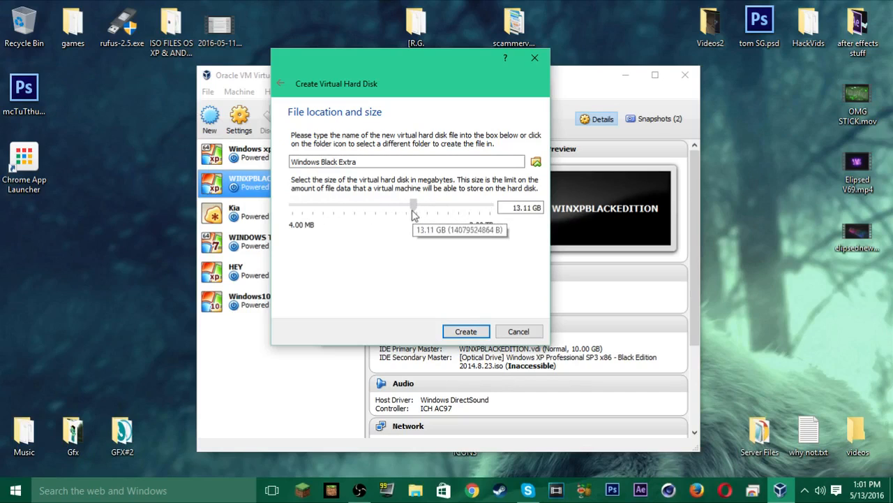
pyautogui.moveTo(414, 204); pyautogui.dragTo(416, 204)
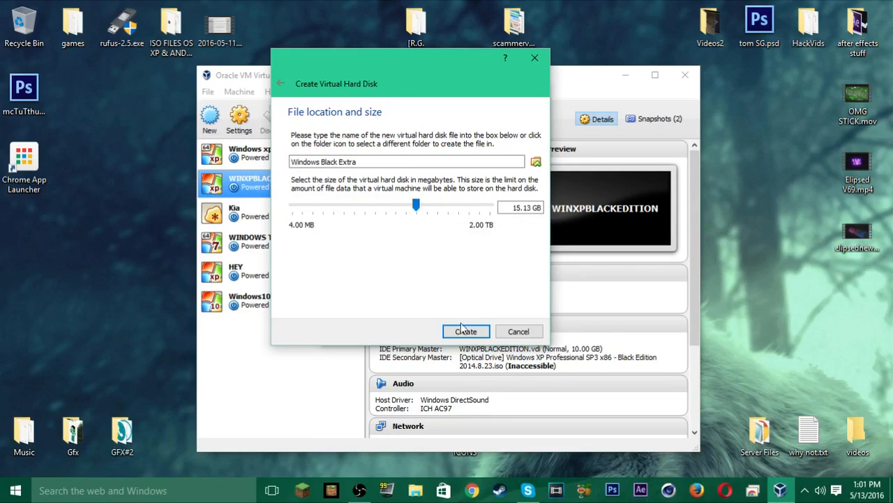
pyautogui.click(466, 331)
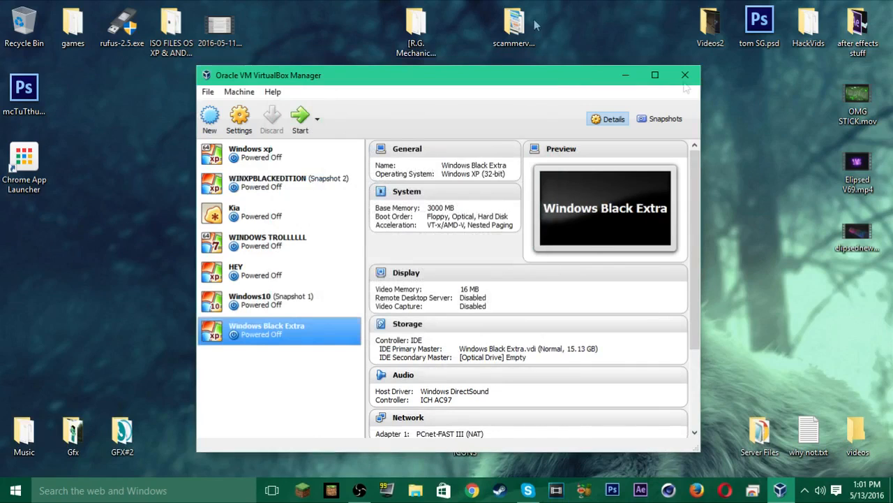
pyautogui.moveTo(533, 87)
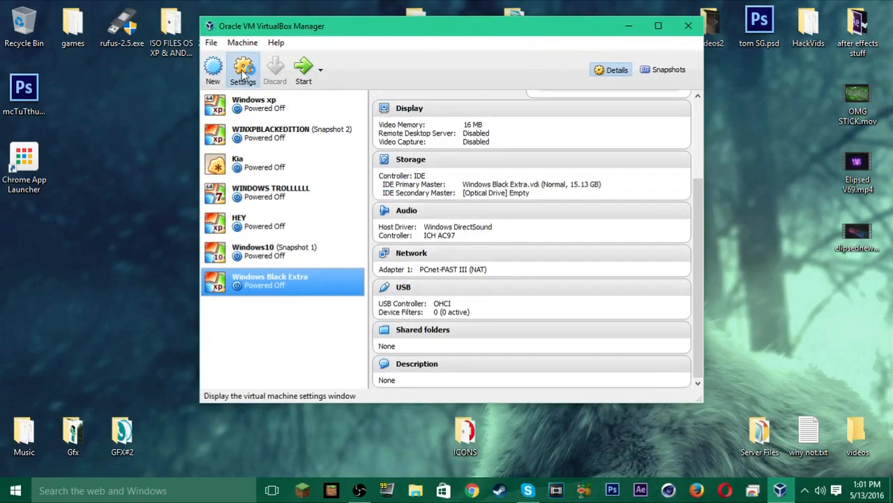
# Step: Bring up the Settings window for the Windows Black Extra machine
pyautogui.click(243, 69)
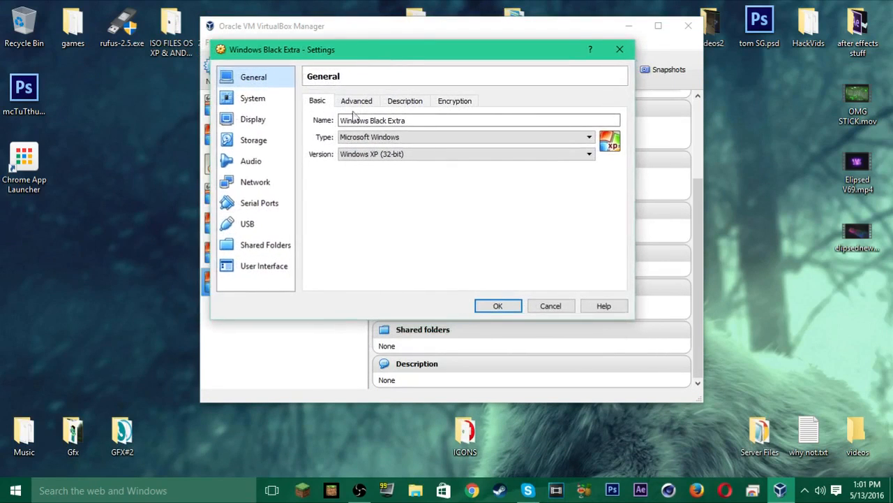
# Step: Check the OS Type list, slide Processors to 3 and back to 1 CPU, then view Acceleration
pyautogui.click(455, 100)
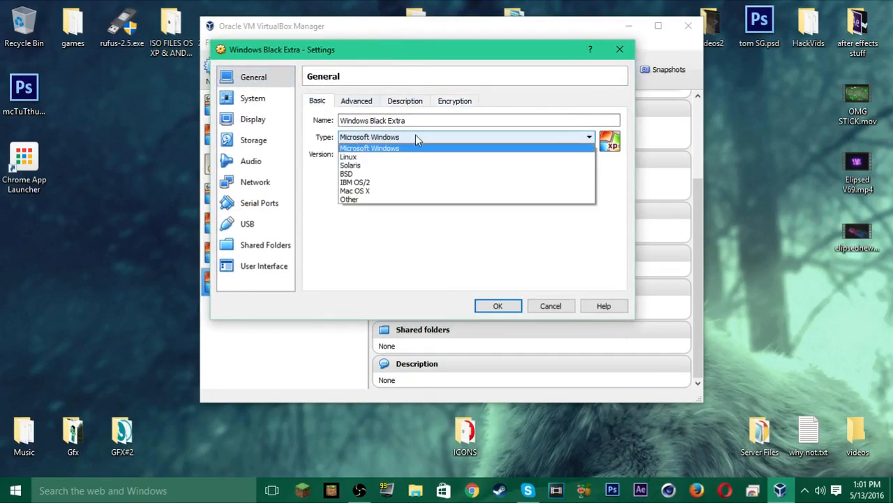
pyautogui.click(252, 98)
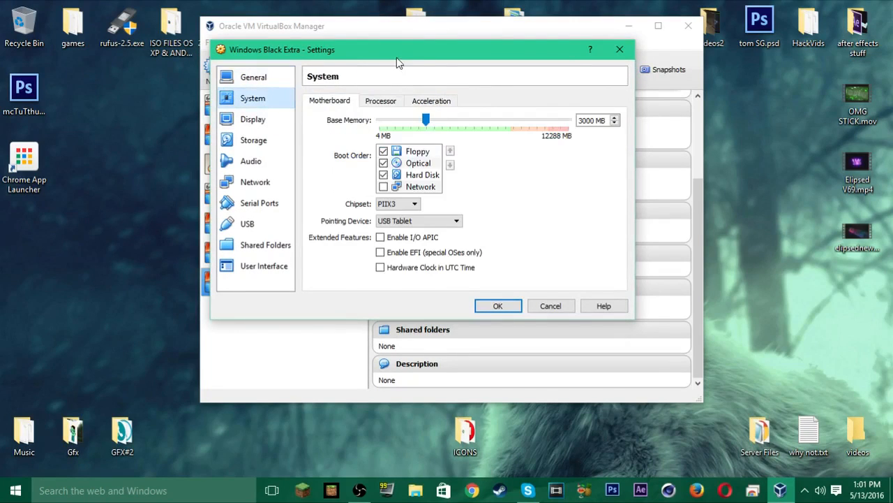
pyautogui.click(378, 108)
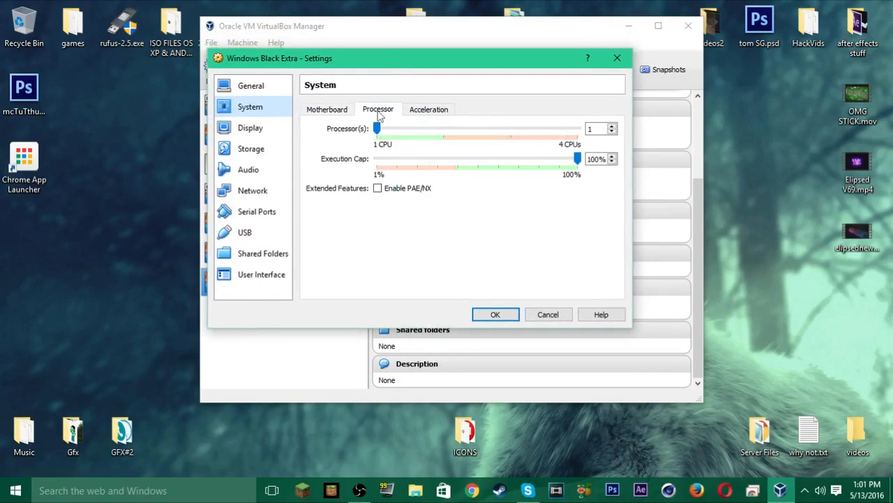
pyautogui.moveTo(377, 128); pyautogui.dragTo(511, 128)
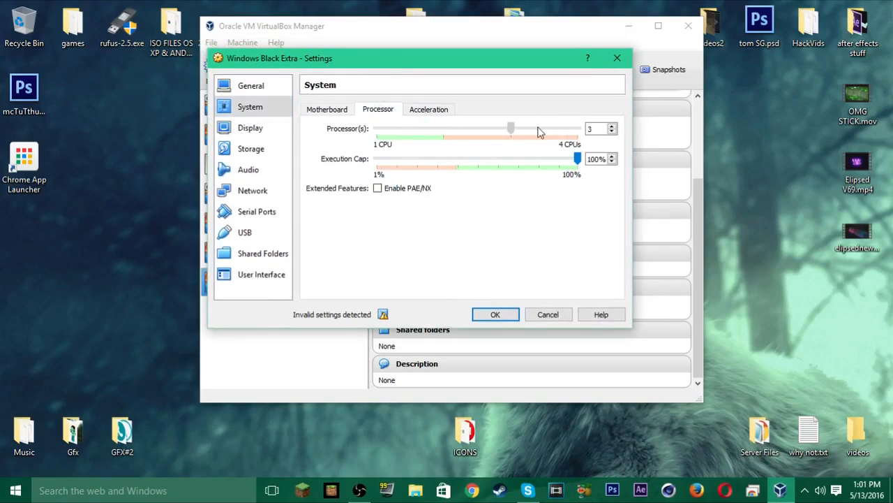
pyautogui.moveTo(511, 128); pyautogui.dragTo(377, 128)
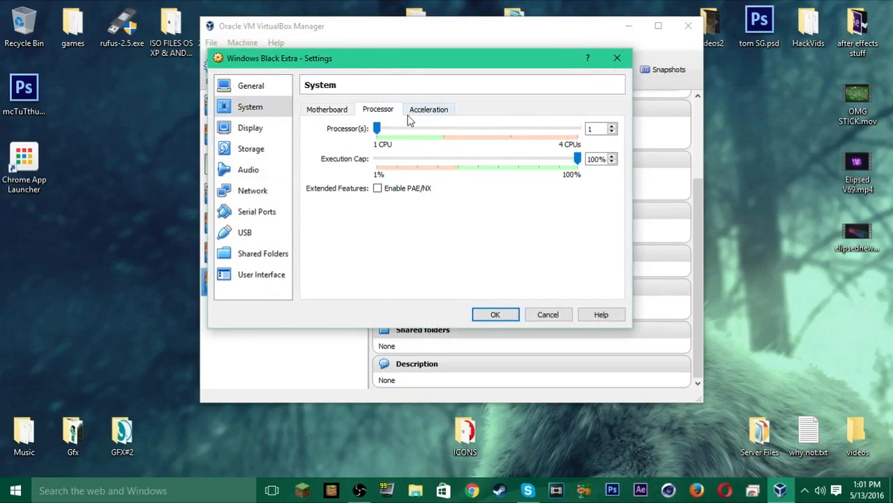
pyautogui.click(327, 109)
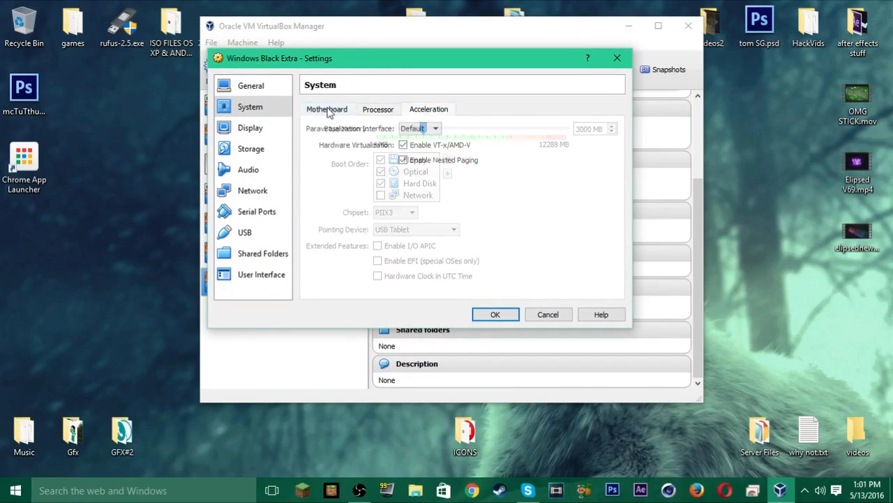
# Step: Look over the Display pages: video capture, remote display, and screen/video memory
pyautogui.click(250, 127)
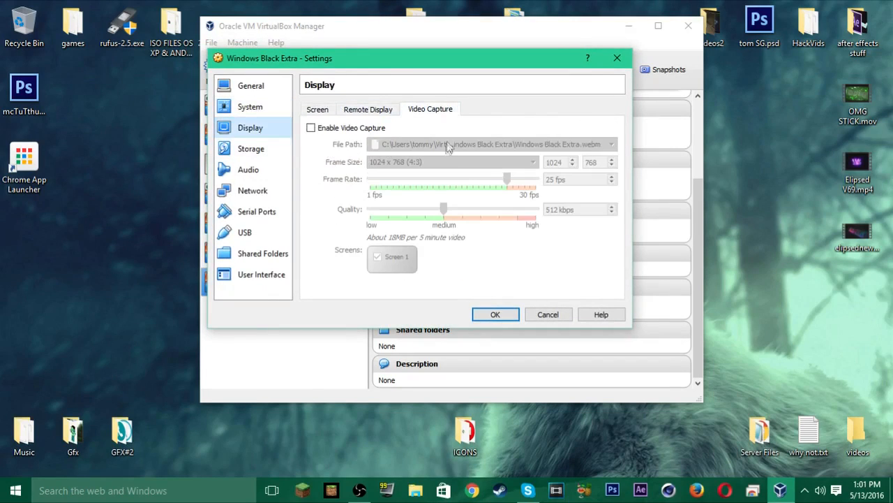
pyautogui.click(310, 129)
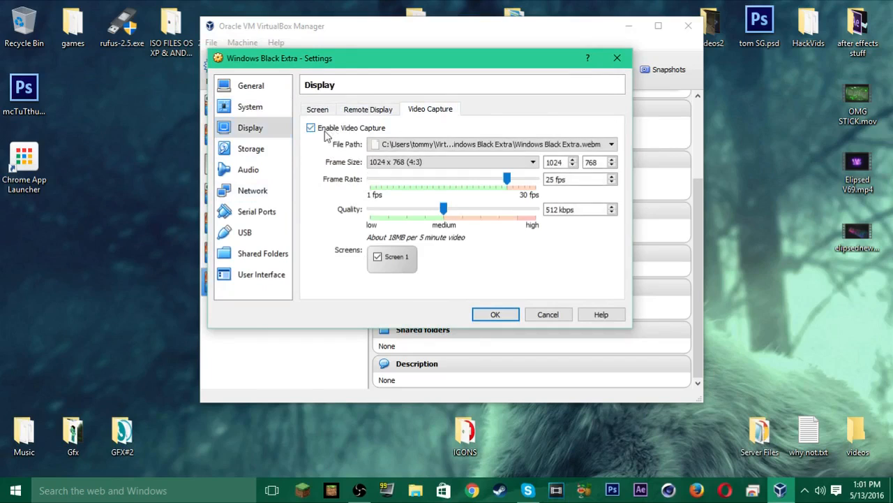
pyautogui.click(369, 108)
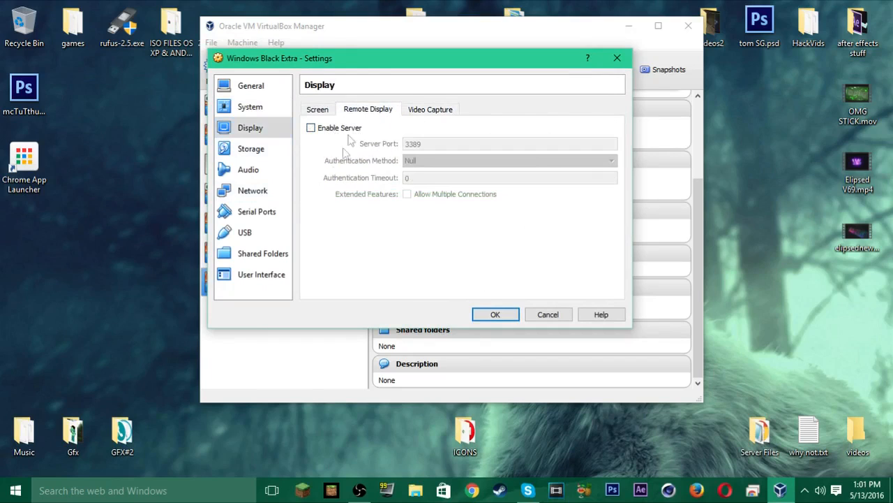
pyautogui.click(317, 108)
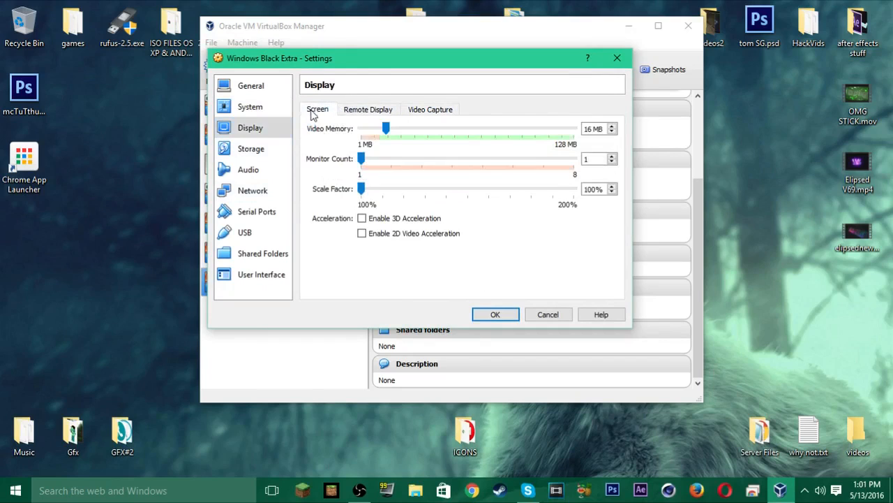
pyautogui.moveTo(571, 131)
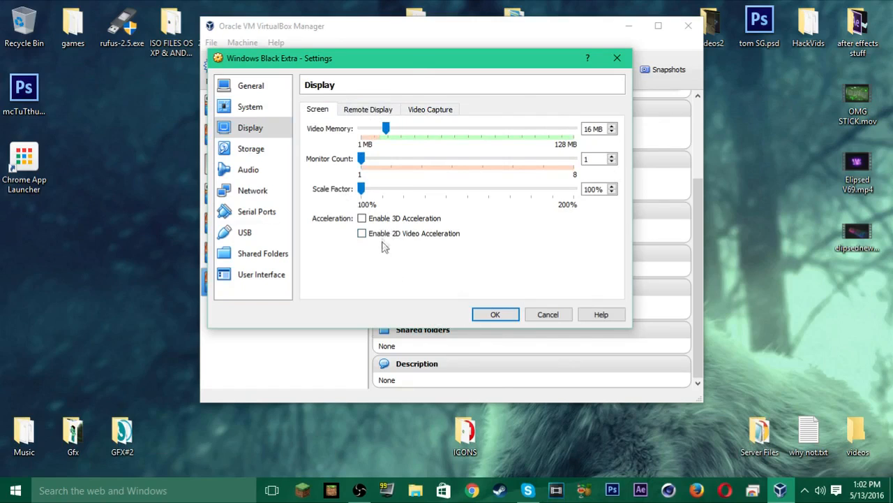
# Step: Skim the Storage, Audio, USB and User Interface pages, then close settings with OK
pyautogui.click(251, 148)
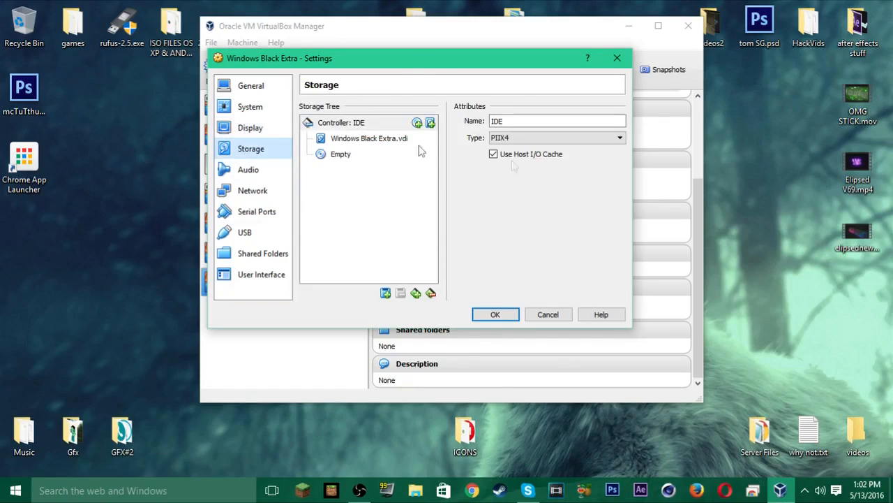
pyautogui.click(248, 169)
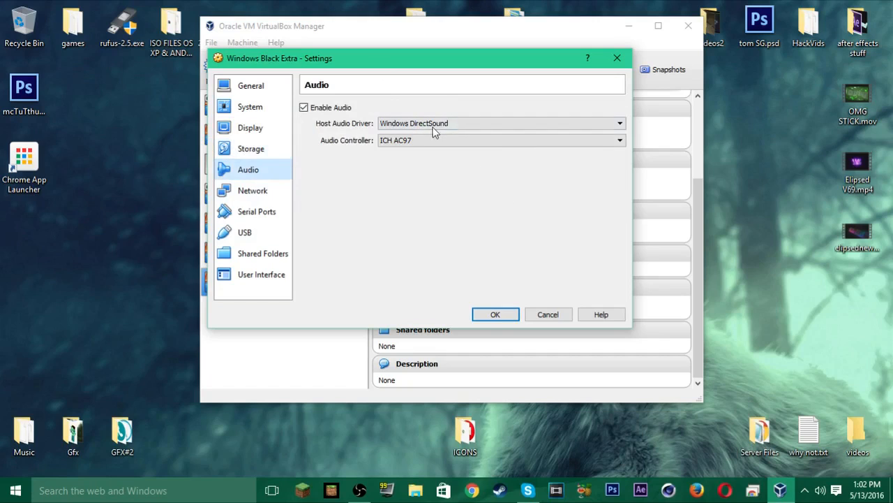
pyautogui.click(246, 231)
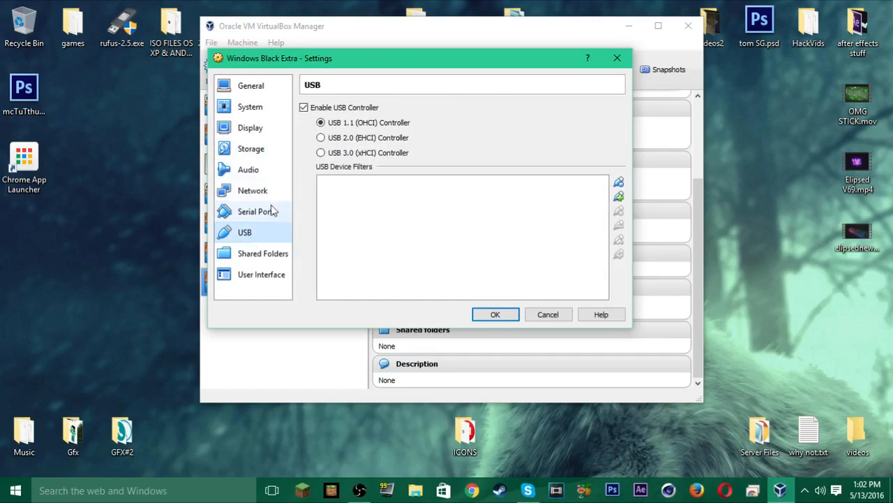
pyautogui.click(261, 273)
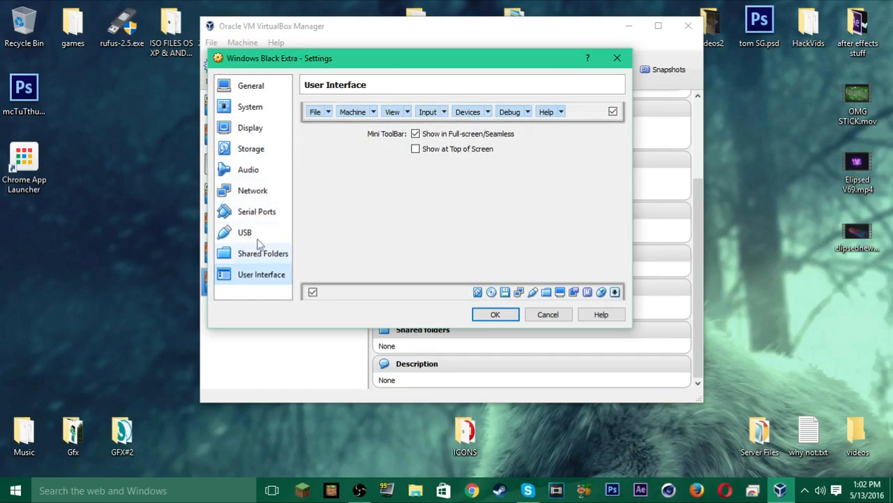
pyautogui.click(246, 232)
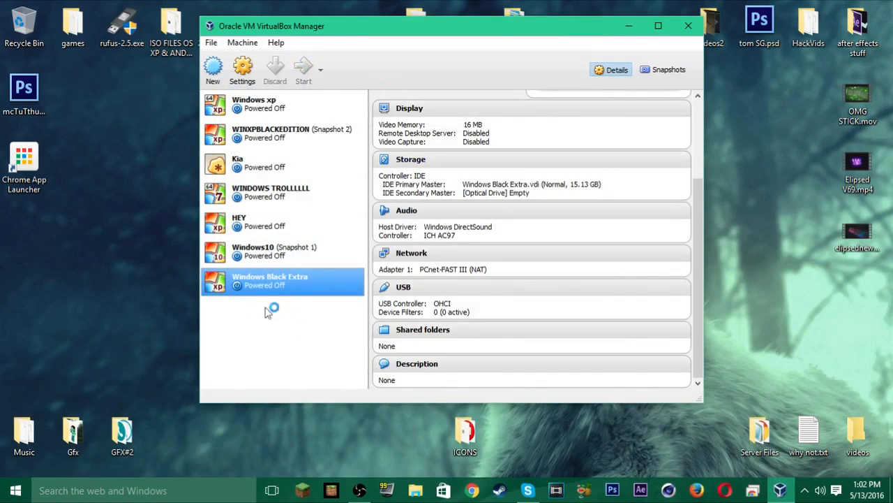
pyautogui.moveTo(206, 304)
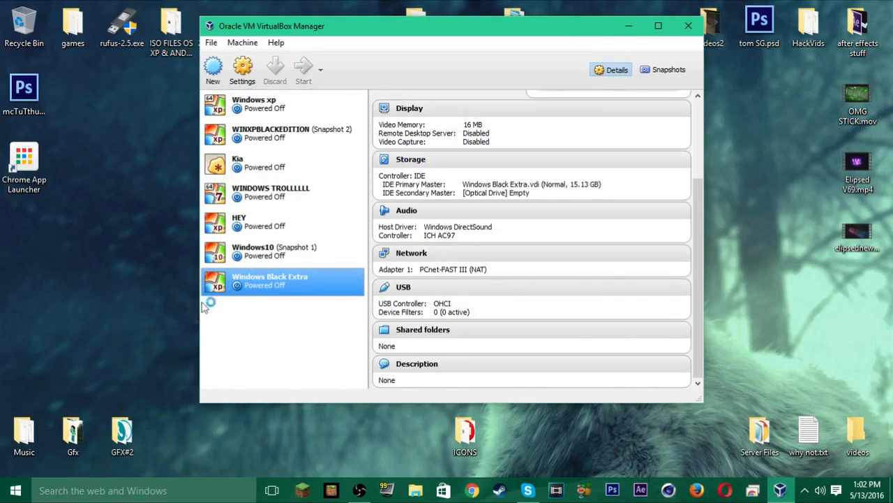
# Step: Start Windows Black Extra so the Select start-up disk dialog appears
pyautogui.click(304, 69)
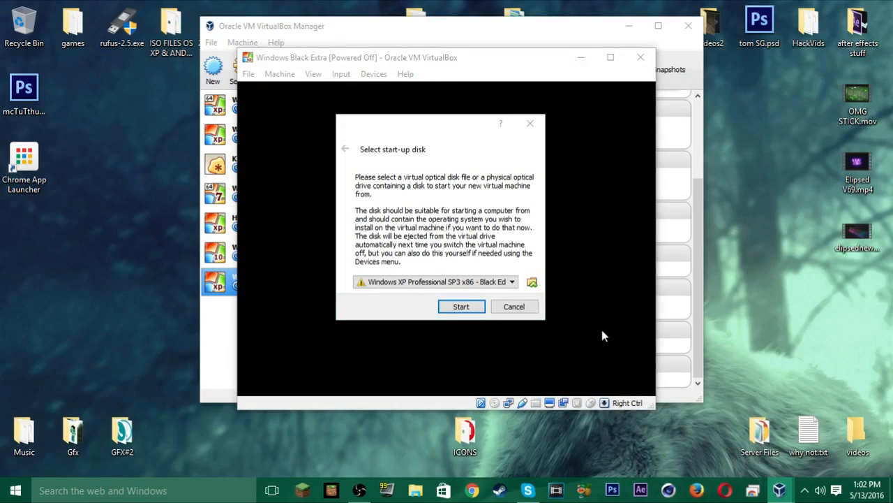
# Step: Browse to and pick 'Windows XP Professional SP3 x86 - Black Edition 2014.8.23.iso', then check the drive list
pyautogui.click(532, 282)
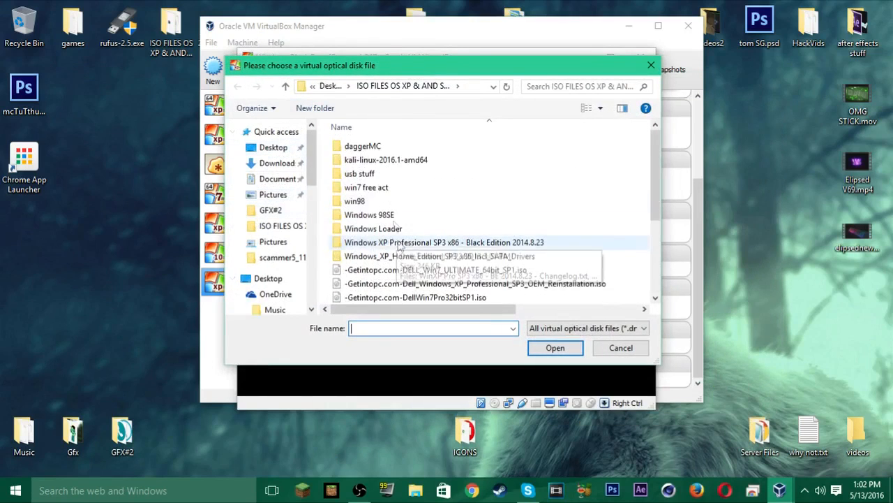
pyautogui.scroll(-3)
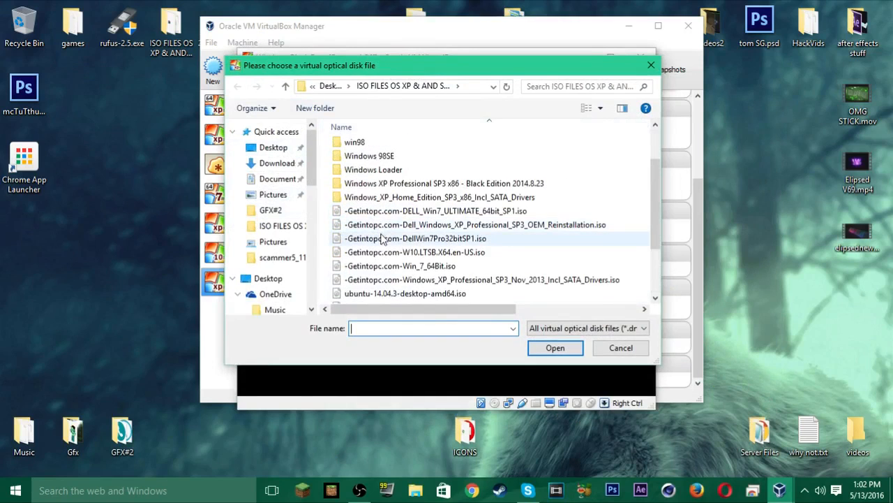
pyautogui.moveTo(408, 243)
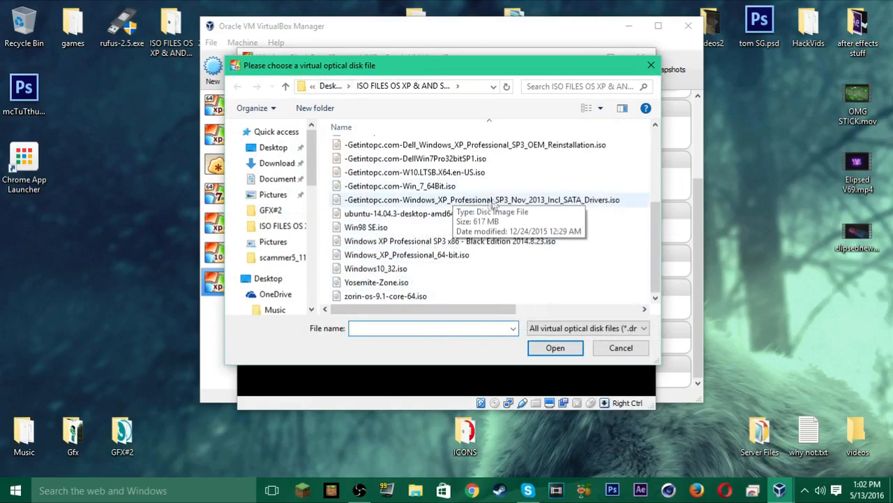
pyautogui.click(449, 240)
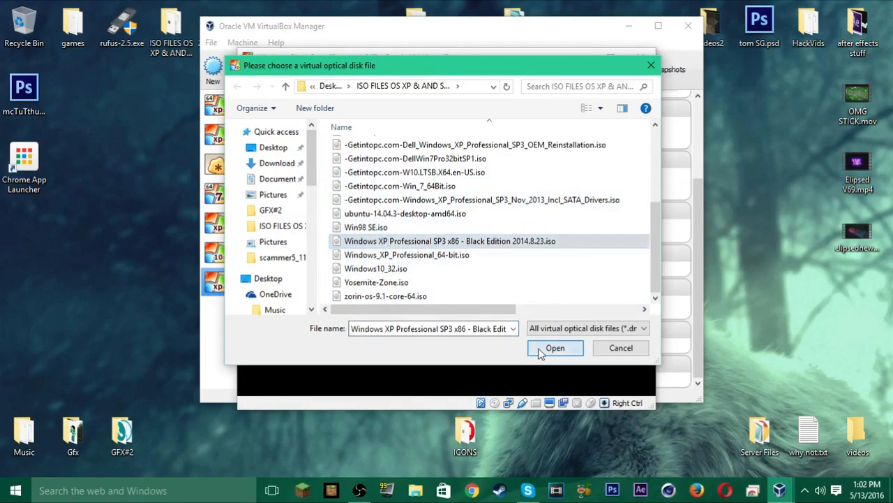
pyautogui.click(556, 348)
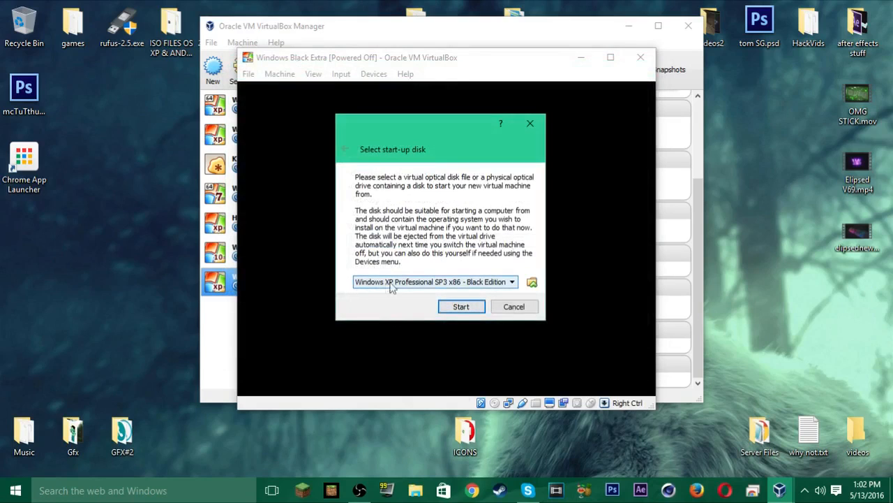
pyautogui.click(512, 282)
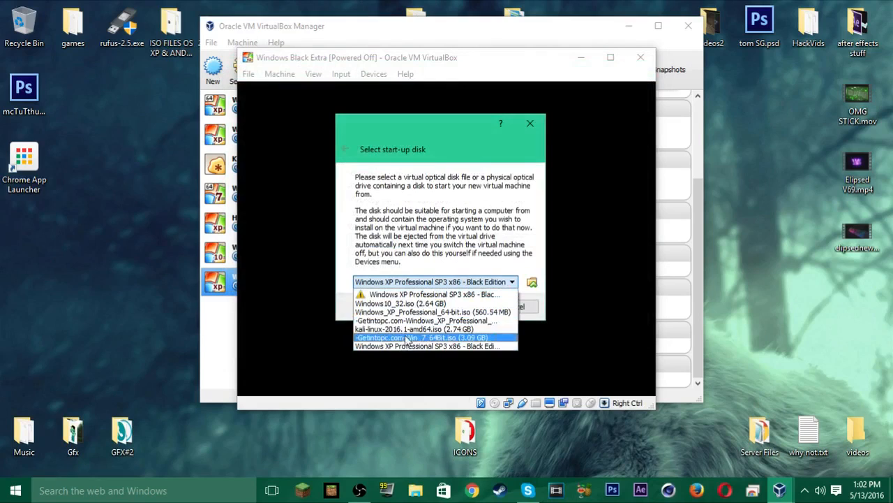
pyautogui.moveTo(418, 319)
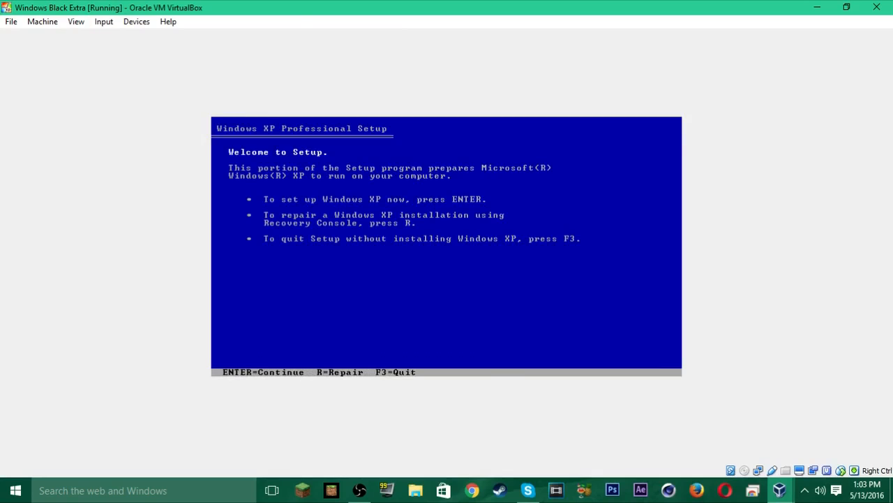
# Step: Start XP setup with Enter, accept the EULA with F8, and format the partition as NTFS
pyautogui.press('enter')
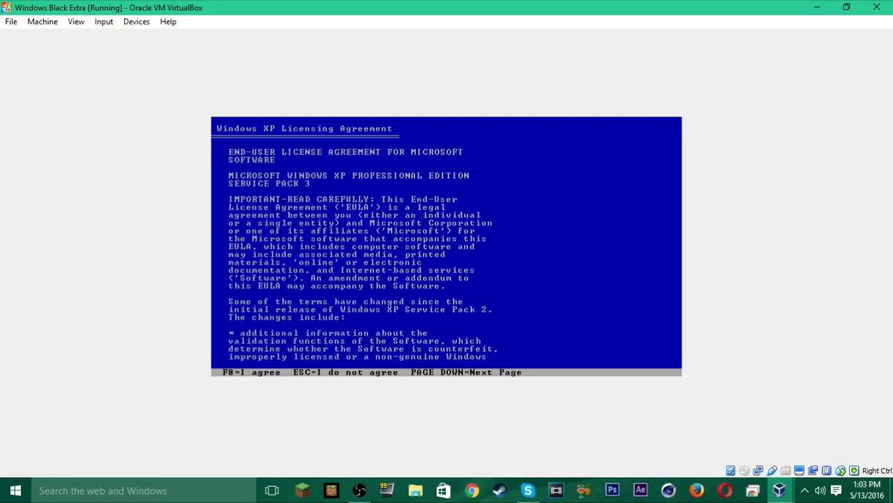
pyautogui.press('f8')
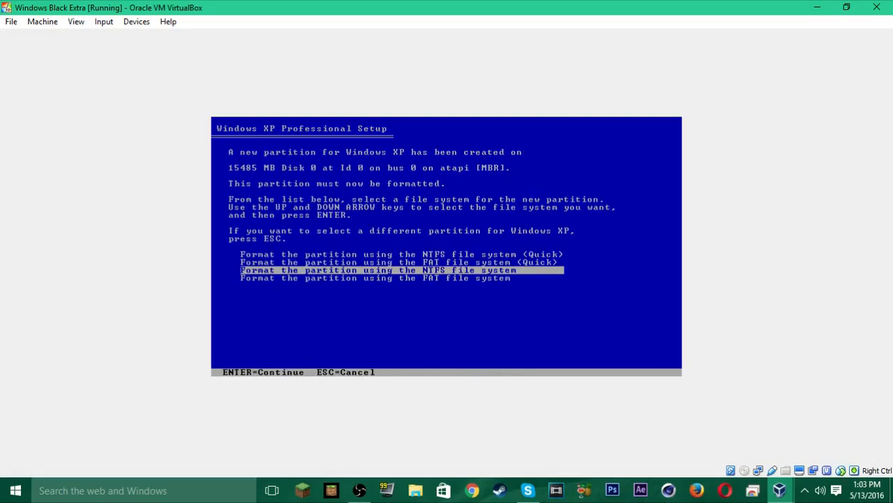
pyautogui.press('enter')
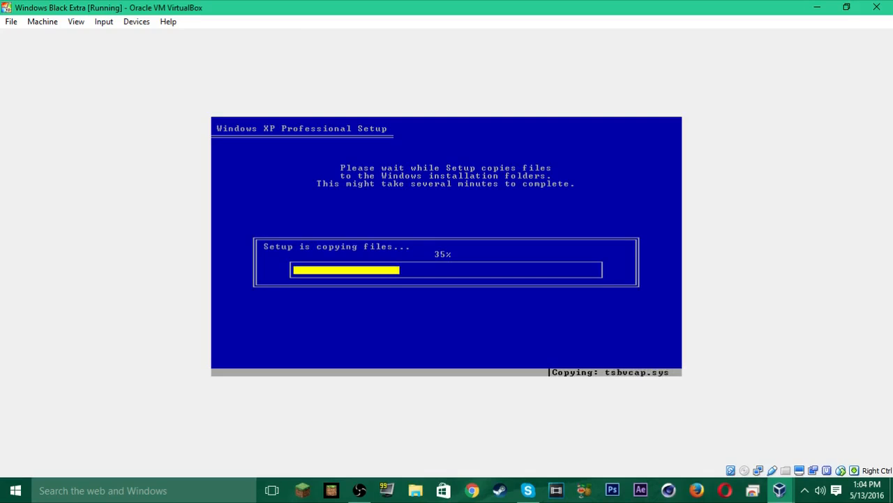
pyautogui.moveTo(93, 202)
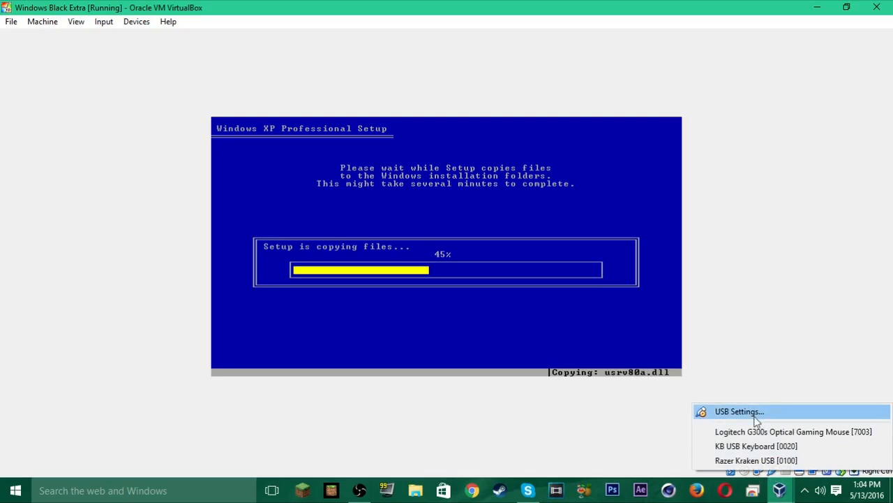
pyautogui.moveTo(743, 431)
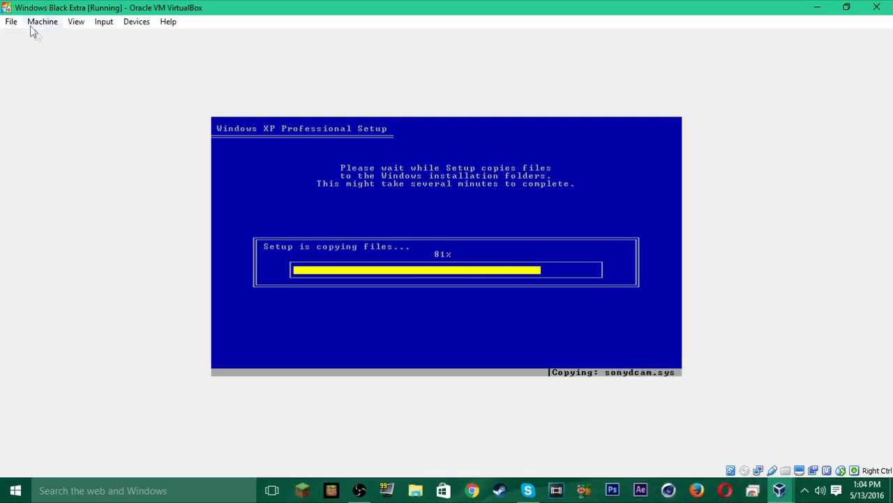
# Step: Browse the VM window's Machine, View, Input, Devices and Help menus while setup copies files and reboots
pyautogui.click(42, 21)
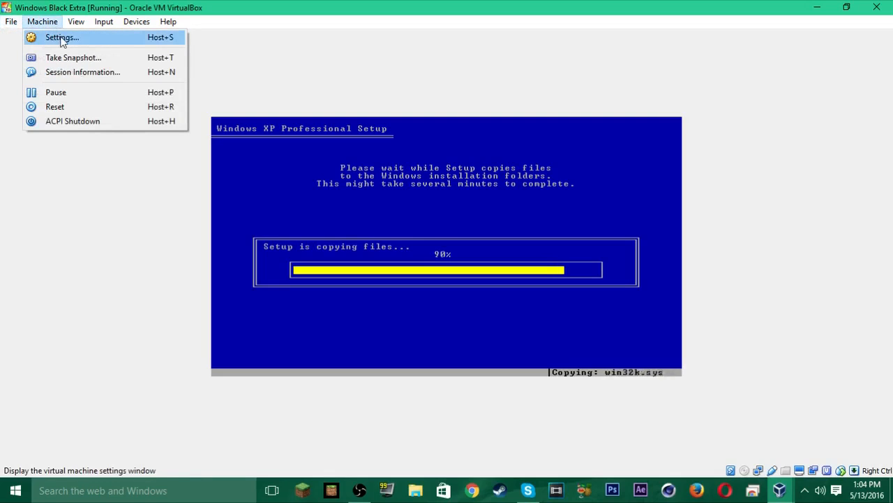
pyautogui.moveTo(72, 57)
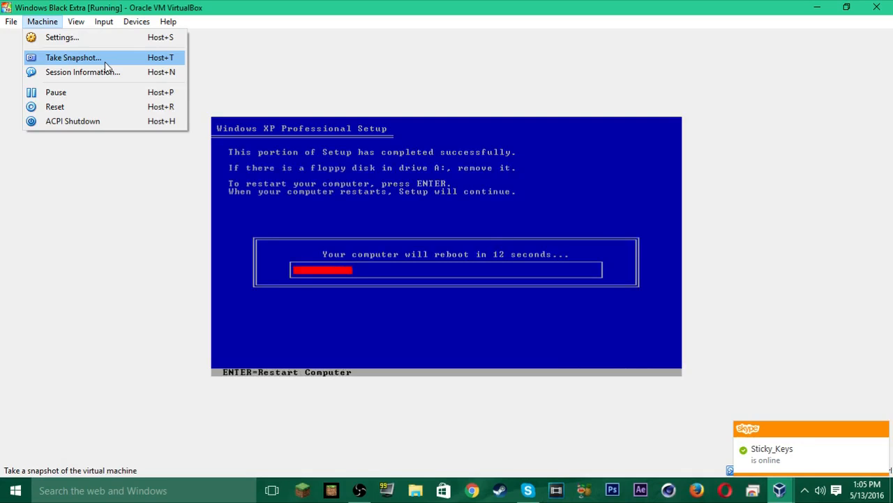
pyautogui.moveTo(82, 73)
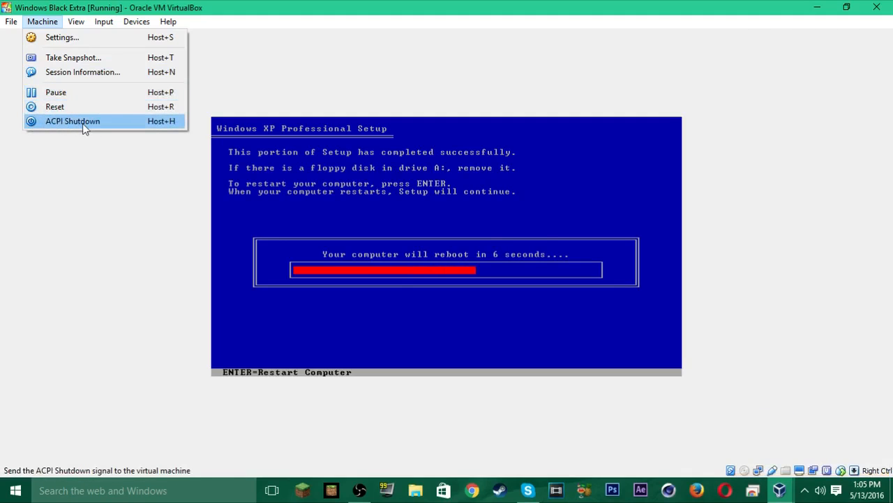
pyautogui.click(75, 21)
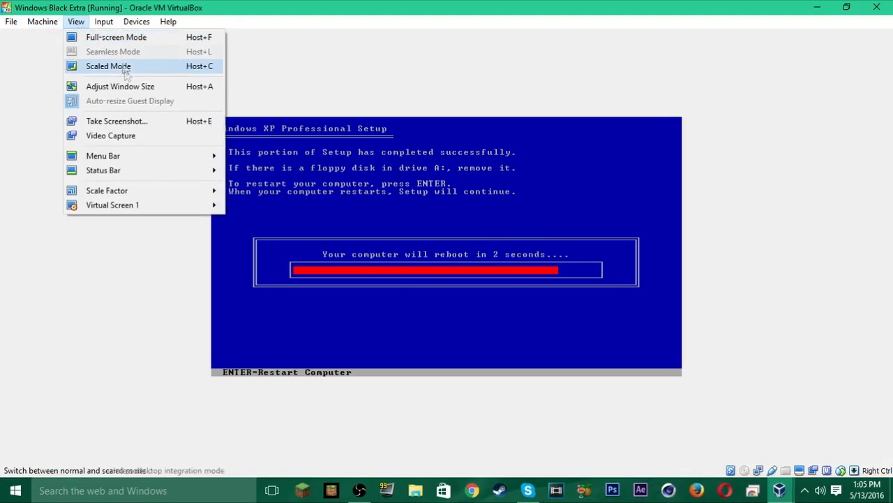
pyautogui.moveTo(106, 190)
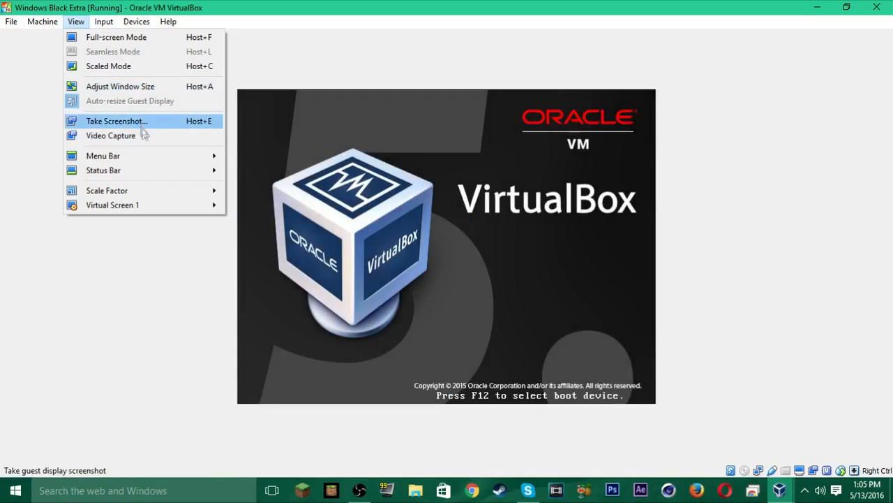
pyautogui.click(136, 23)
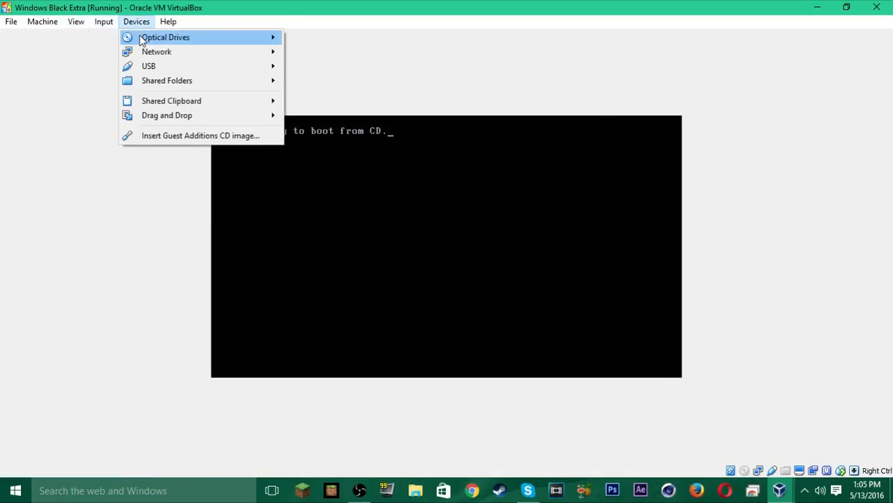
pyautogui.click(103, 23)
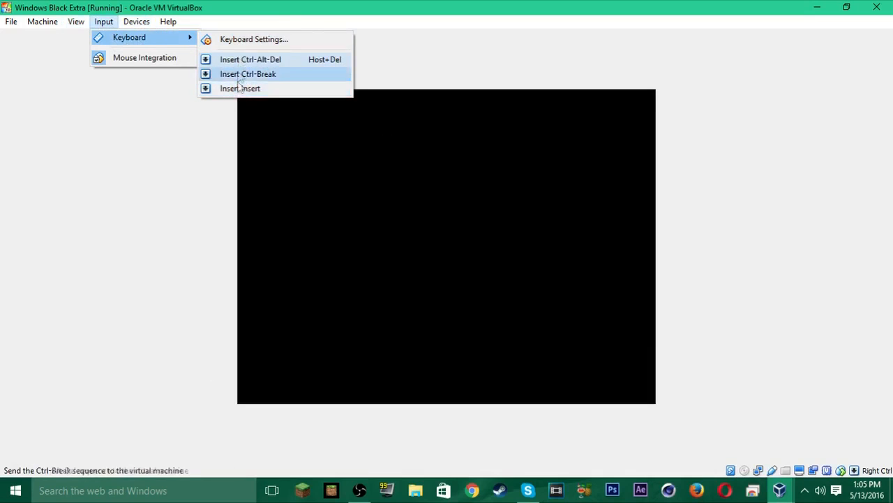
pyautogui.click(137, 23)
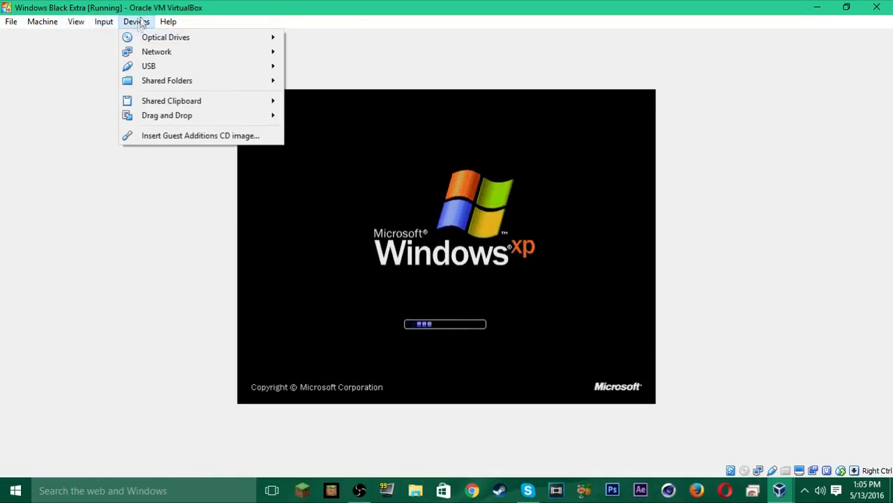
pyautogui.moveTo(165, 36)
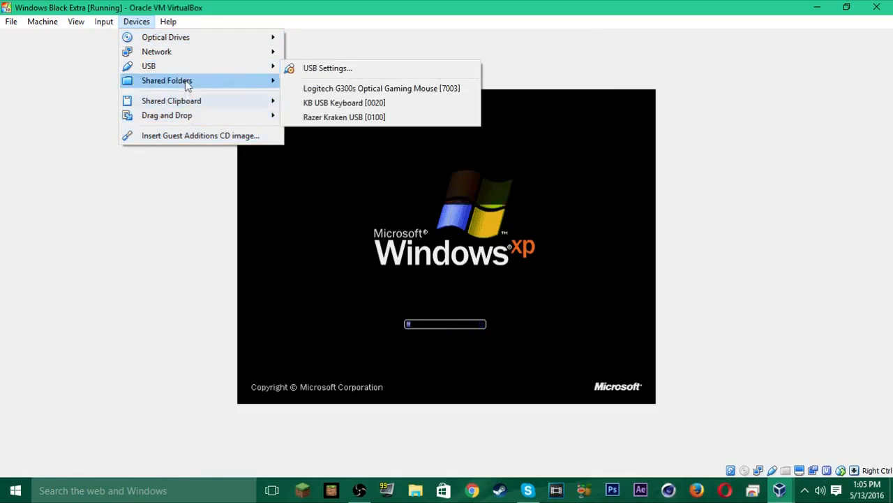
pyautogui.click(167, 23)
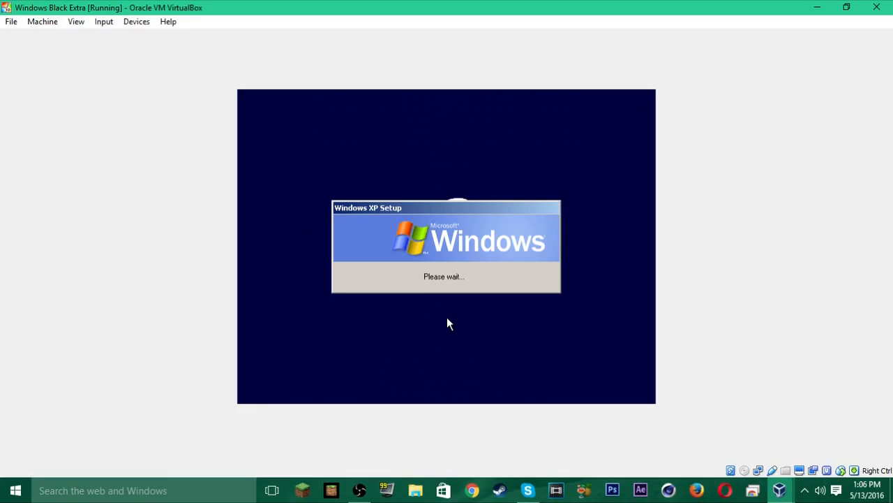
pyautogui.moveTo(452, 322)
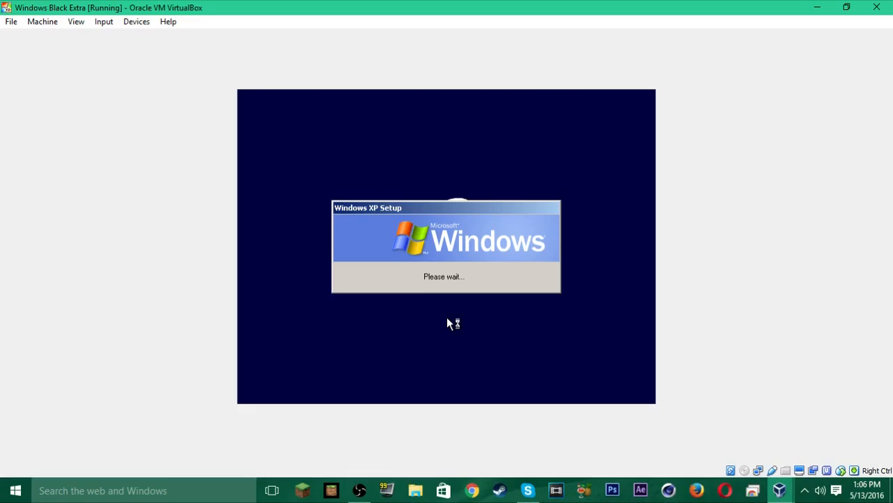
pyautogui.moveTo(396, 427)
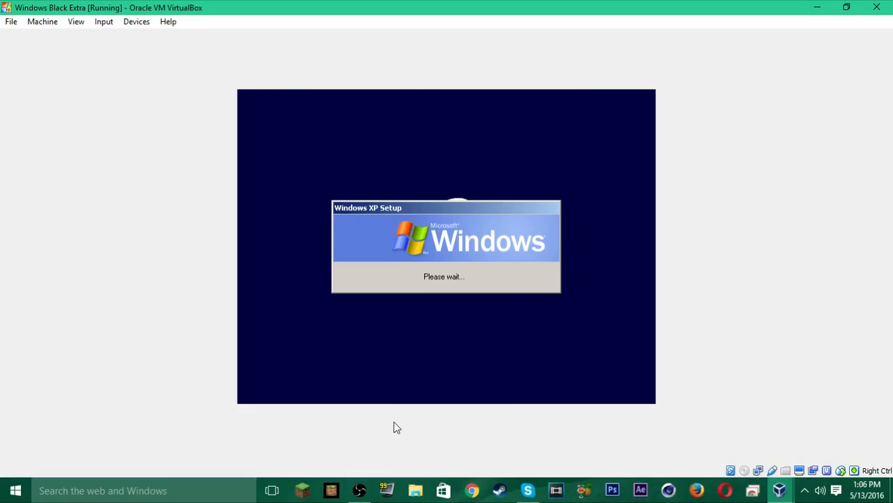
pyautogui.moveTo(458, 206)
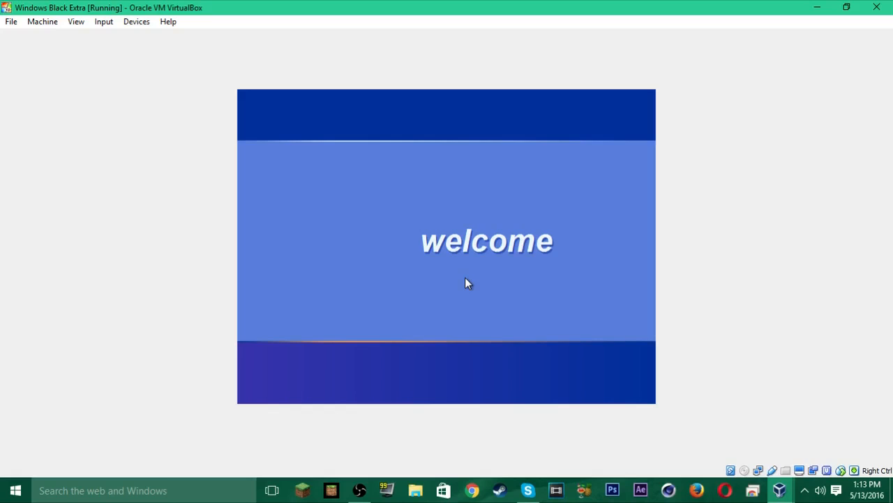
pyautogui.moveTo(487, 351)
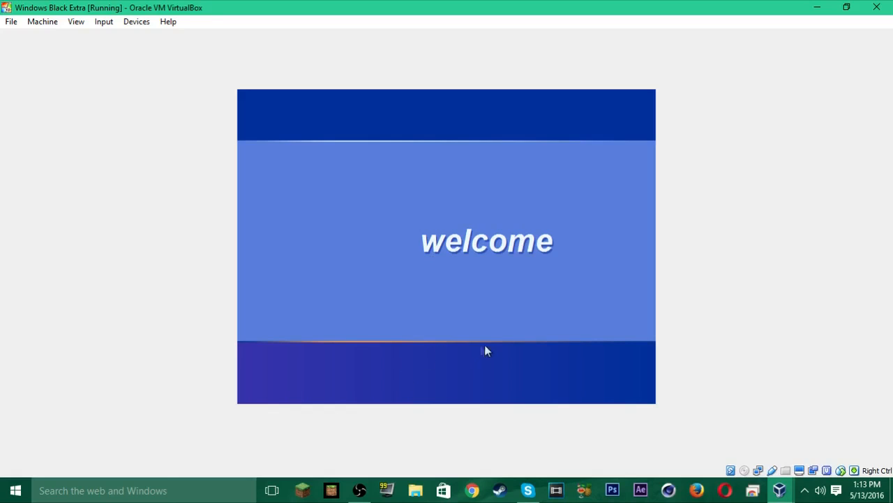
pyautogui.moveTo(518, 320)
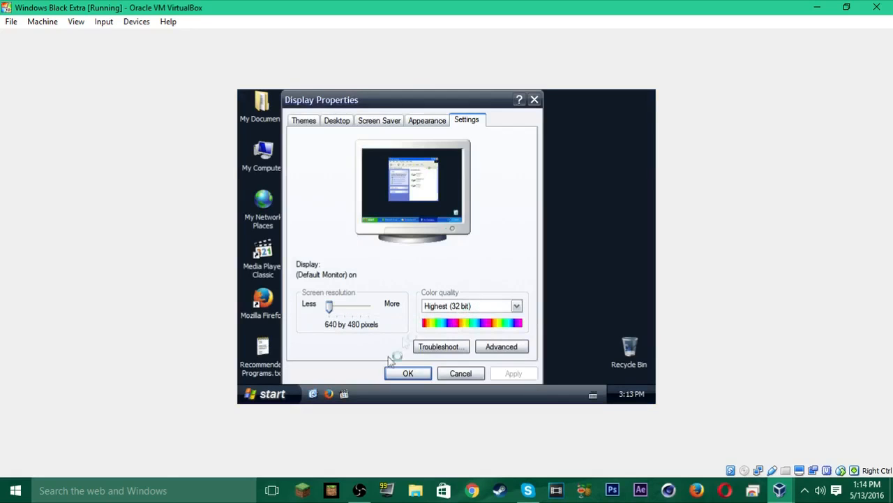
# Step: Nudge the guest resolution slider to 800 by 600 and dismiss the display notification
pyautogui.moveTo(330, 306); pyautogui.dragTo(344, 306)
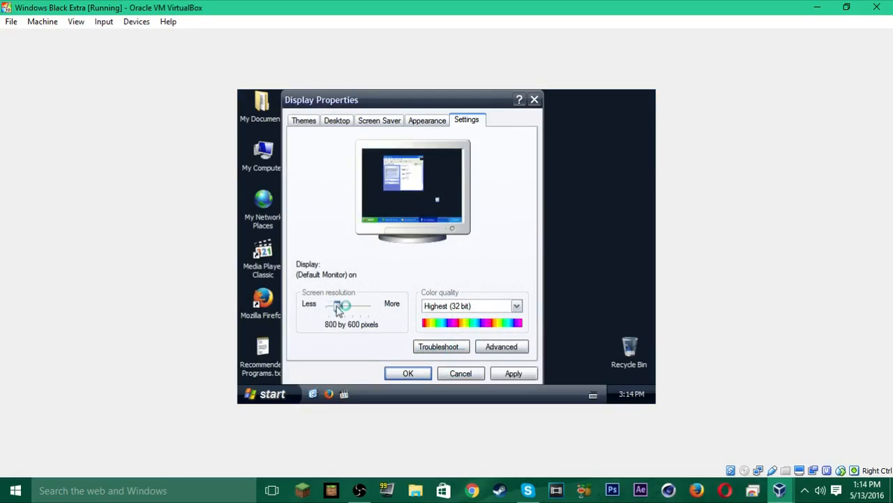
pyautogui.moveTo(343, 306); pyautogui.dragTo(330, 306)
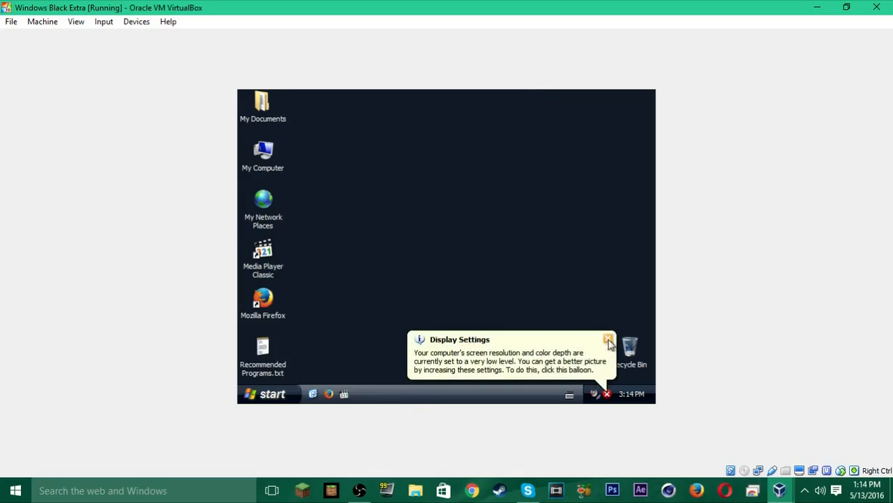
pyautogui.click(268, 394)
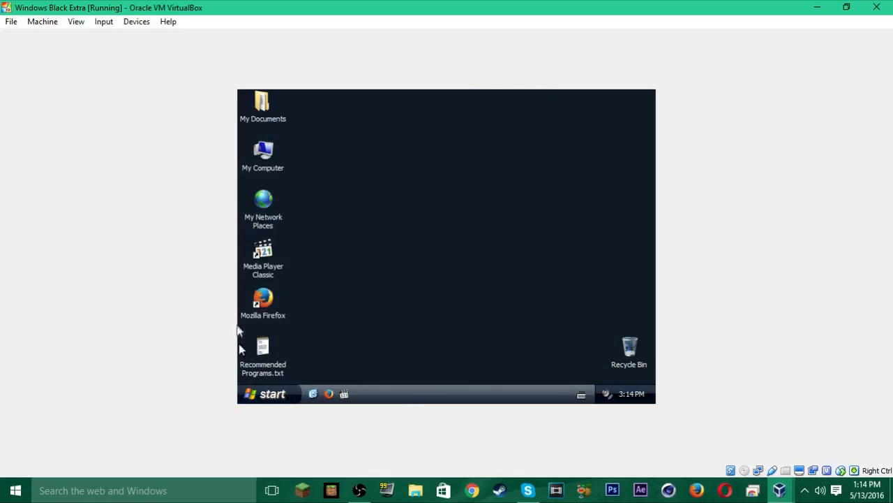
# Step: Bring up Task Manager from the taskbar, view it, and close it to clear the desktop
pyautogui.doubleClick(262, 299)
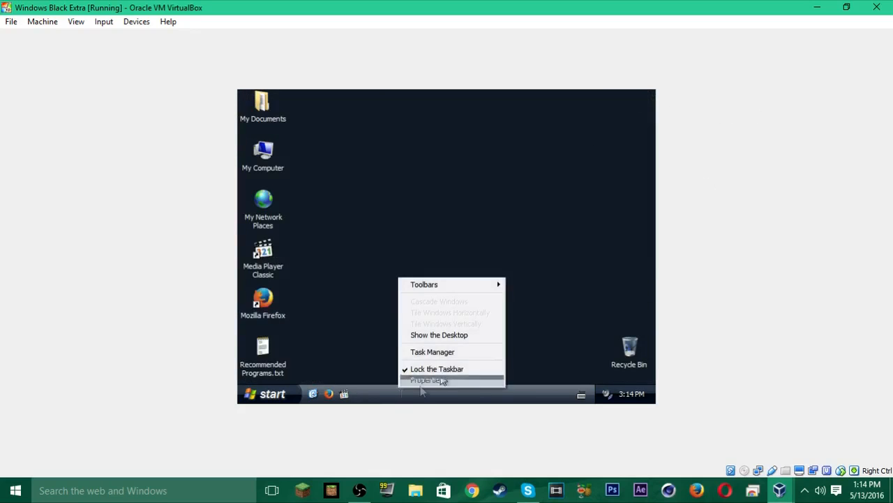
pyautogui.click(433, 352)
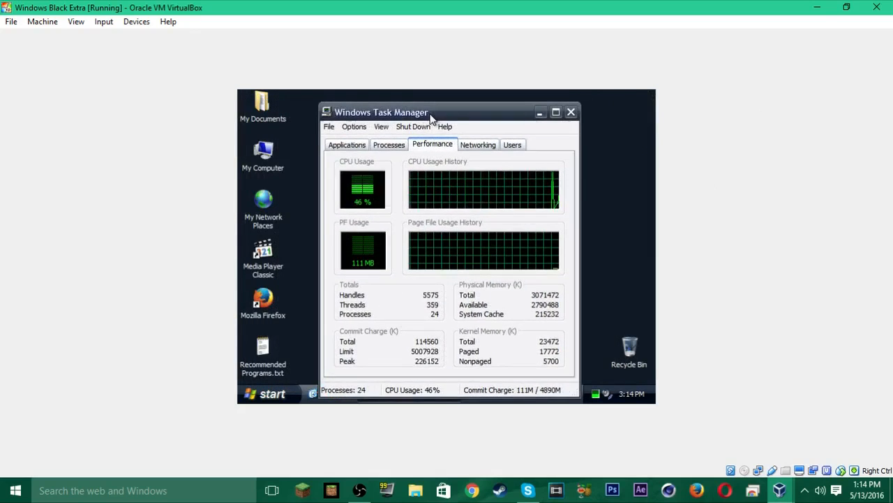
pyautogui.click(571, 111)
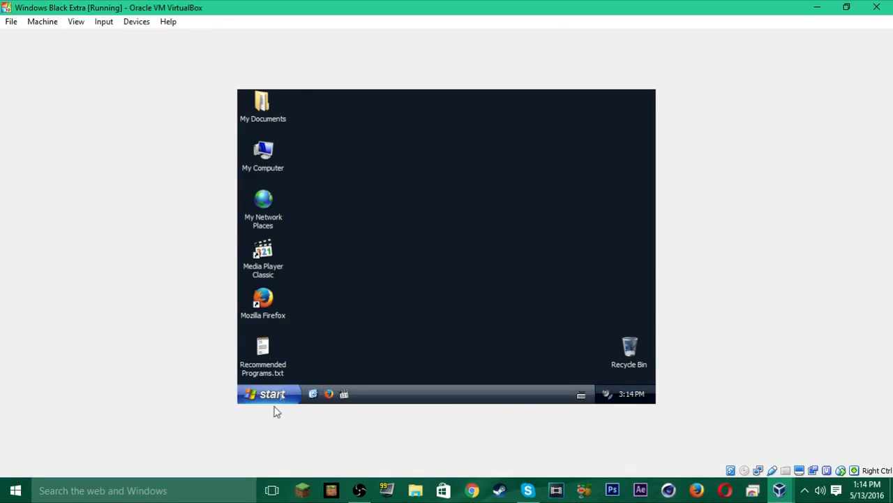
# Step: View System Properties from My Computer, including the Computer Name tab, then close it
pyautogui.click(270, 393)
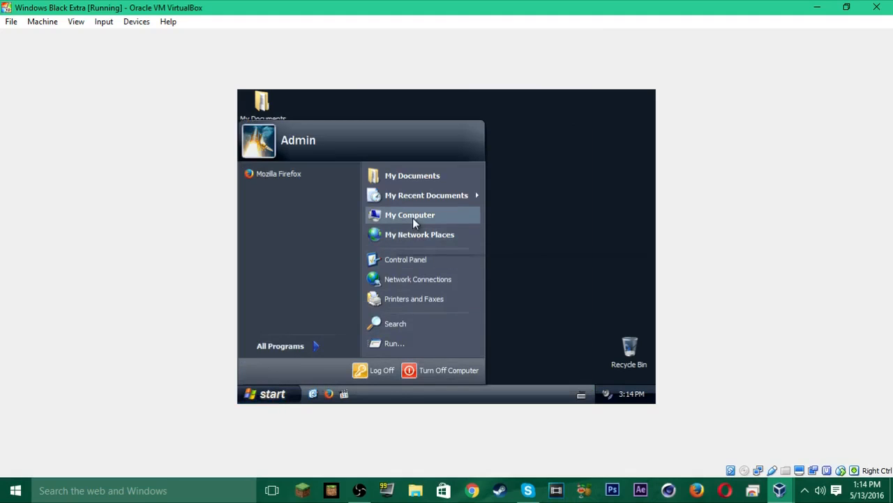
pyautogui.click(410, 215)
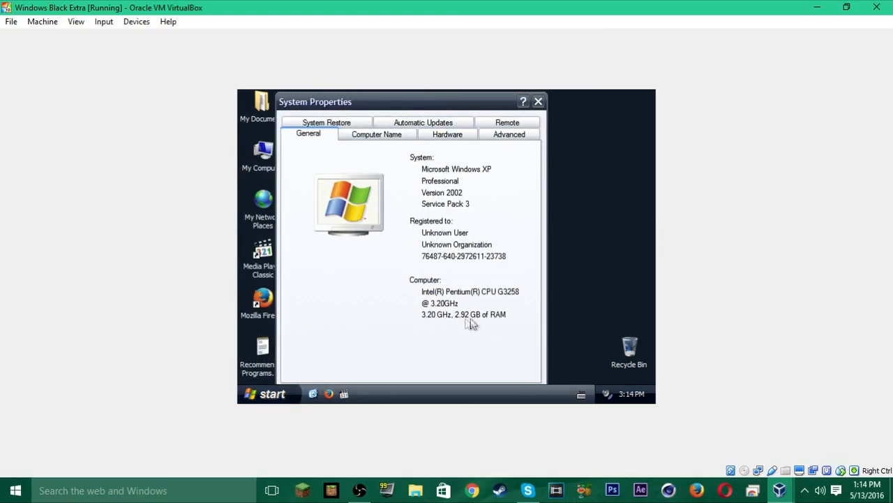
pyautogui.moveTo(446, 293)
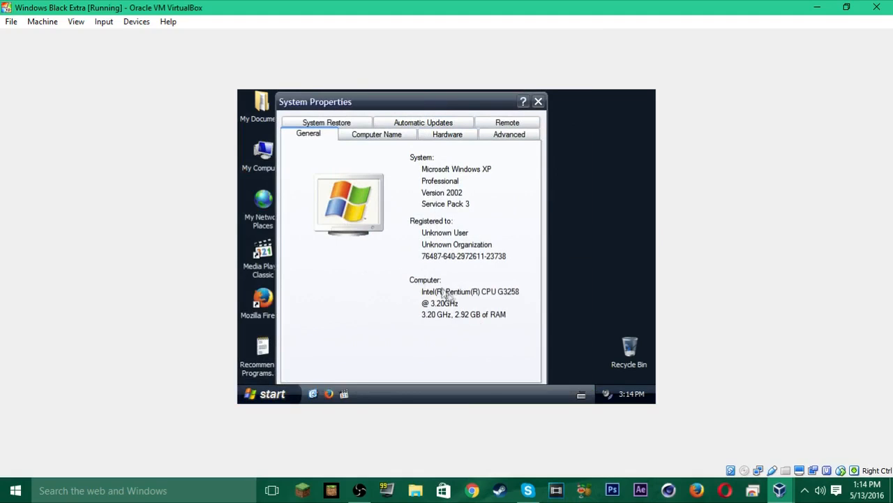
pyautogui.moveTo(485, 307)
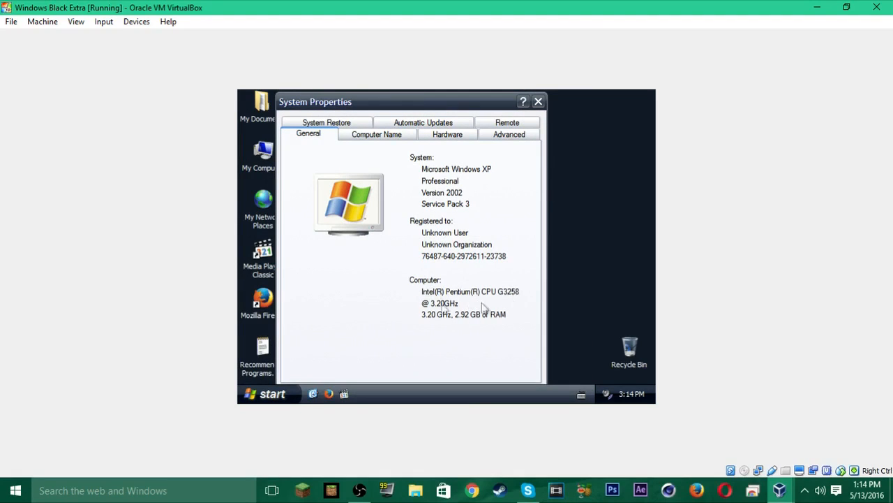
pyautogui.click(377, 134)
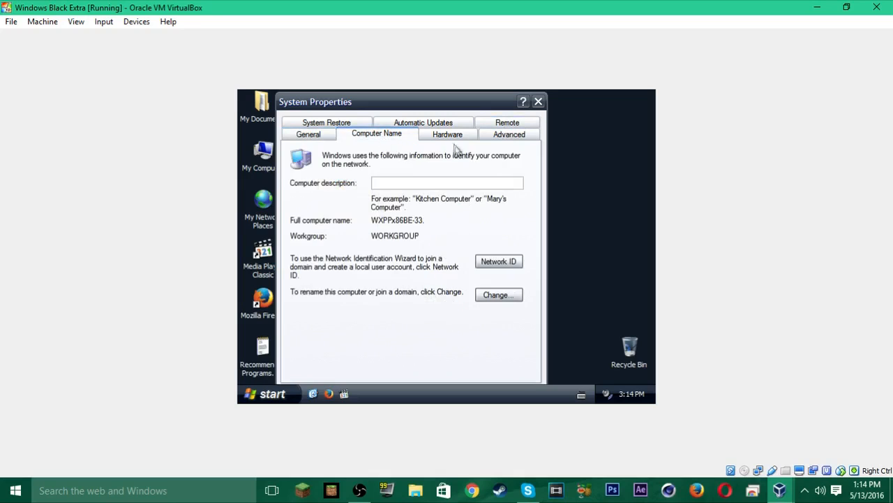
pyautogui.click(538, 101)
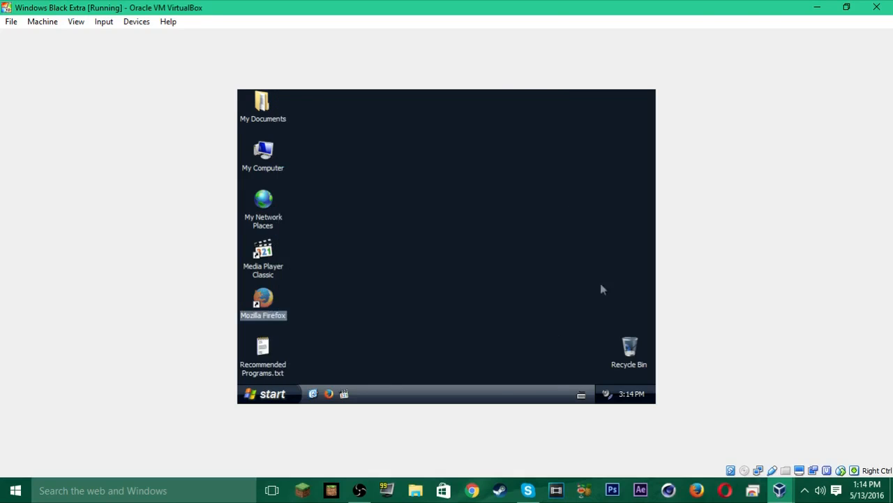
pyautogui.moveTo(244, 119)
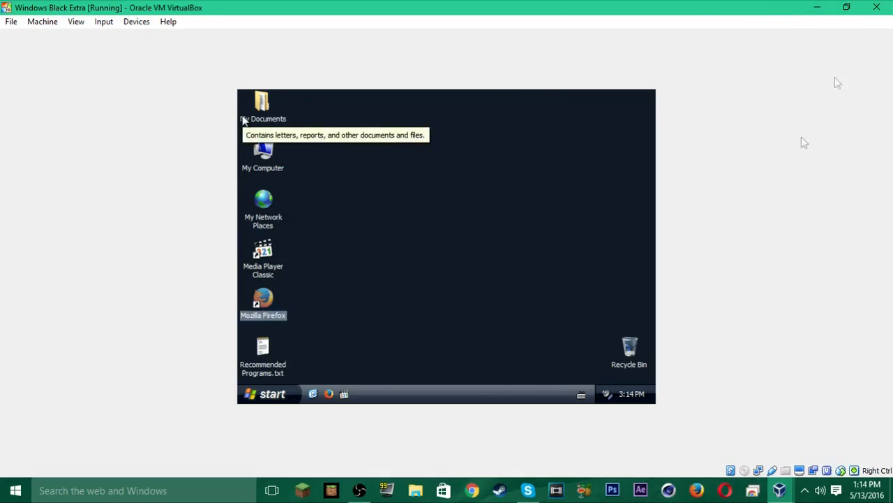
# Step: Close the VM window and confirm 'Power off the machine'
pyautogui.click(877, 7)
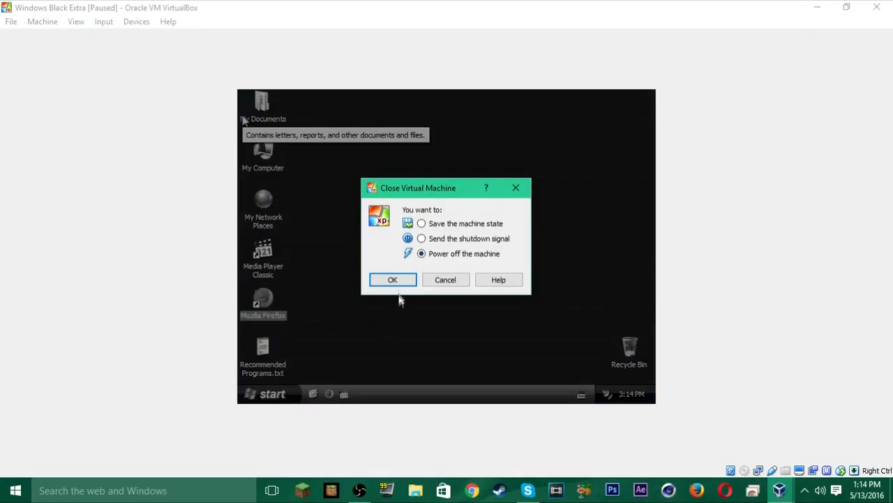
pyautogui.click(392, 279)
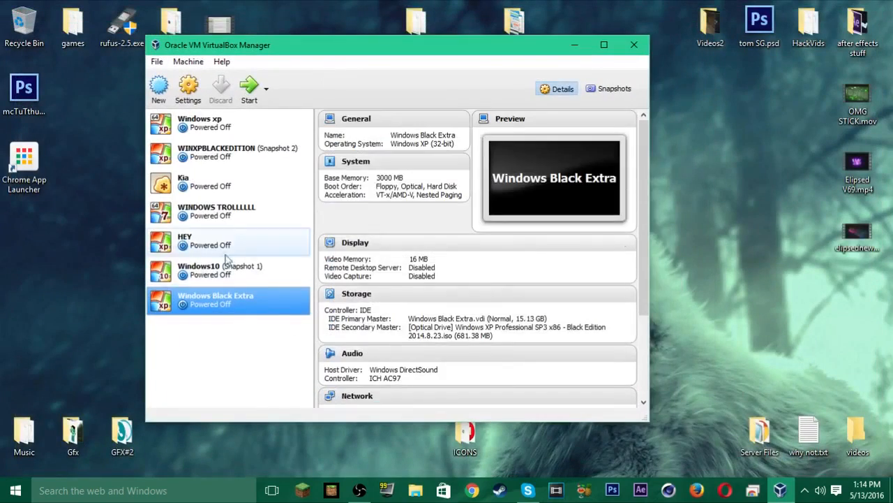
pyautogui.click(183, 182)
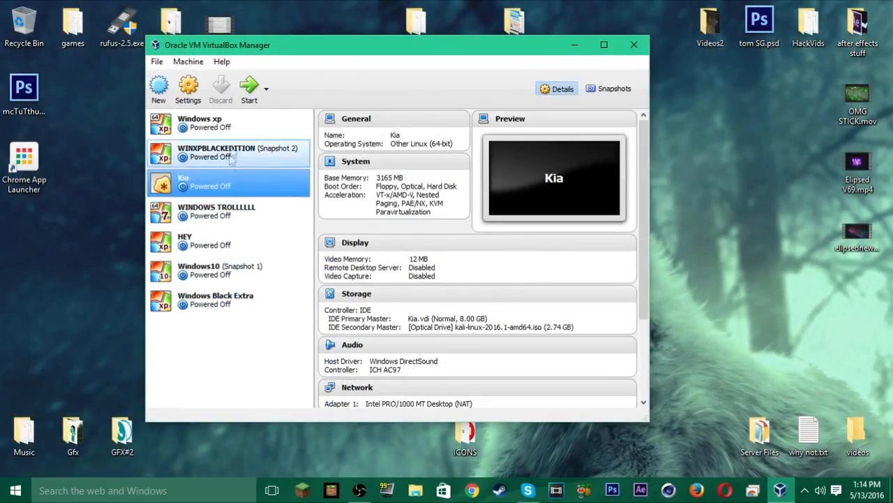
pyautogui.click(215, 299)
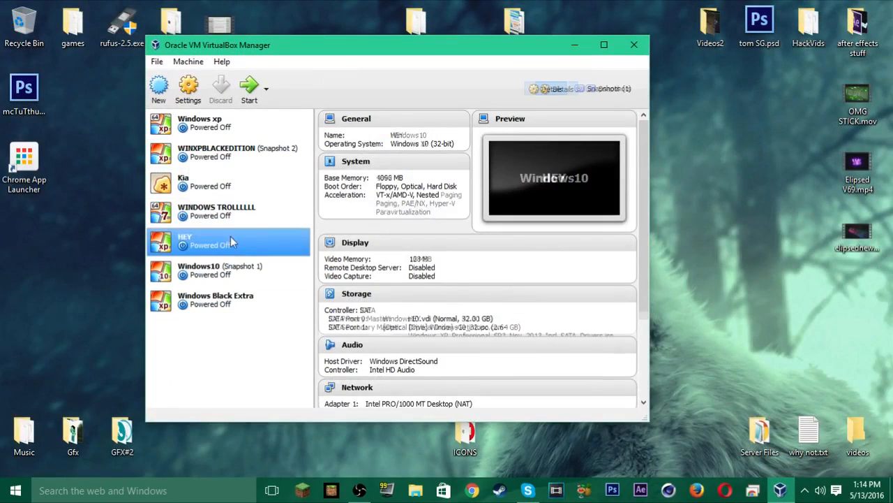
pyautogui.click(198, 123)
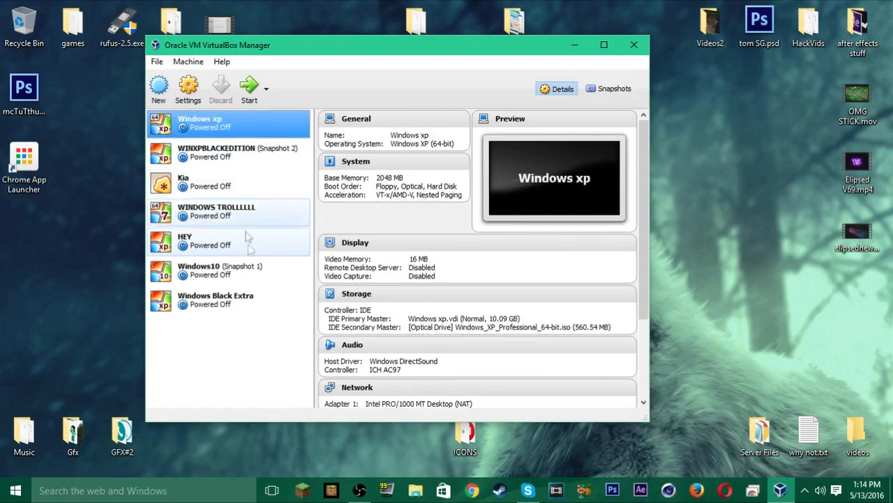
pyautogui.click(231, 240)
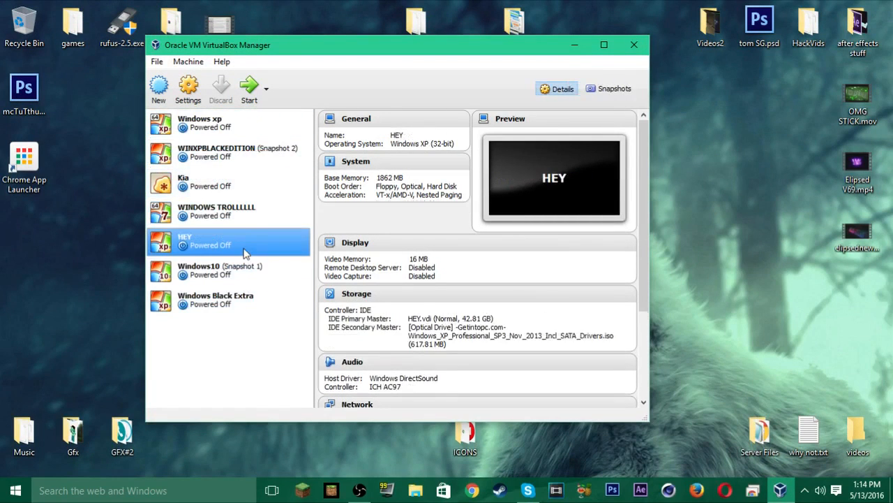
pyautogui.click(237, 151)
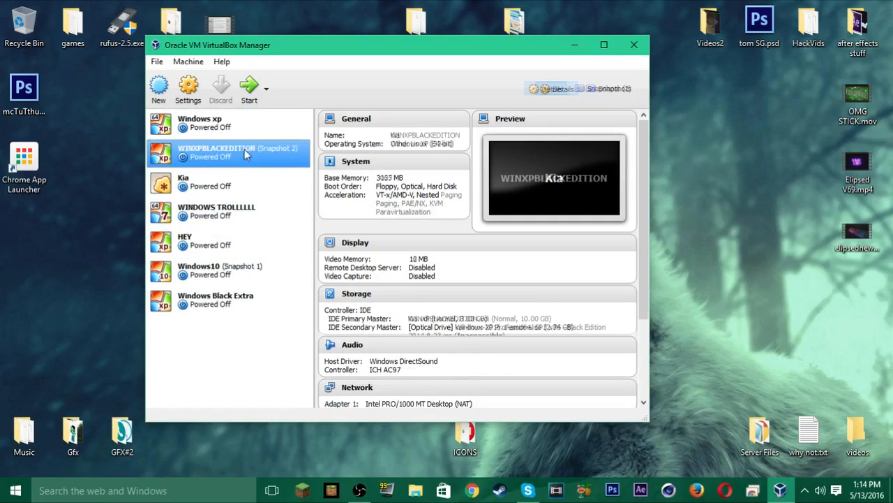
pyautogui.click(217, 210)
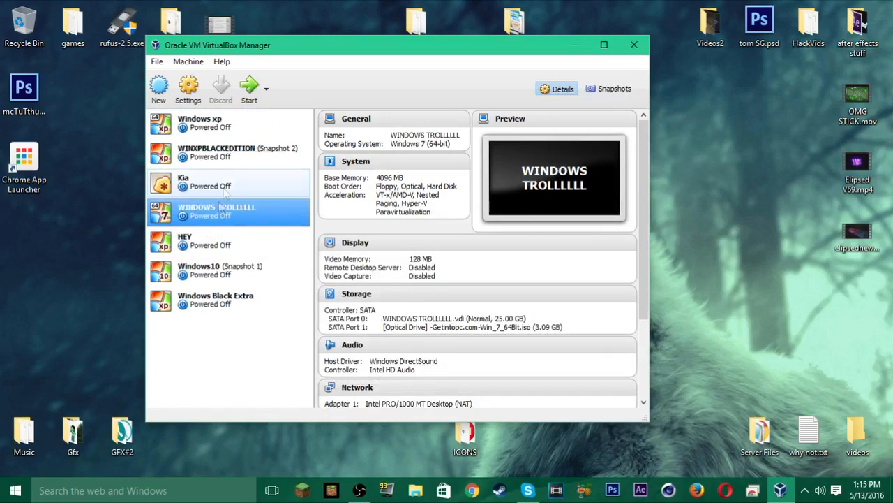
pyautogui.click(215, 300)
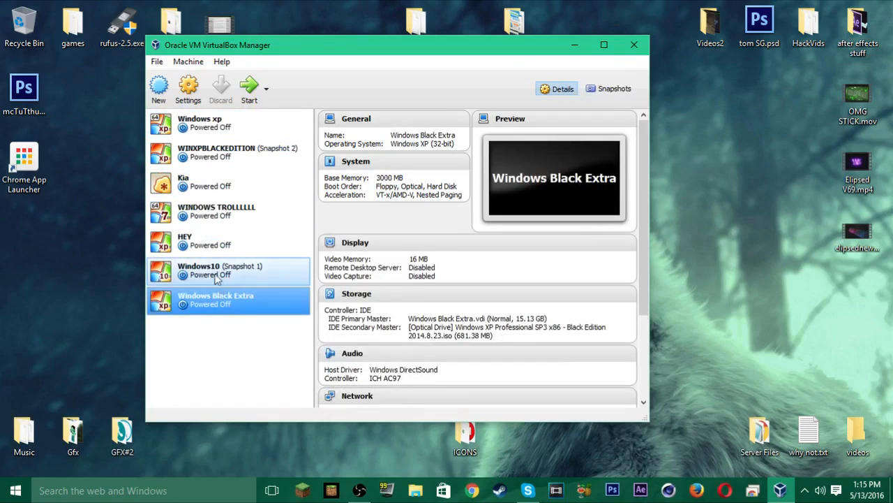
pyautogui.click(202, 182)
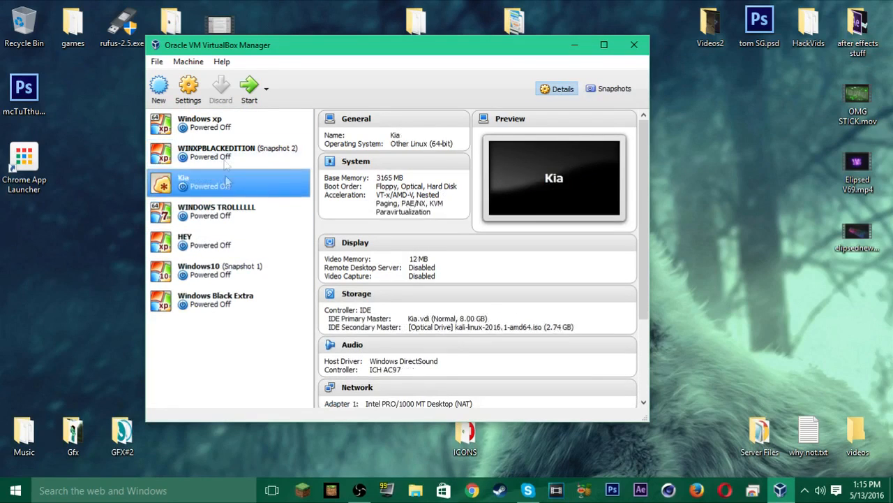
pyautogui.click(220, 270)
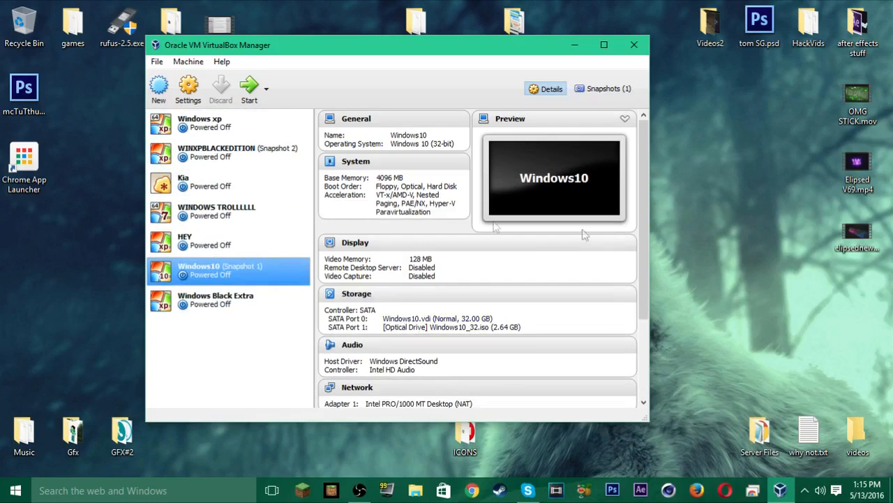
pyautogui.click(216, 240)
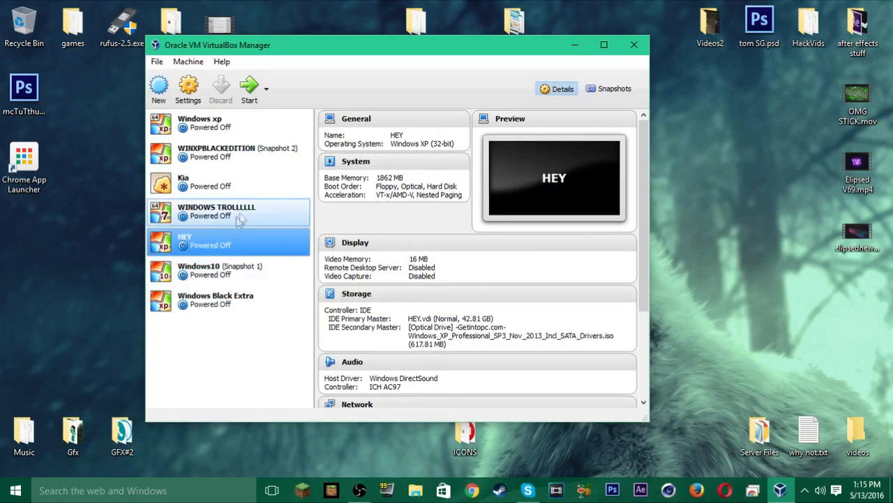
pyautogui.click(230, 152)
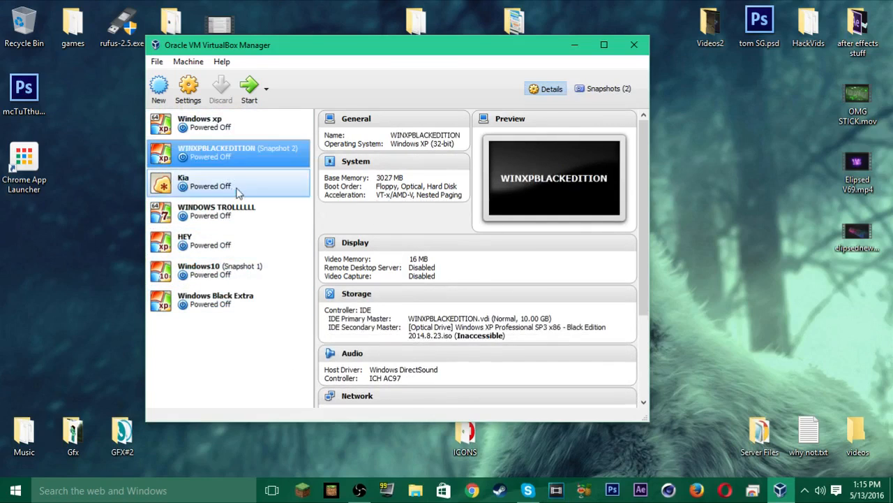
pyautogui.click(217, 212)
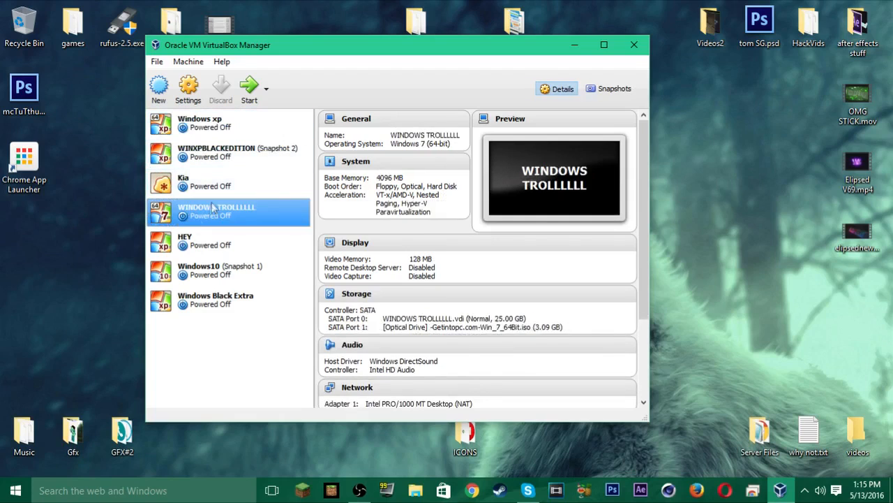
pyautogui.click(215, 300)
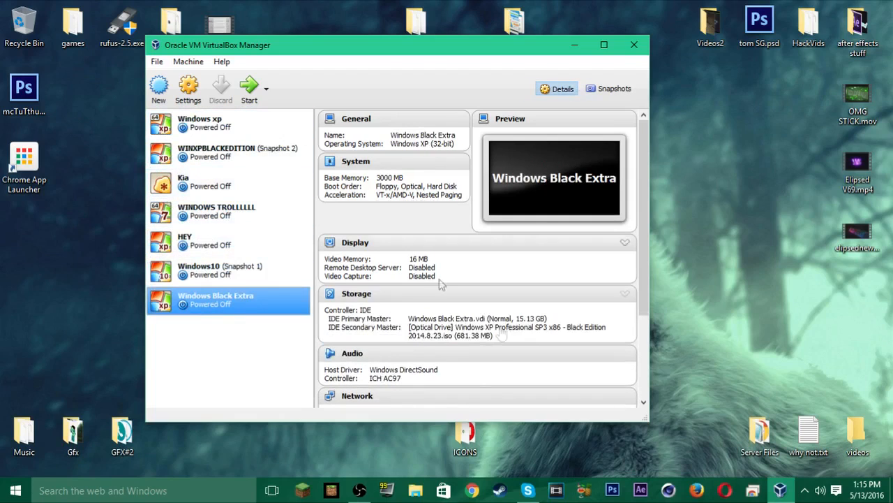
pyautogui.moveTo(537, 222)
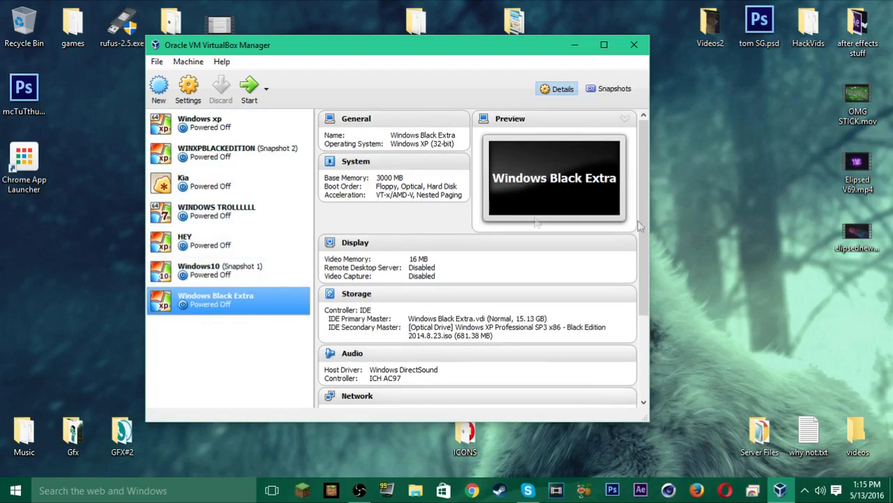